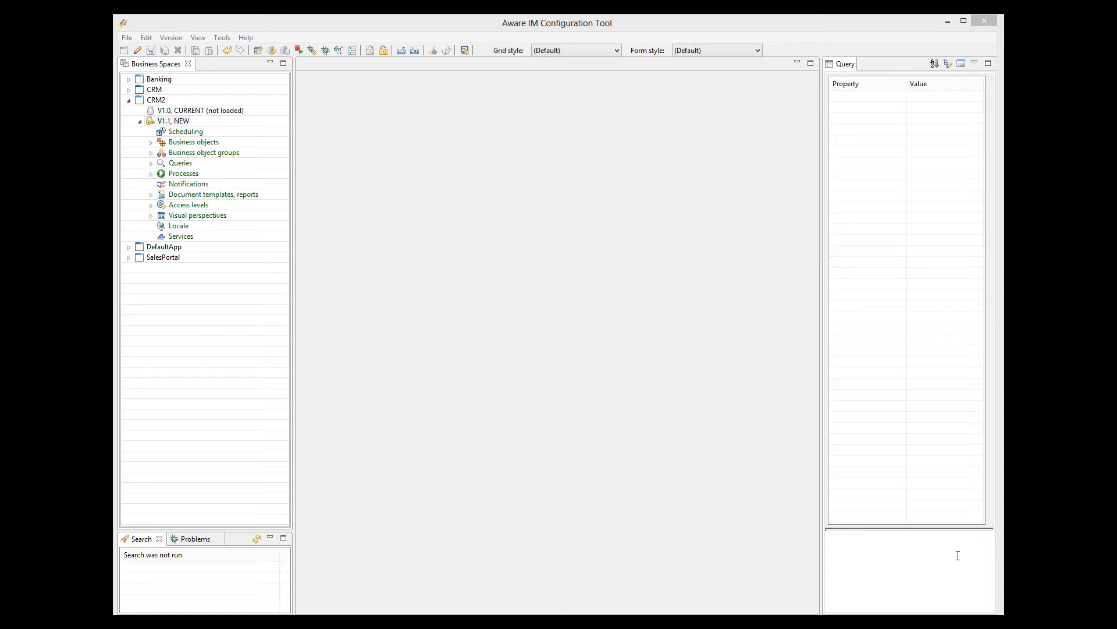
pyautogui.moveTo(670, 363)
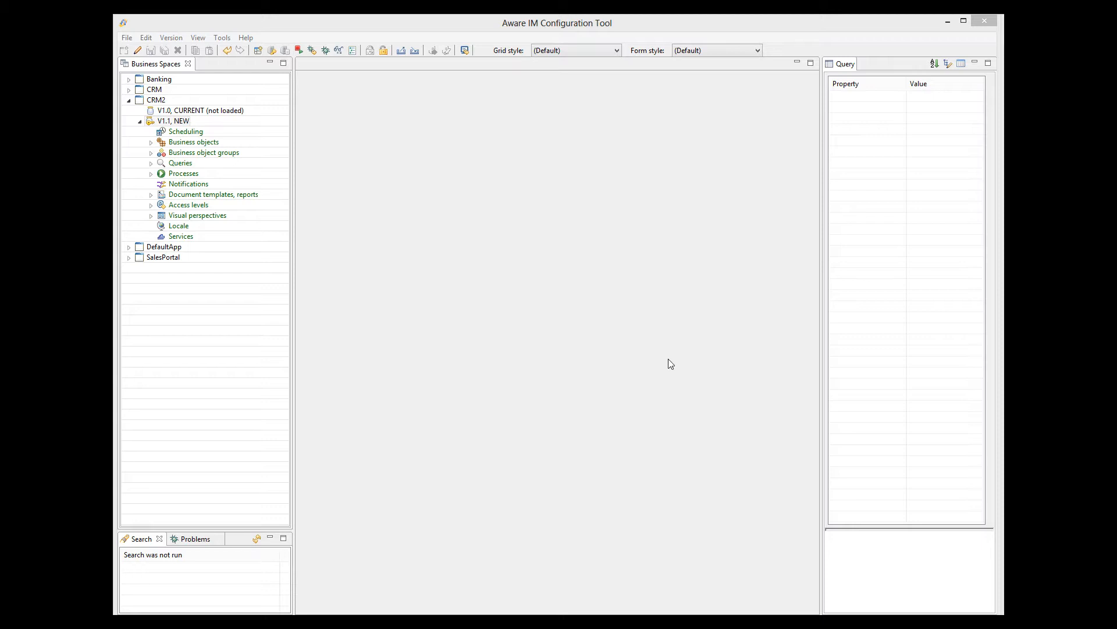
pyautogui.moveTo(710, 349)
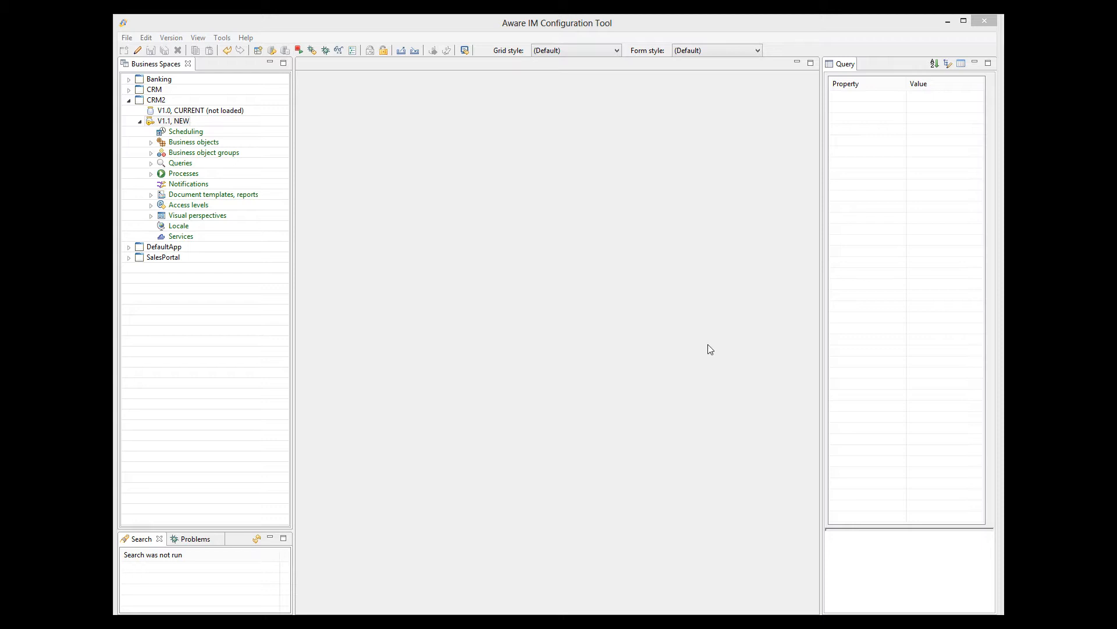
pyautogui.moveTo(157, 170)
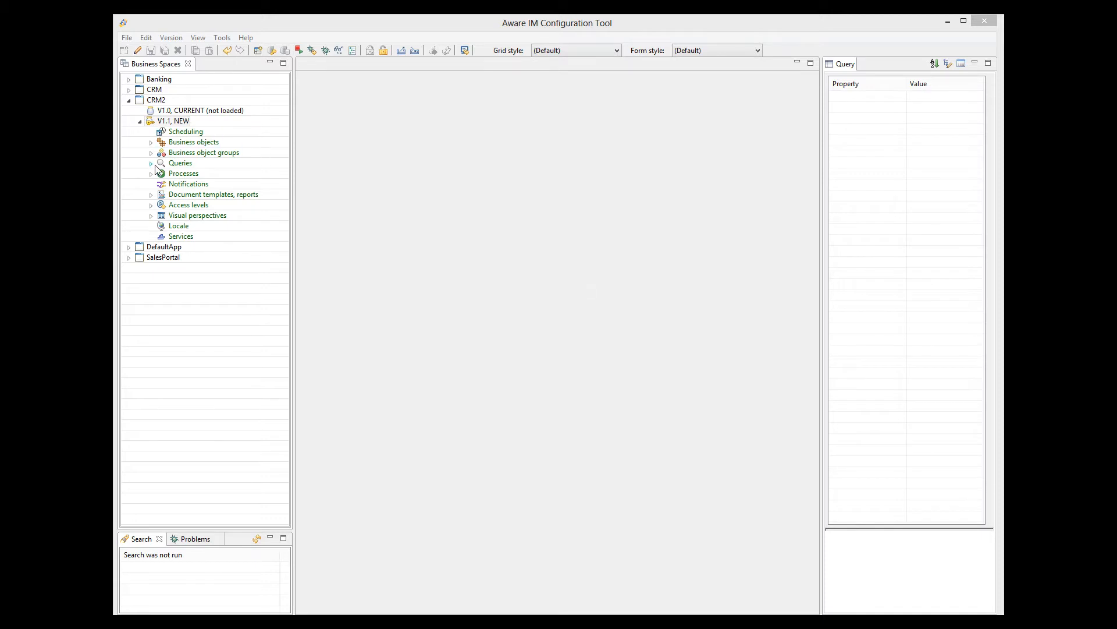
# - Expand CRM2 version 1.1 to reach its Customers query
pyautogui.doubleClick(195, 173)
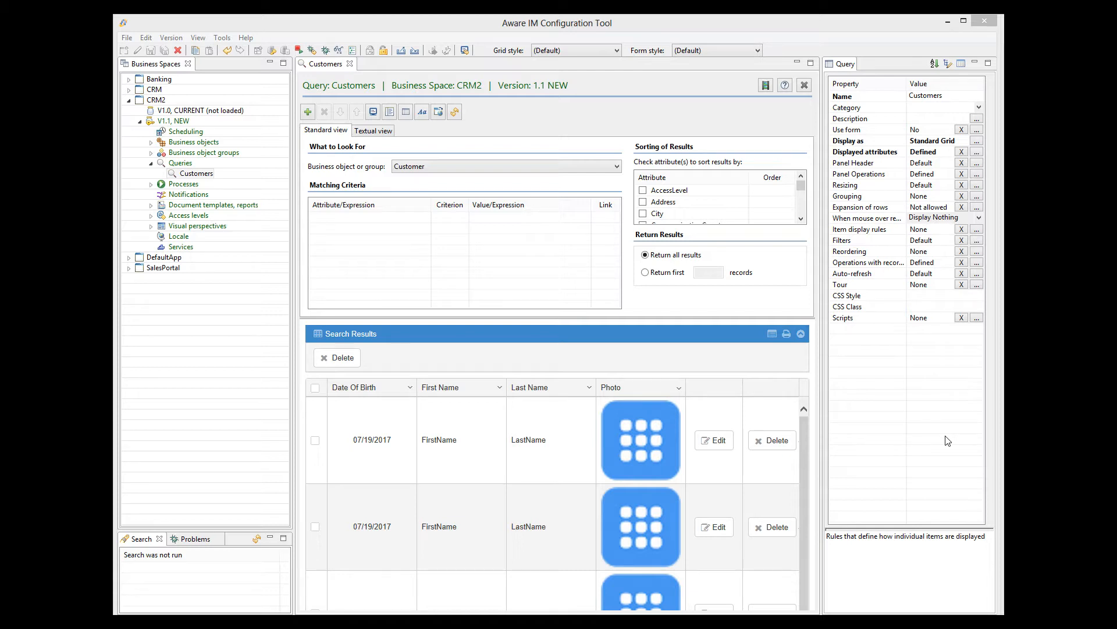
pyautogui.moveTo(967, 452)
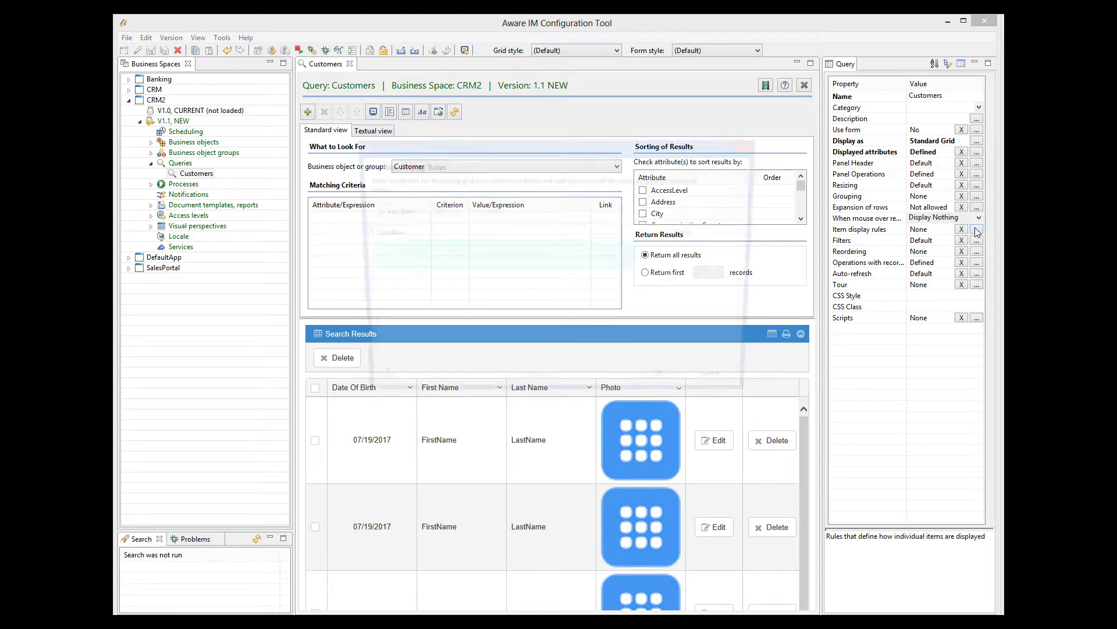
# - Add a grid row display rule with condition Customer.Gender='Male'
pyautogui.click(977, 229)
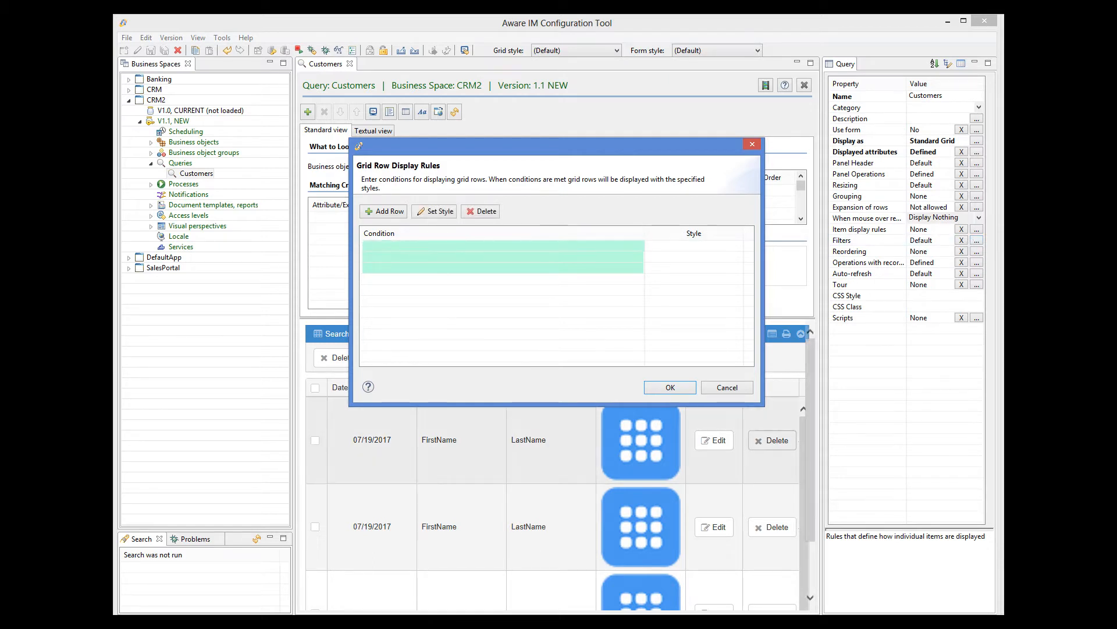
pyautogui.write('Cus')
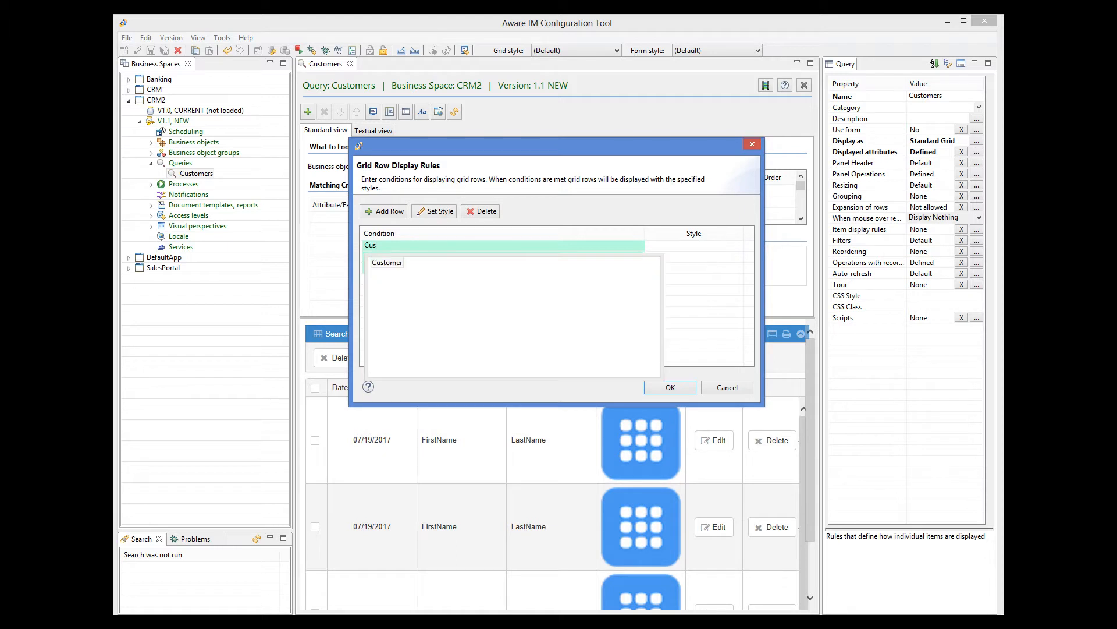
pyautogui.click(387, 262)
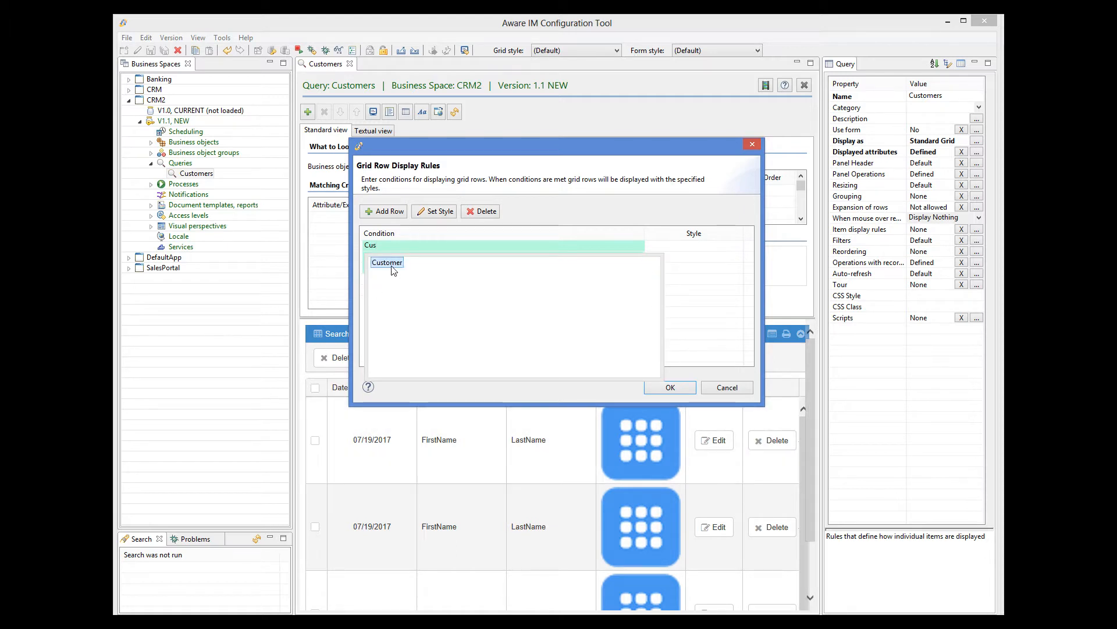
pyautogui.click(387, 262)
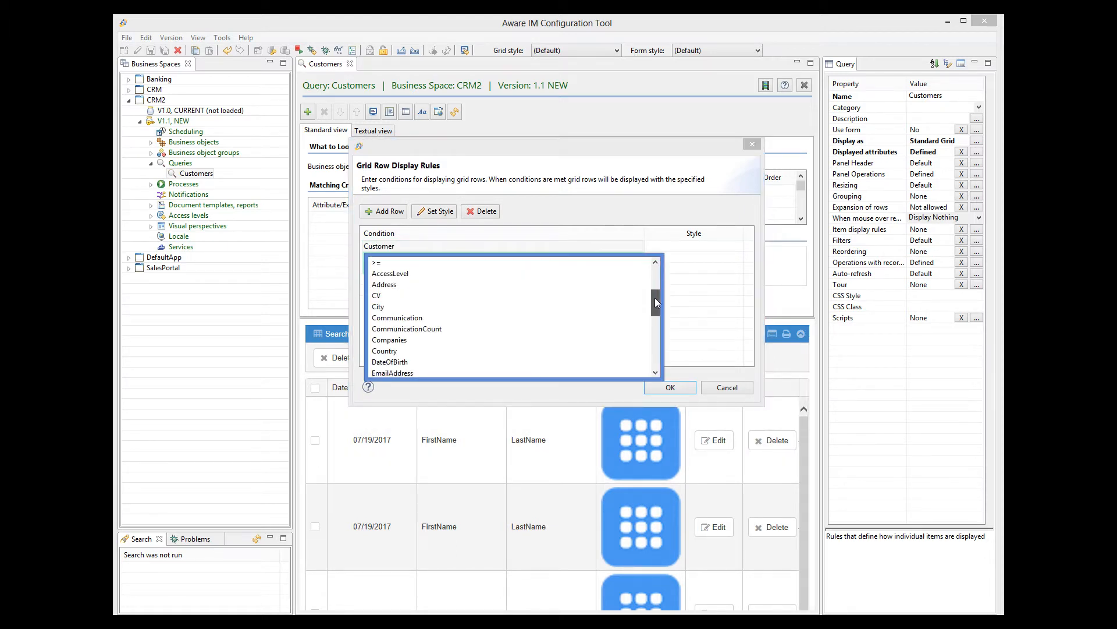
pyautogui.scroll(-3)
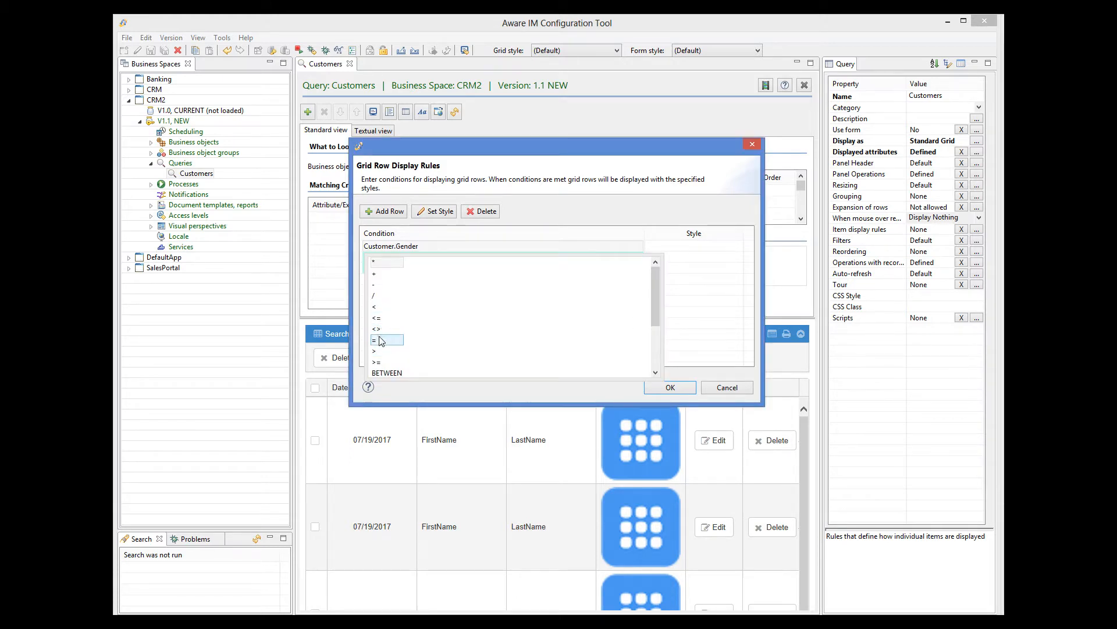
pyautogui.click(375, 340)
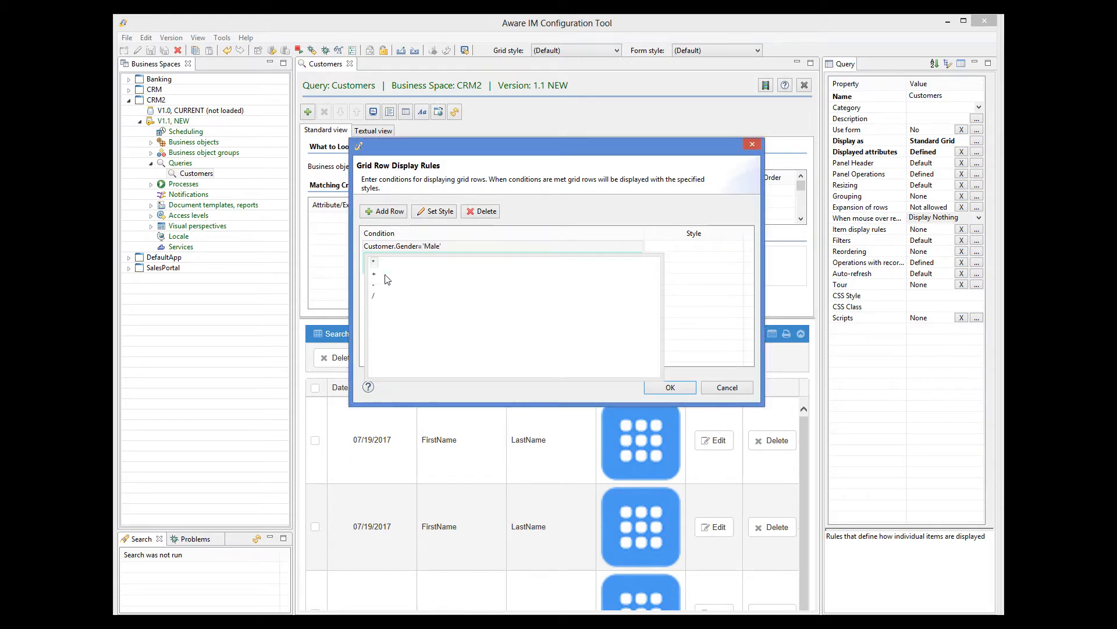
pyautogui.click(403, 246)
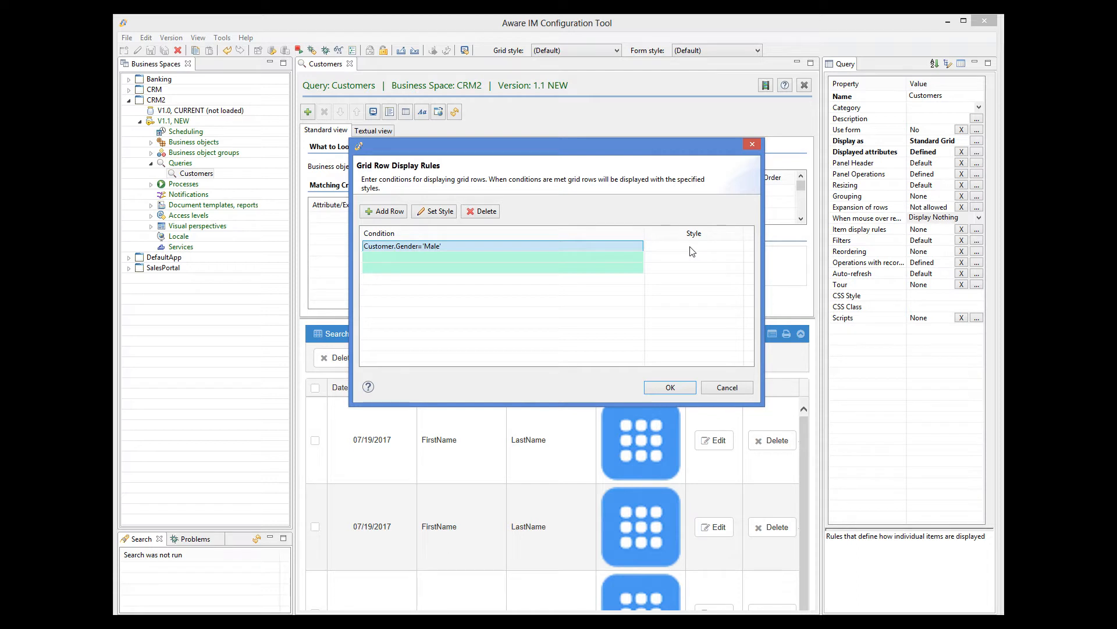
# - Give the Male rule a custom blue background colour
pyautogui.click(434, 210)
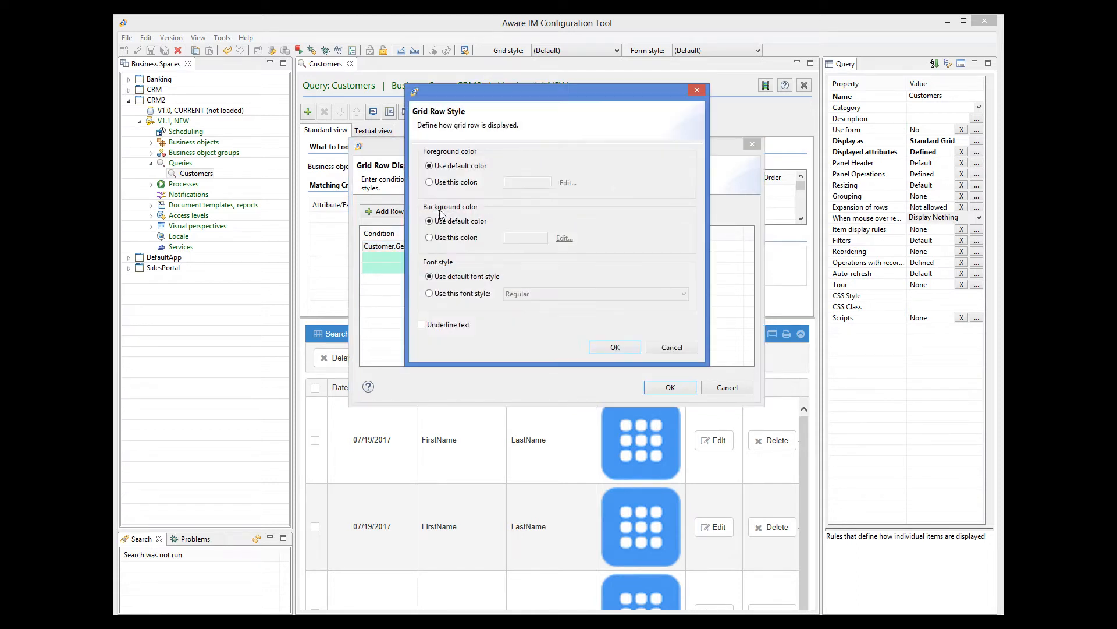
pyautogui.click(429, 237)
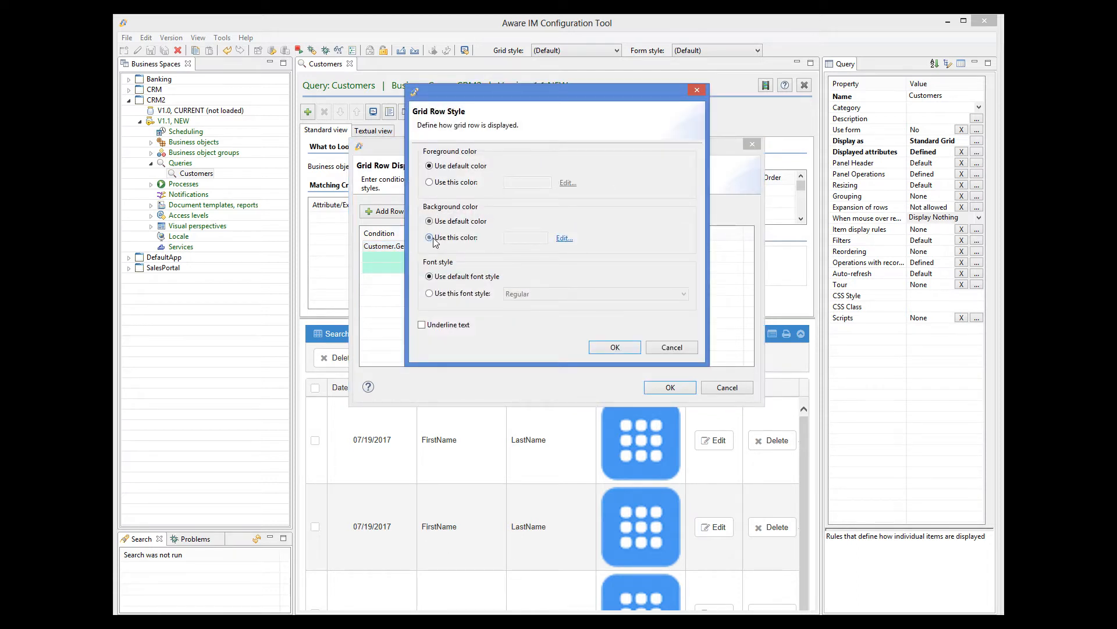
pyautogui.click(563, 237)
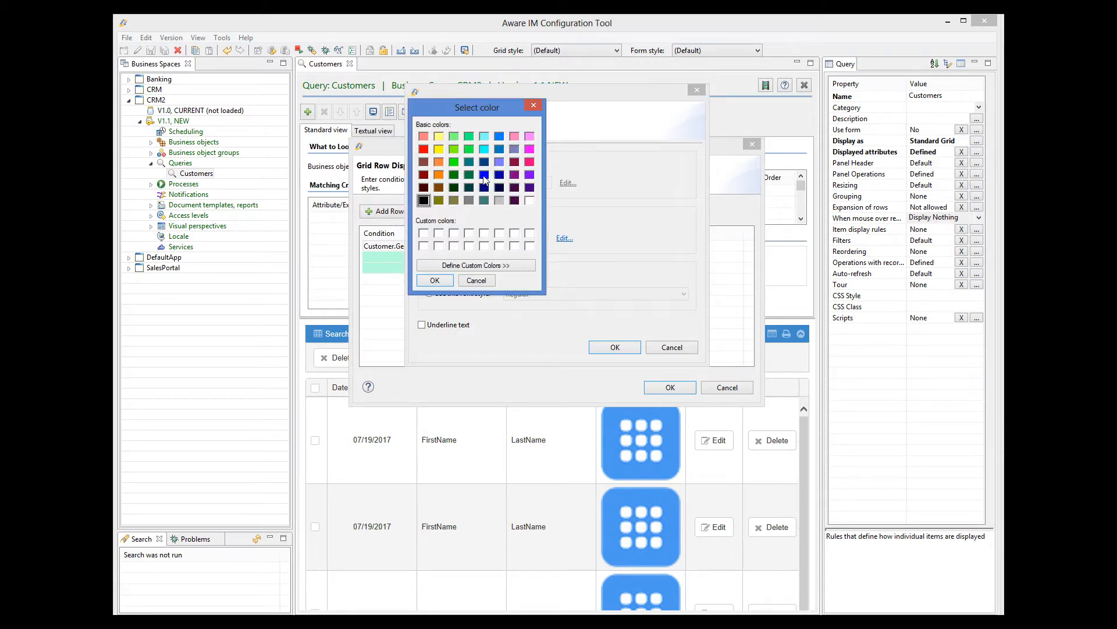
pyautogui.click(435, 280)
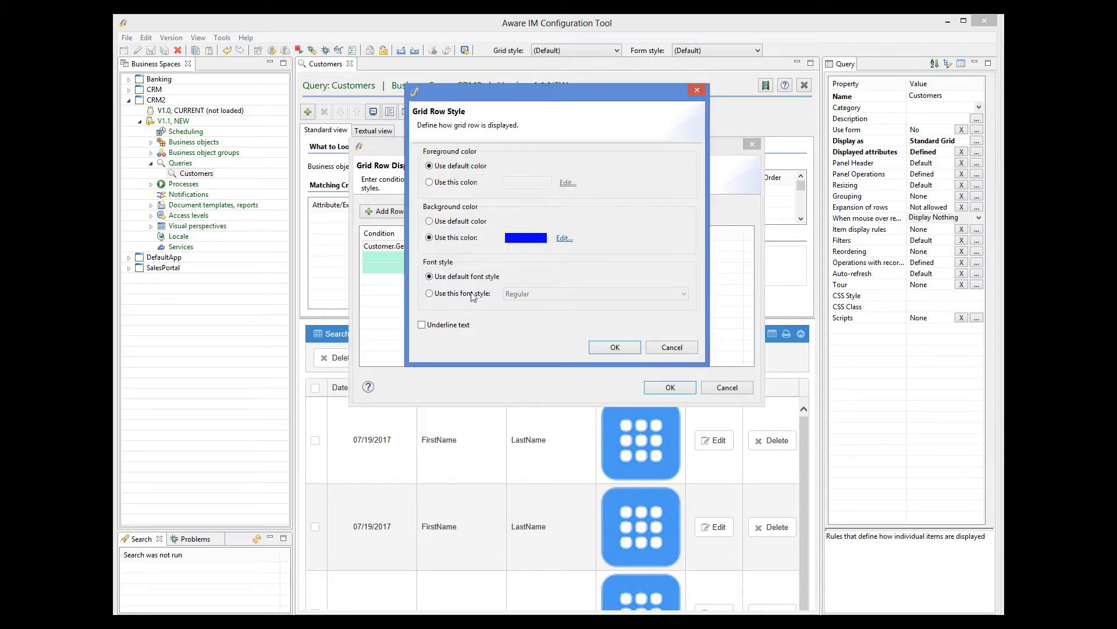
pyautogui.click(613, 347)
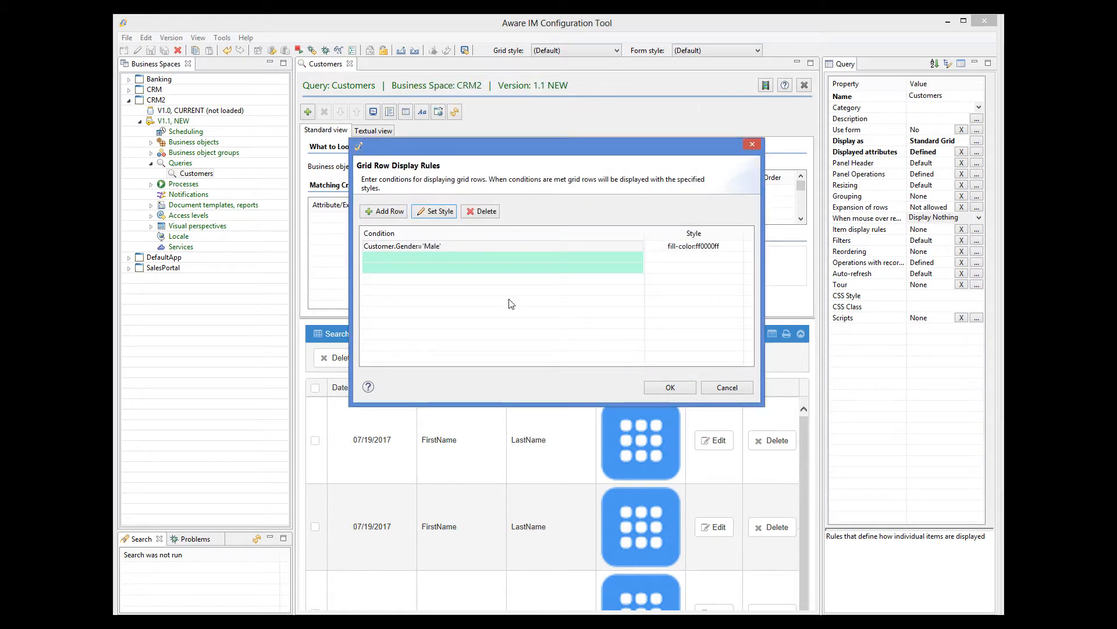
# - Add a second row rule with condition Customer.Gender='Female'
pyautogui.click(443, 257)
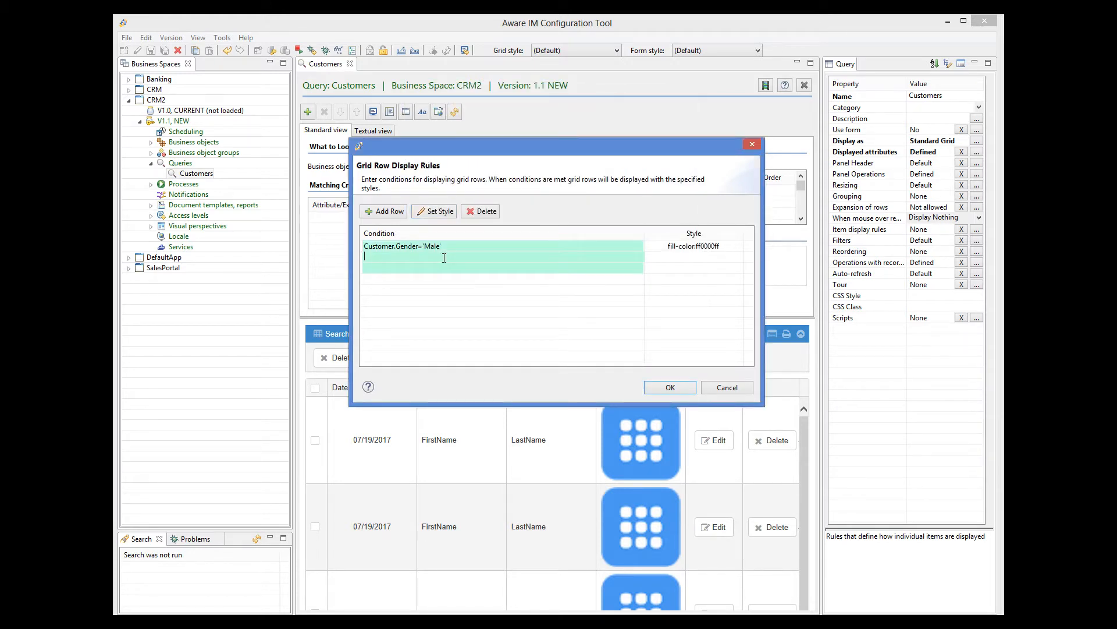
pyautogui.write('Customer.G')
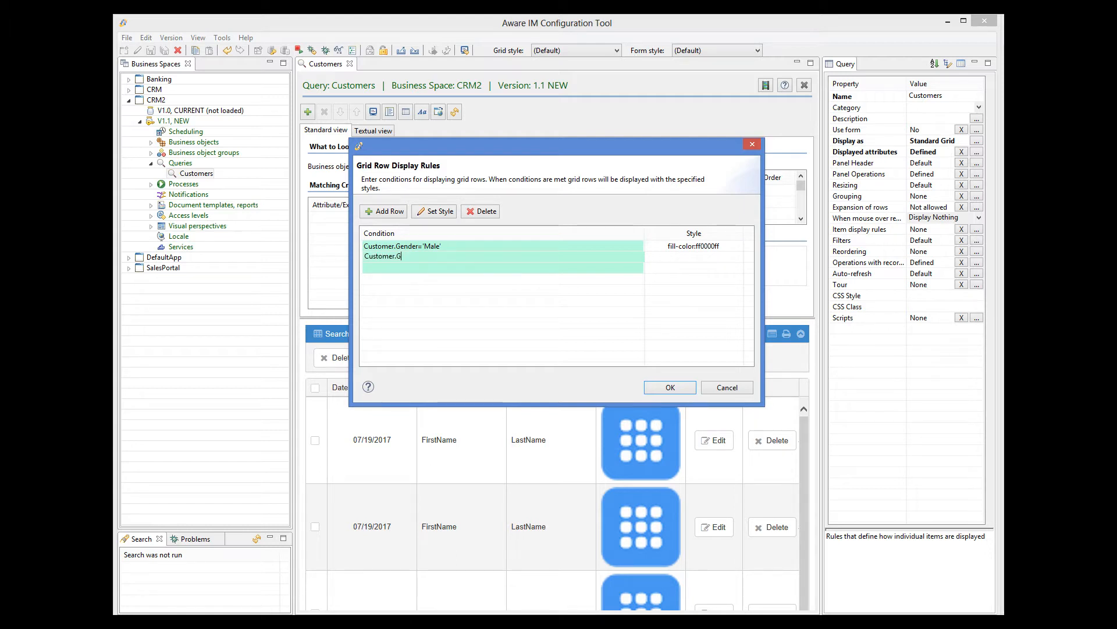
pyautogui.write("ender='Female")
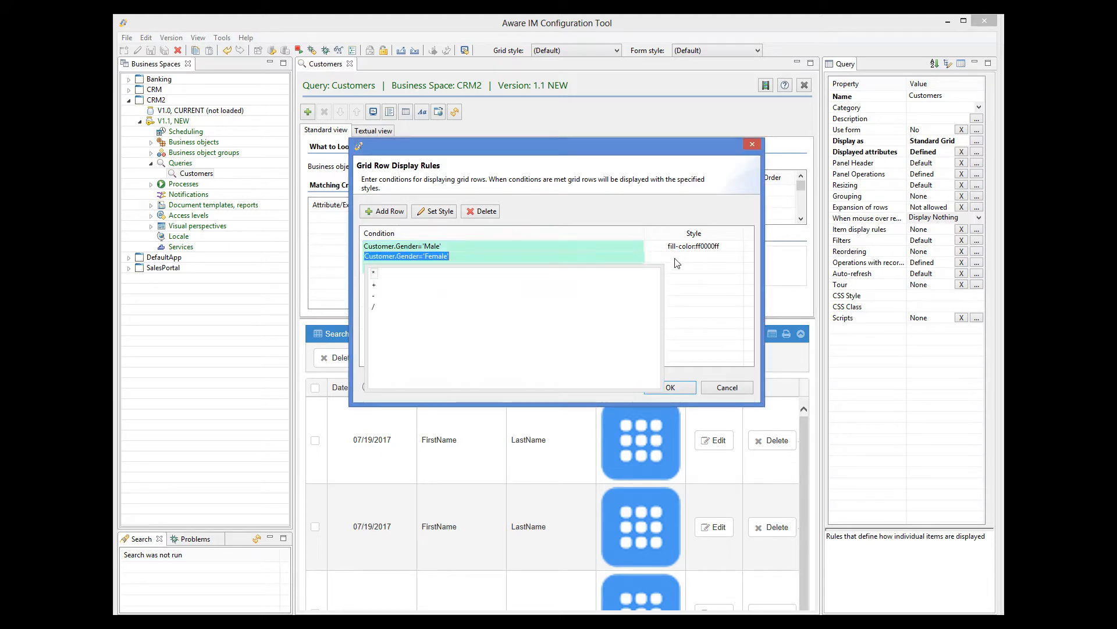
pyautogui.click(502, 246)
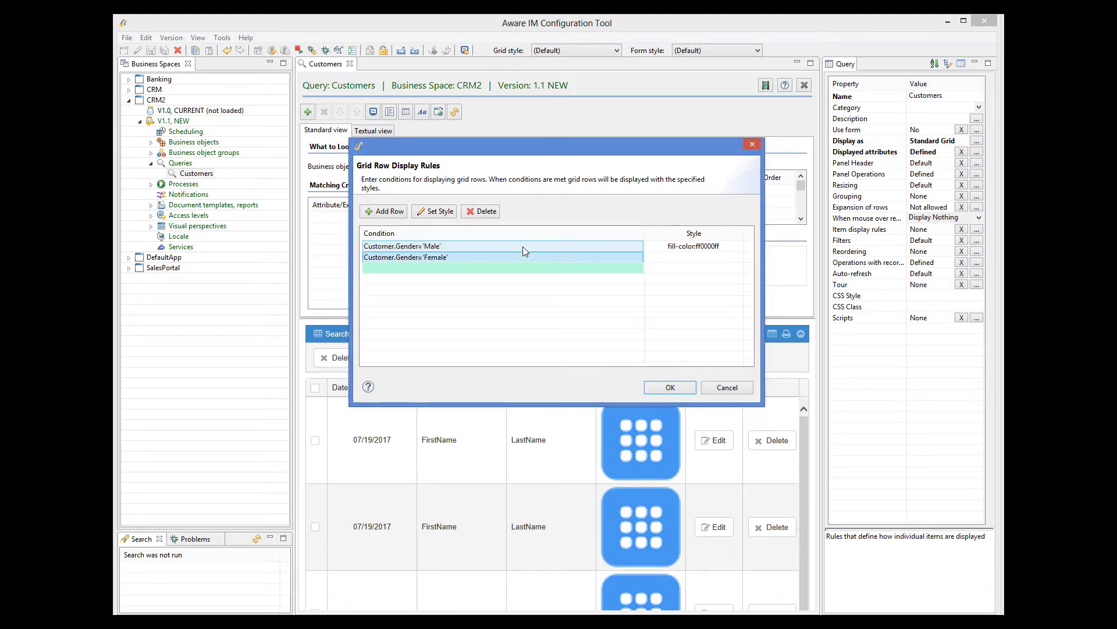
# - Give the Female rule a custom dark green background colour
pyautogui.click(434, 211)
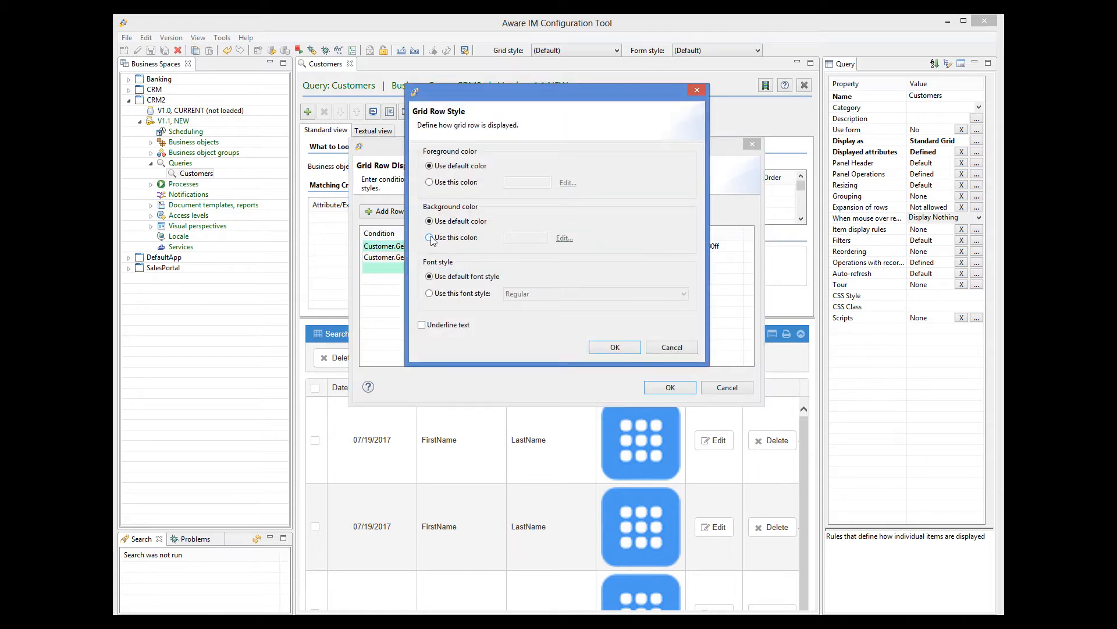
pyautogui.click(430, 238)
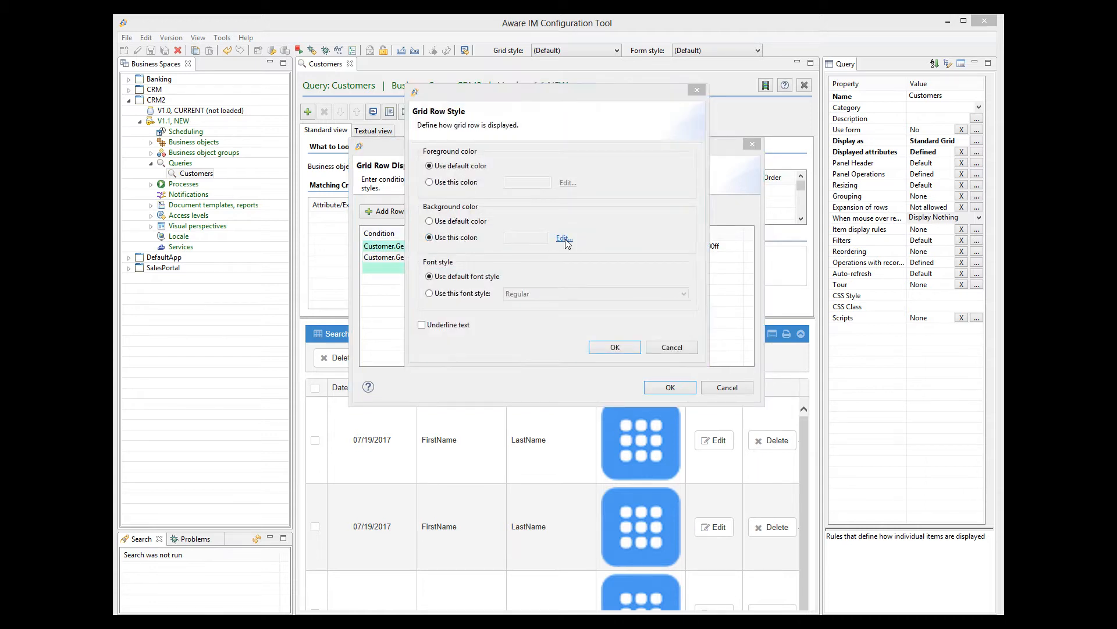
pyautogui.click(563, 238)
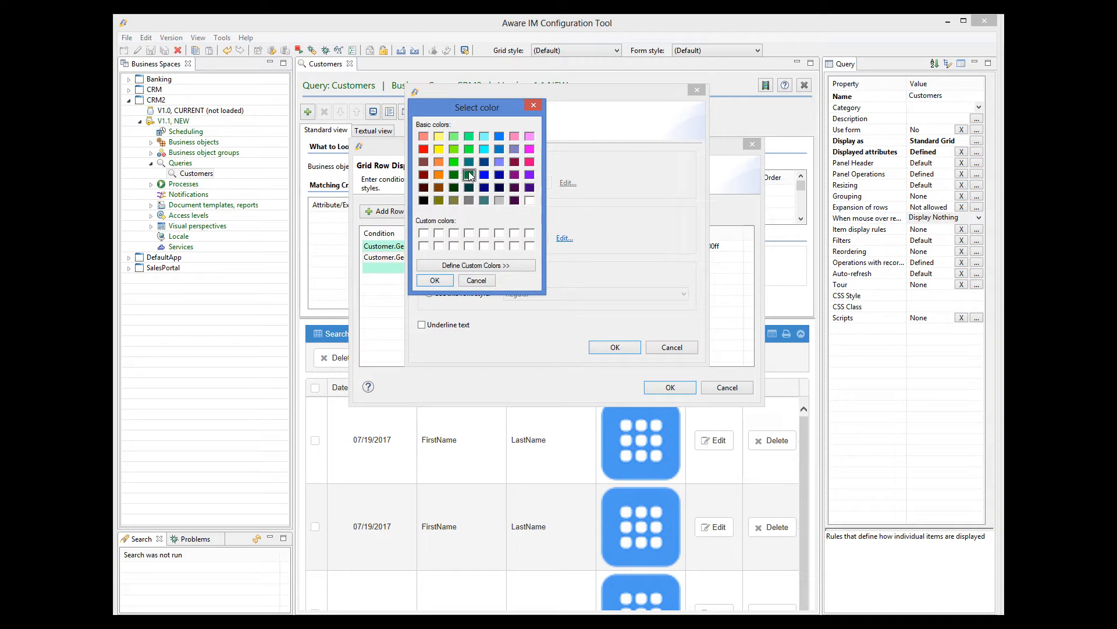
pyautogui.click(434, 280)
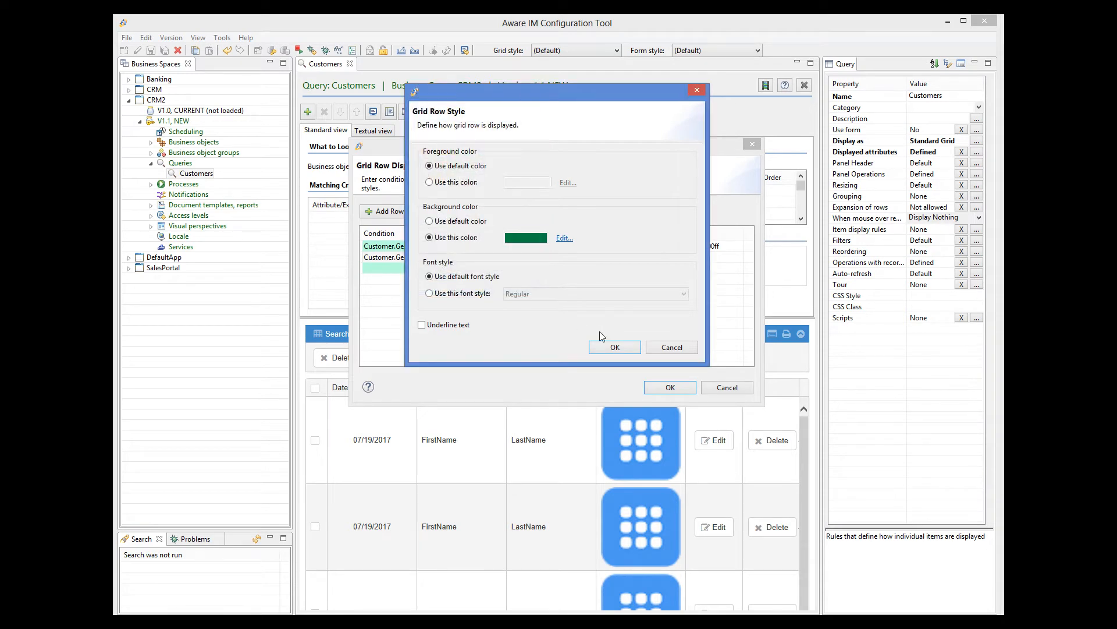
pyautogui.click(614, 347)
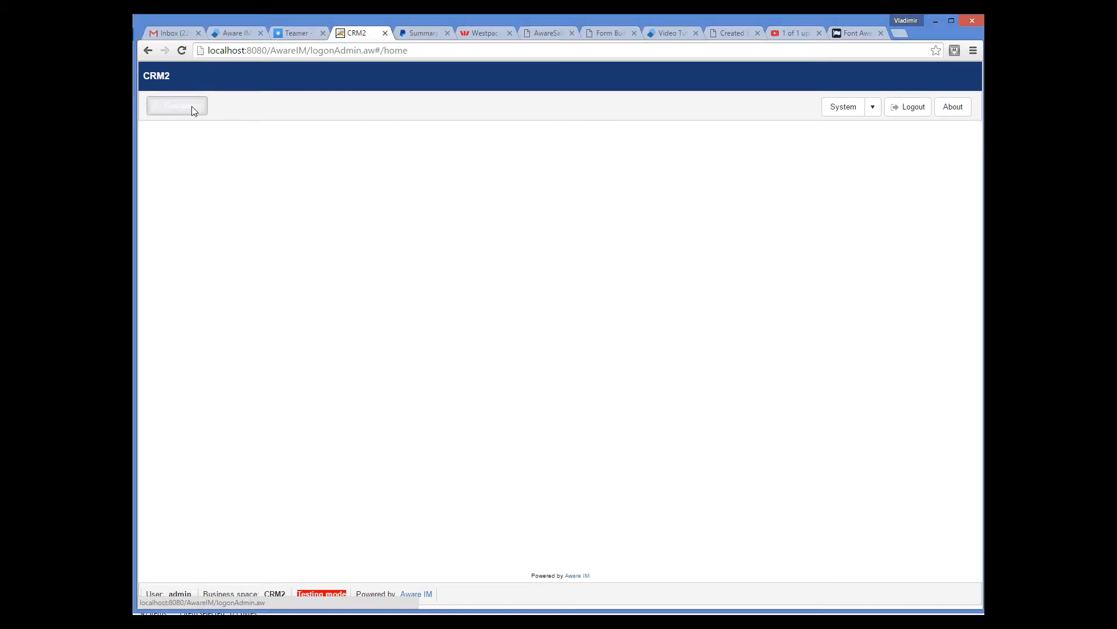
# - Show the customer list in the running CRM2 application
pyautogui.click(176, 106)
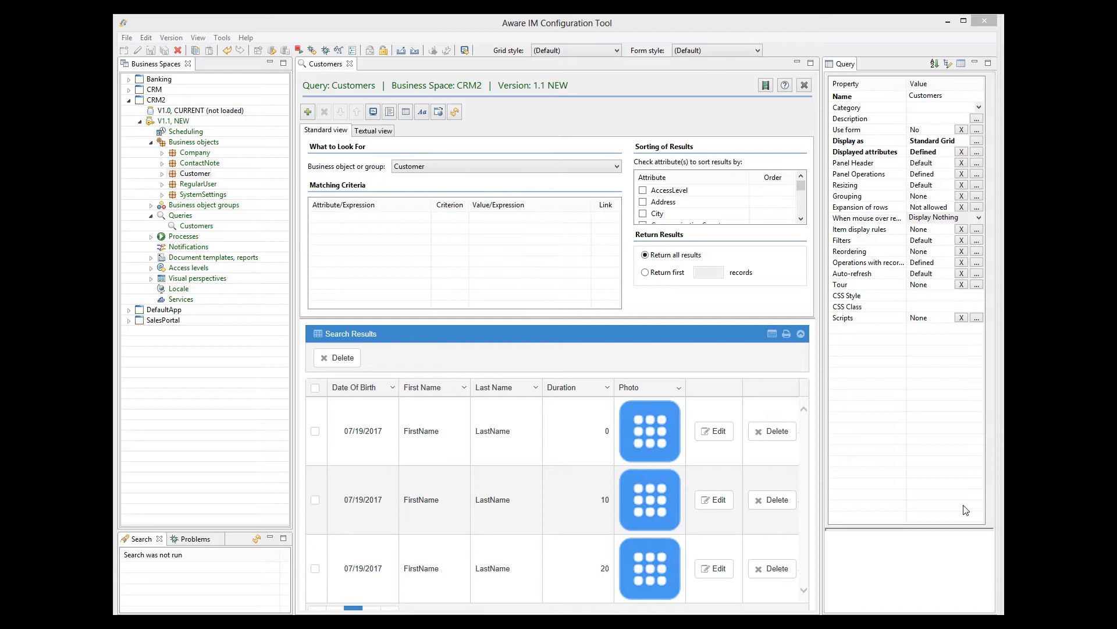
pyautogui.moveTo(855, 458)
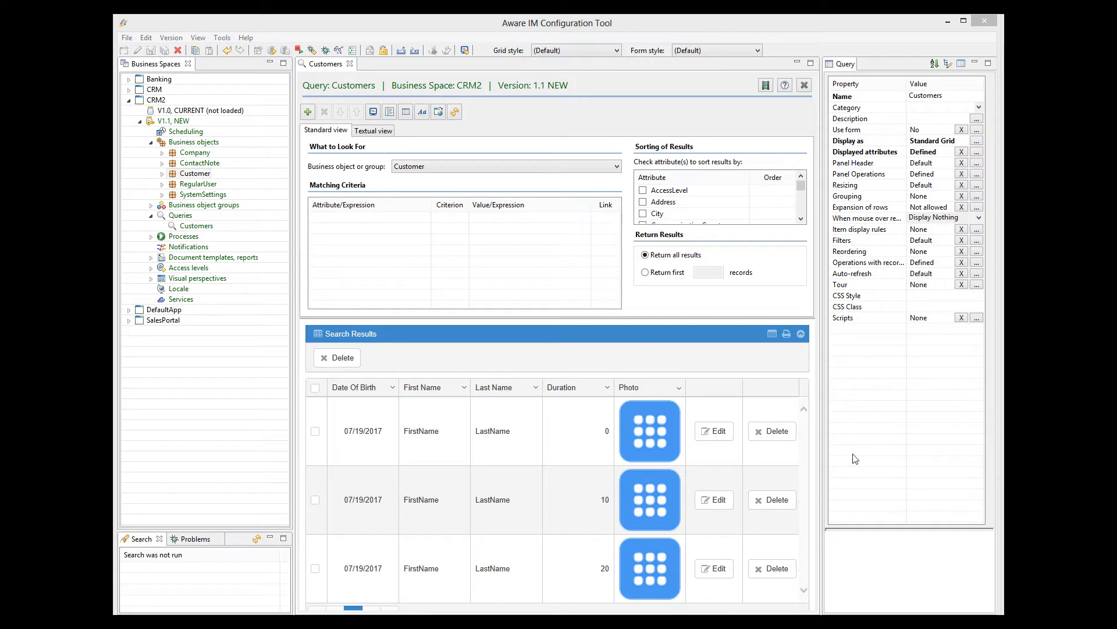
# - Expand CRM2 version 1.1 business objects to reach Customer
pyautogui.doubleClick(194, 173)
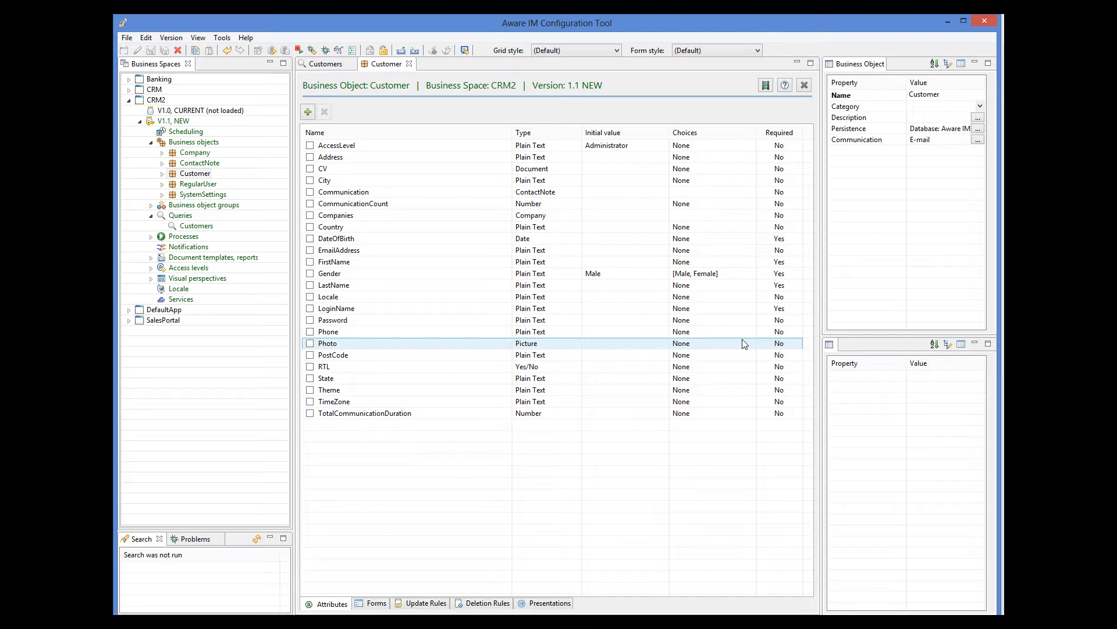
pyautogui.moveTo(645, 344)
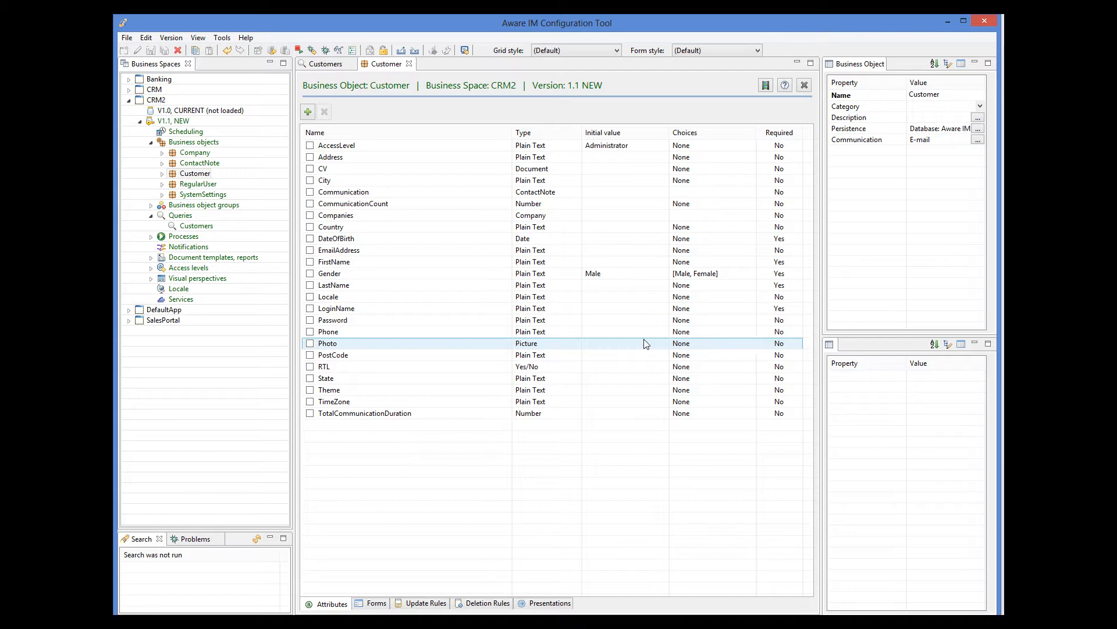
pyautogui.click(363, 412)
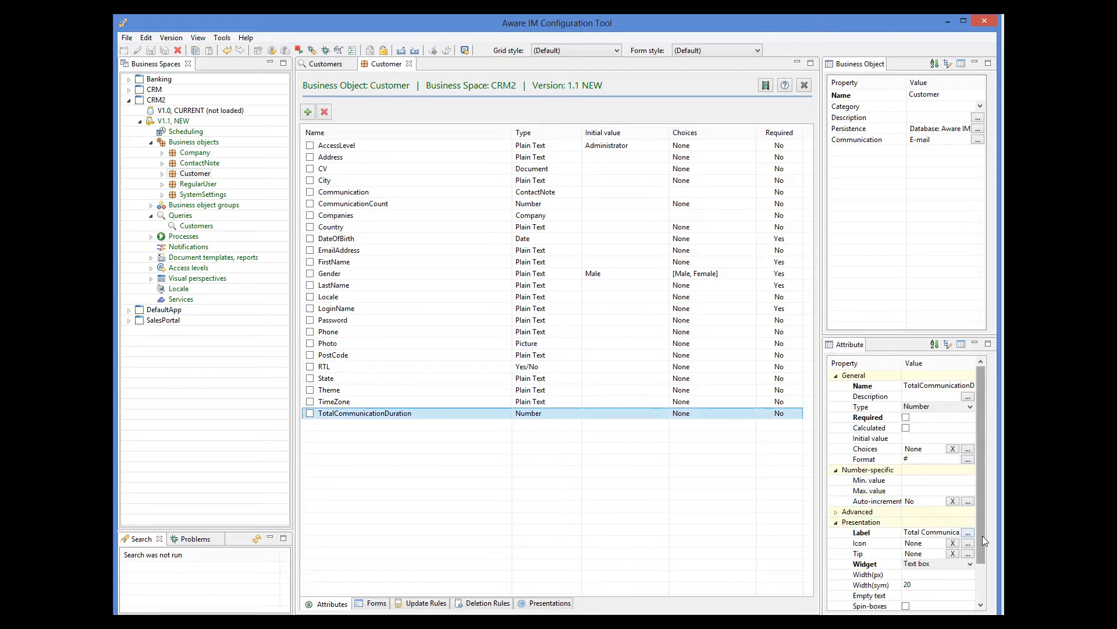
pyautogui.scroll(-3)
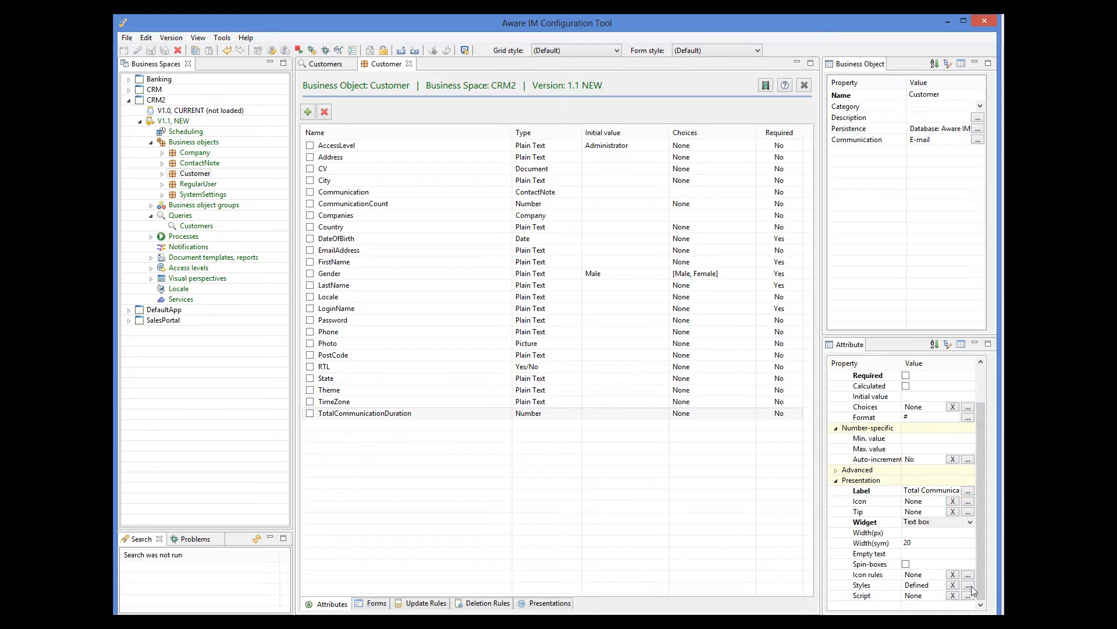
pyautogui.click(967, 585)
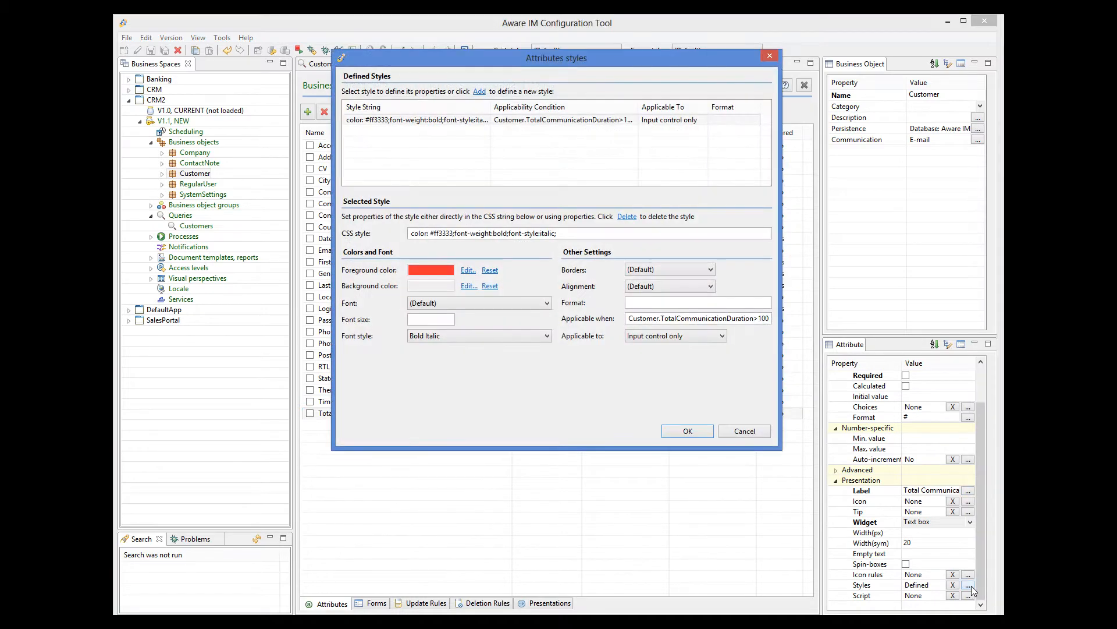
pyautogui.moveTo(929, 500)
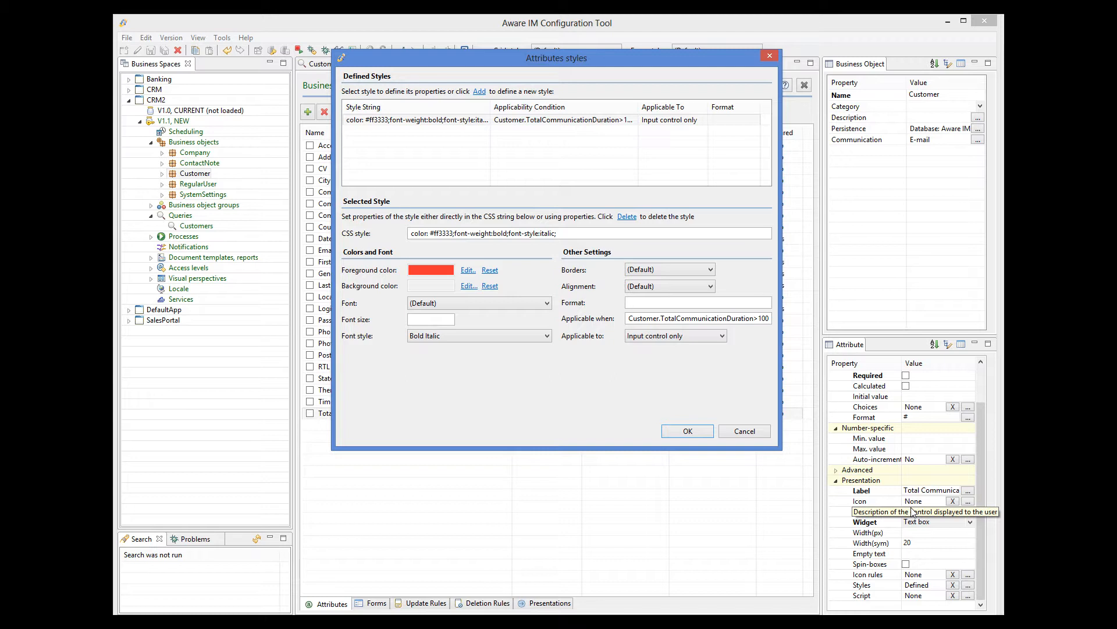
pyautogui.moveTo(699, 317)
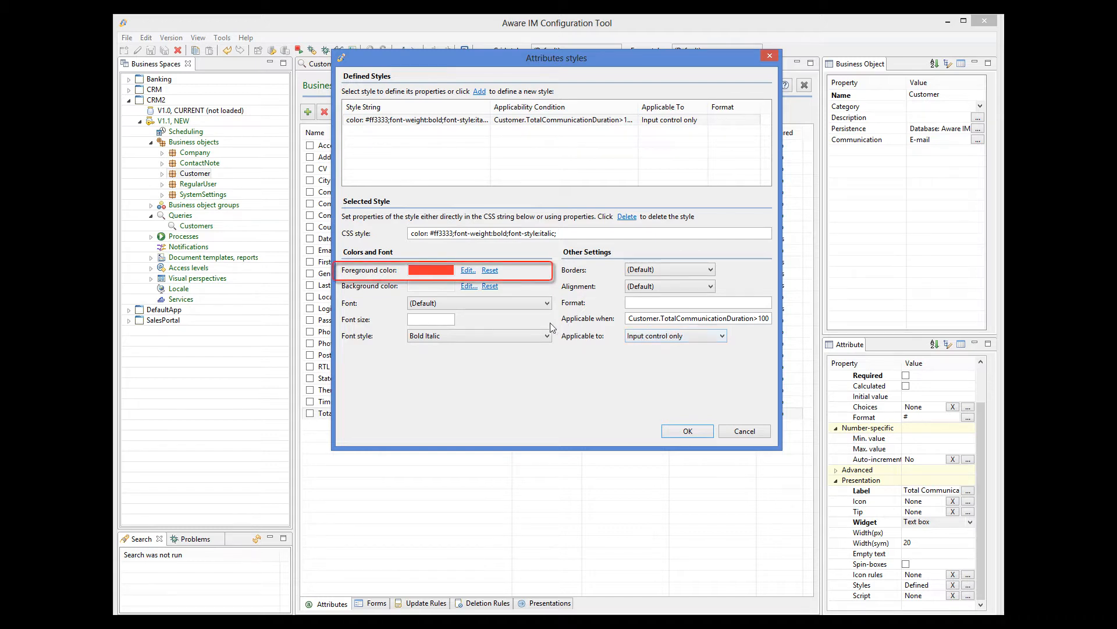
pyautogui.moveTo(479, 303)
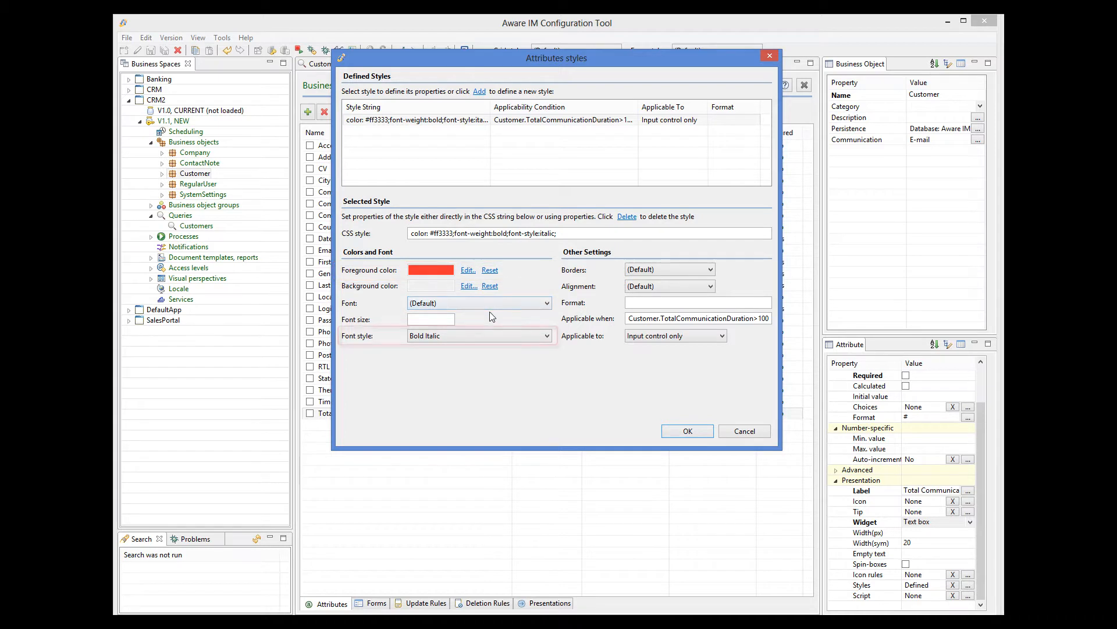
pyautogui.click(479, 335)
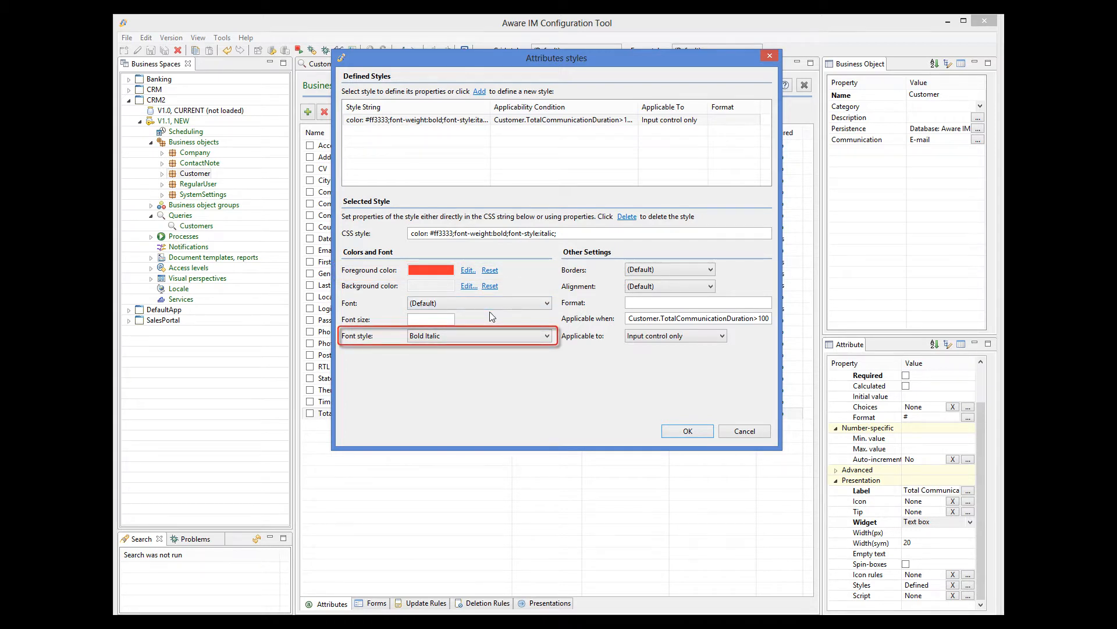
pyautogui.moveTo(745, 431)
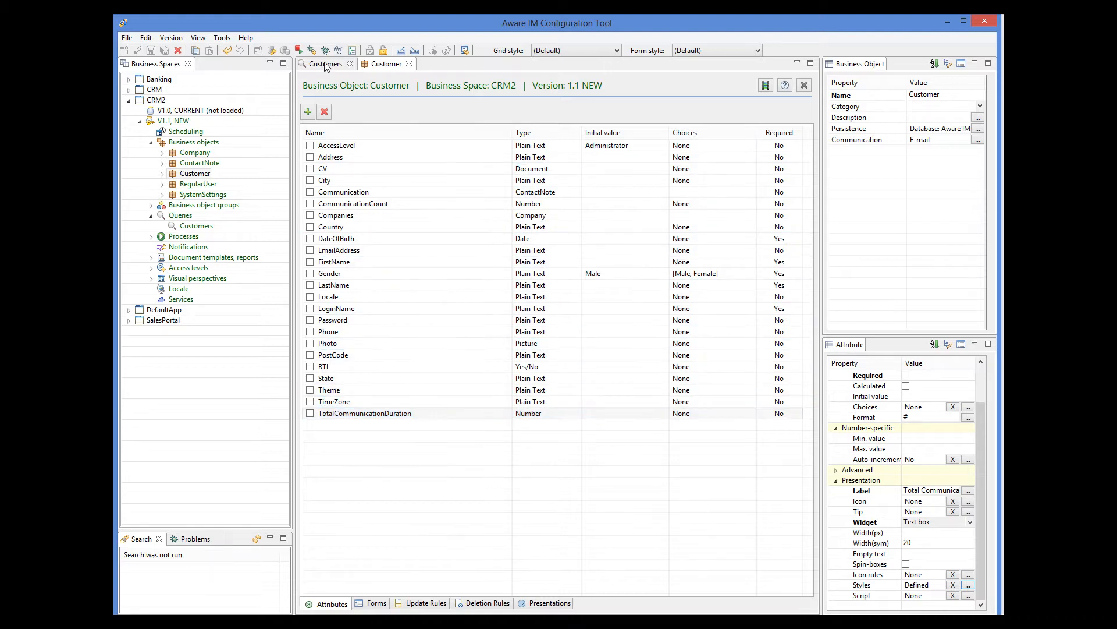
# - Make the TotalCommunicationDuration column use the style defined in its attribute
pyautogui.click(326, 63)
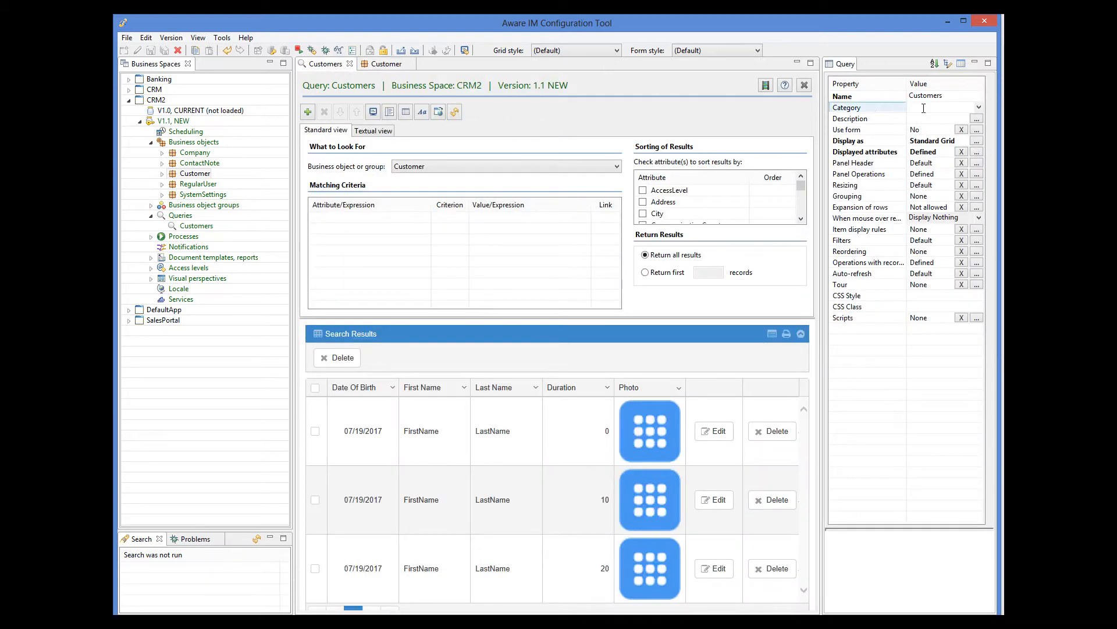
pyautogui.click(977, 151)
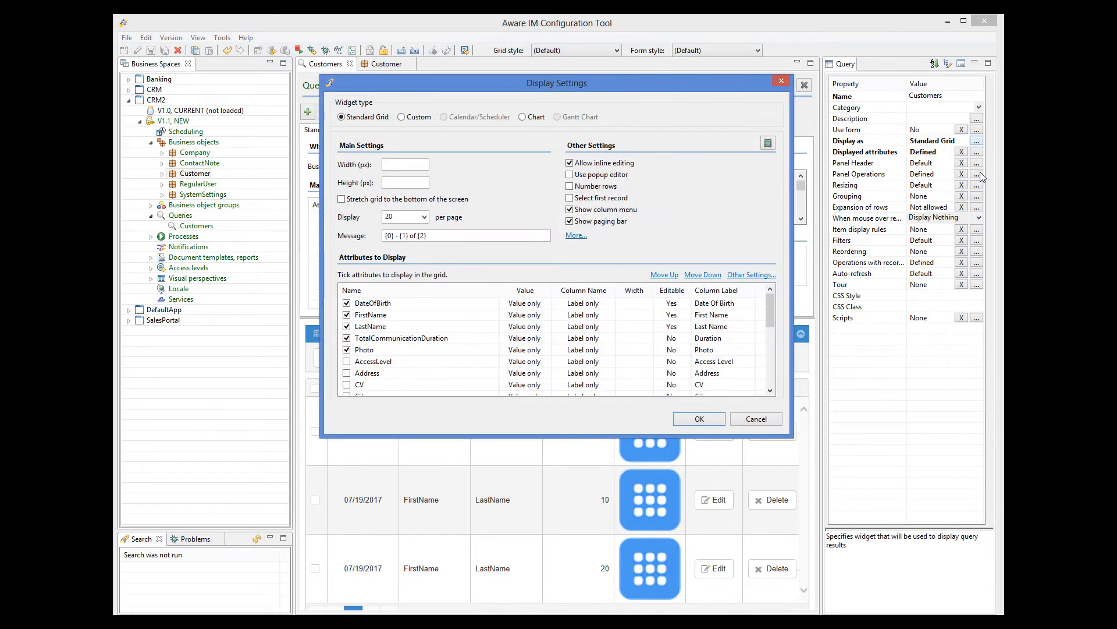
pyautogui.click(402, 338)
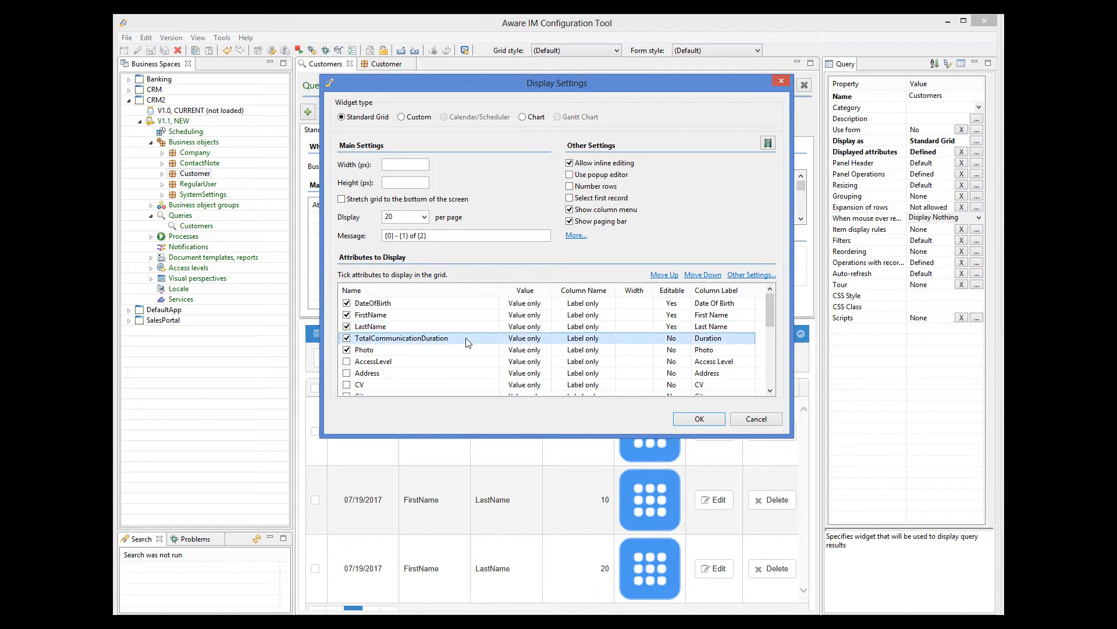
pyautogui.moveTo(750, 275)
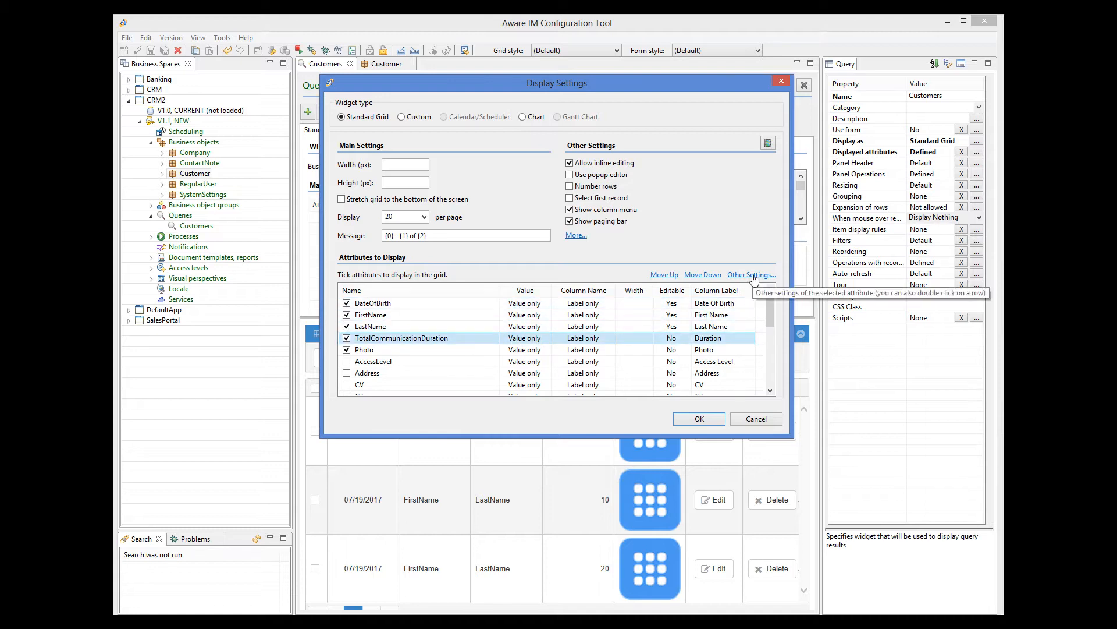
pyautogui.click(751, 275)
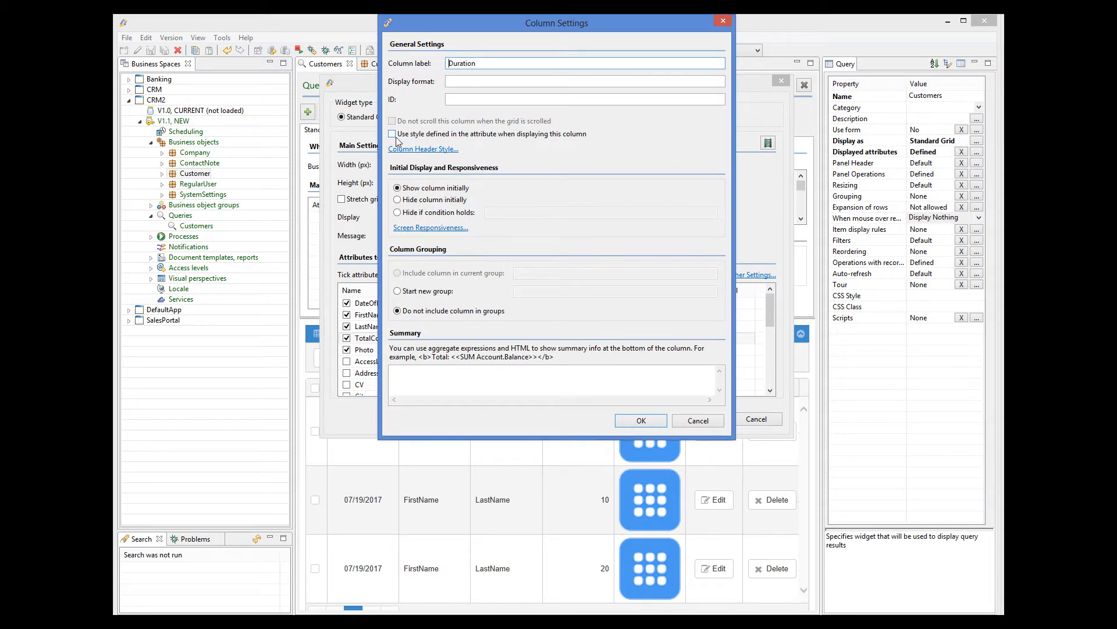
pyautogui.click(392, 134)
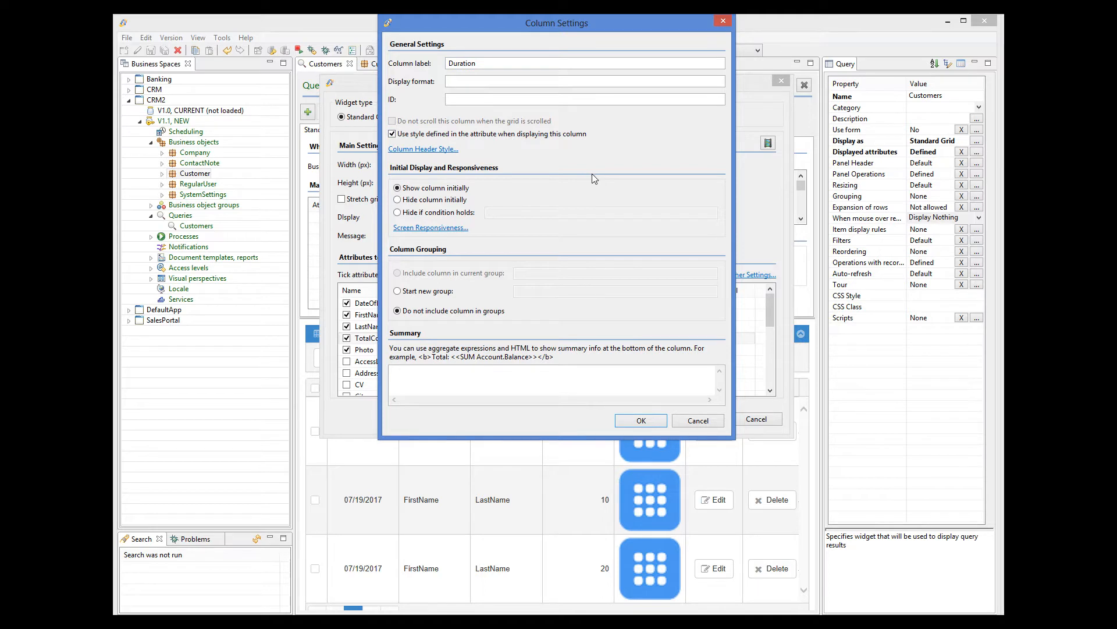
pyautogui.moveTo(640, 420)
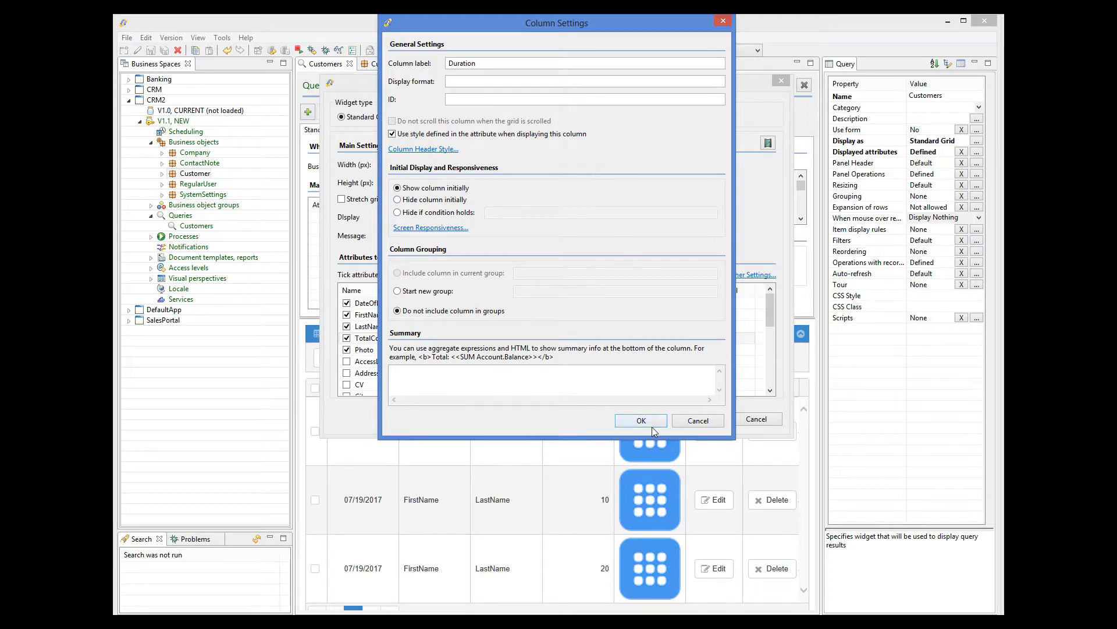
pyautogui.click(639, 420)
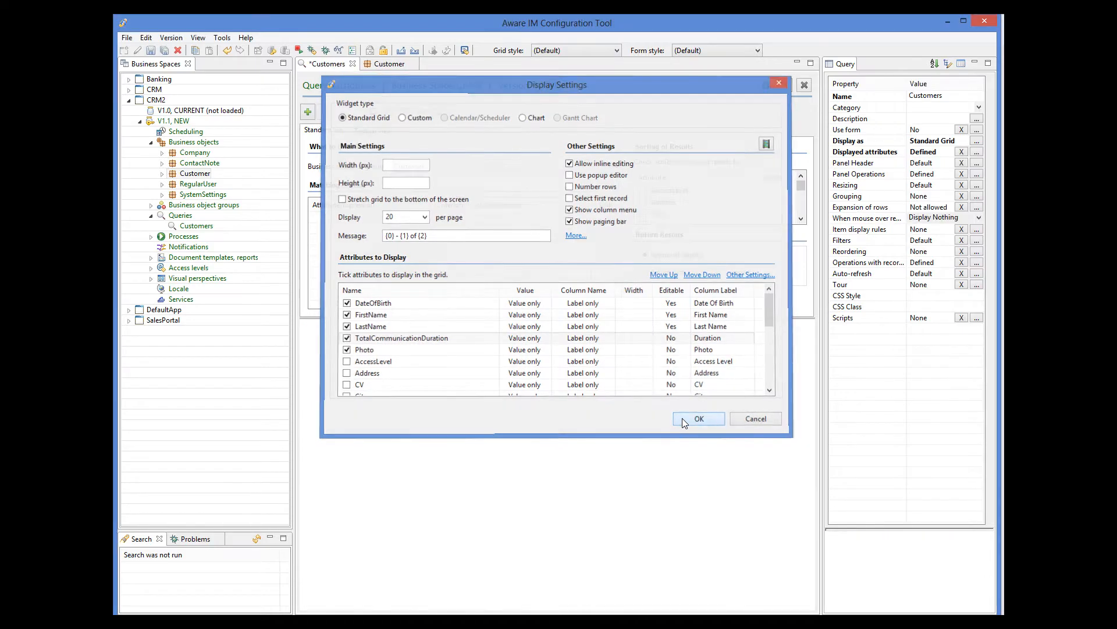
pyautogui.click(697, 417)
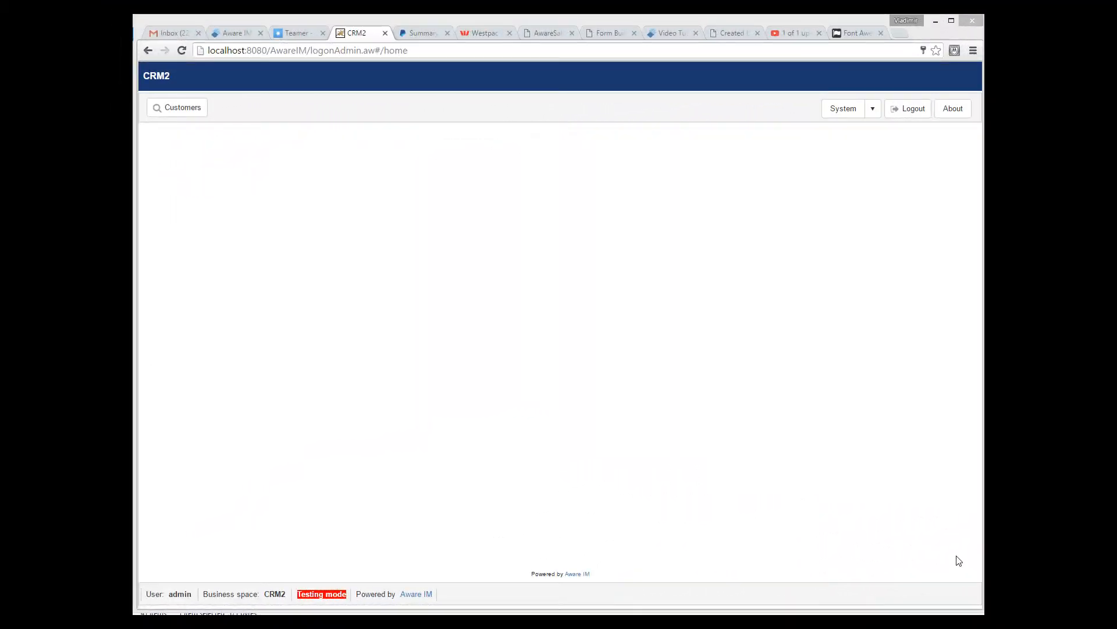
pyautogui.moveTo(886, 449)
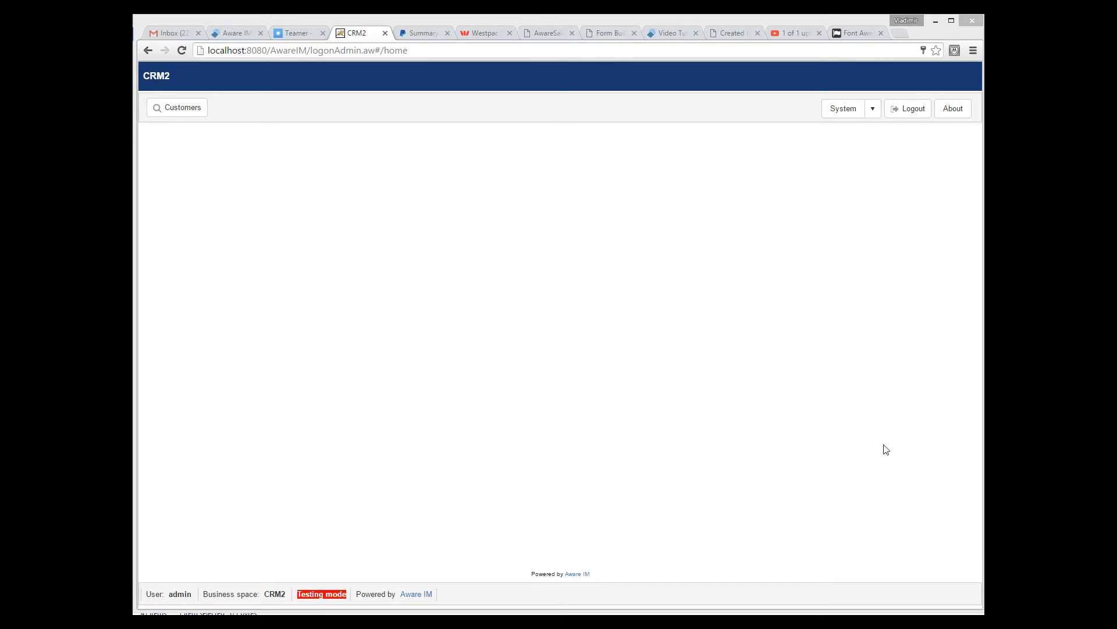
# - Run the Customers query in the CRM2 web application to inspect the grid
pyautogui.click(183, 107)
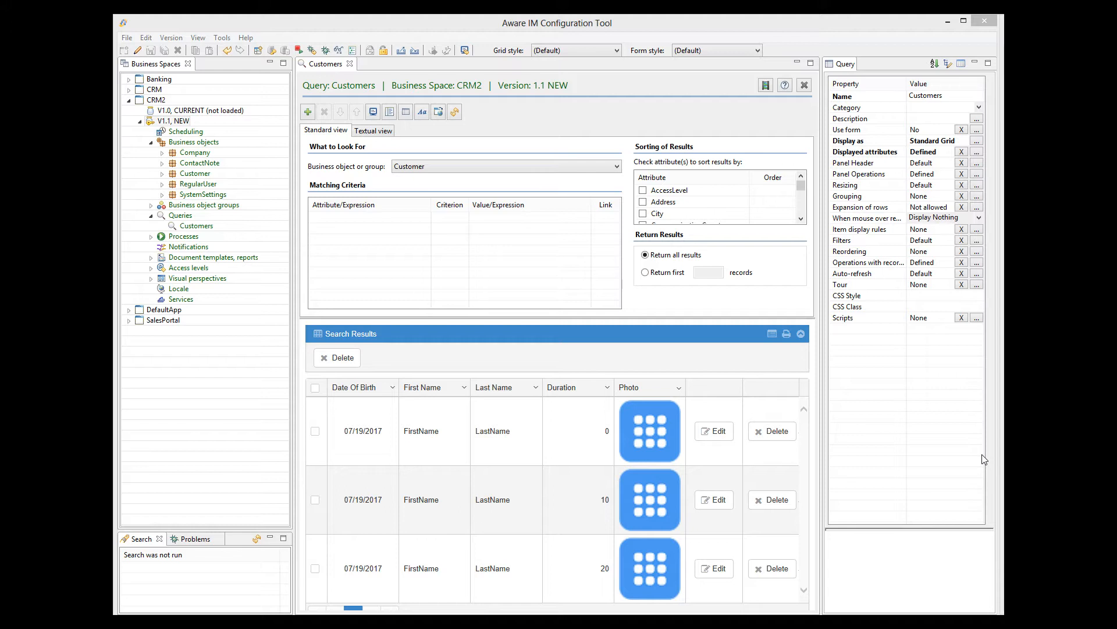
pyautogui.moveTo(981, 409)
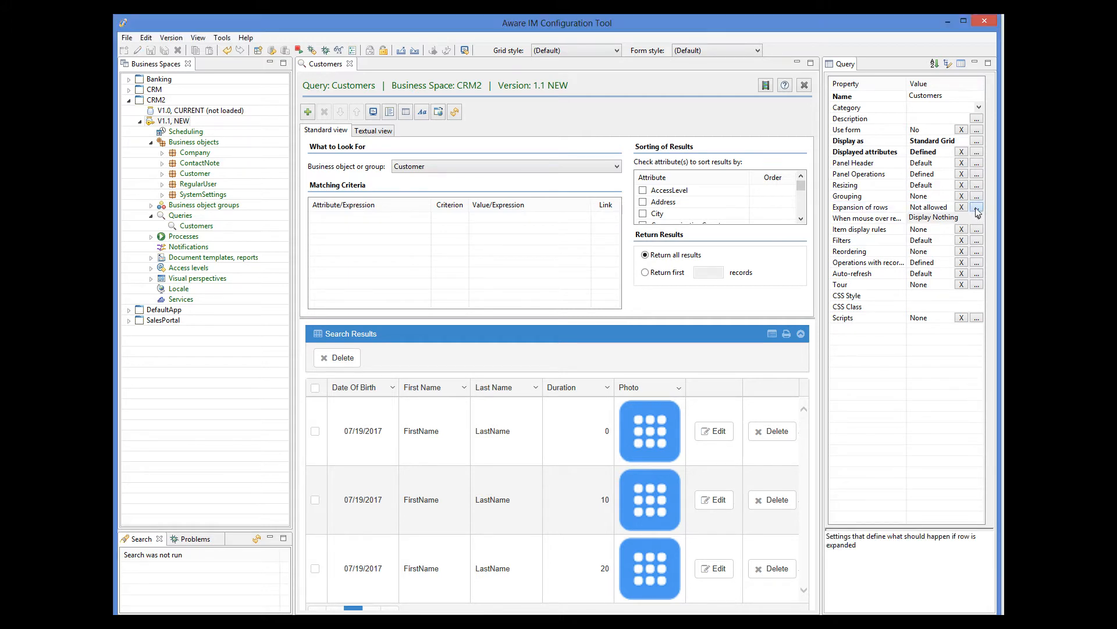
# - Set row expansion to show an Edit Object operation on the default form's Communication section
pyautogui.click(976, 207)
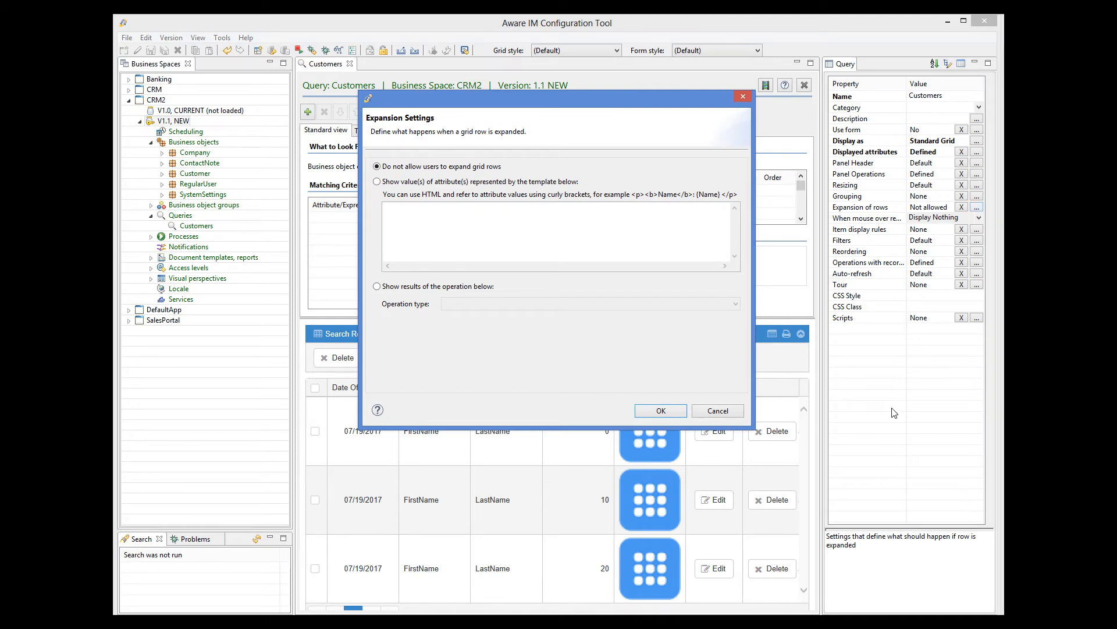
pyautogui.click(377, 181)
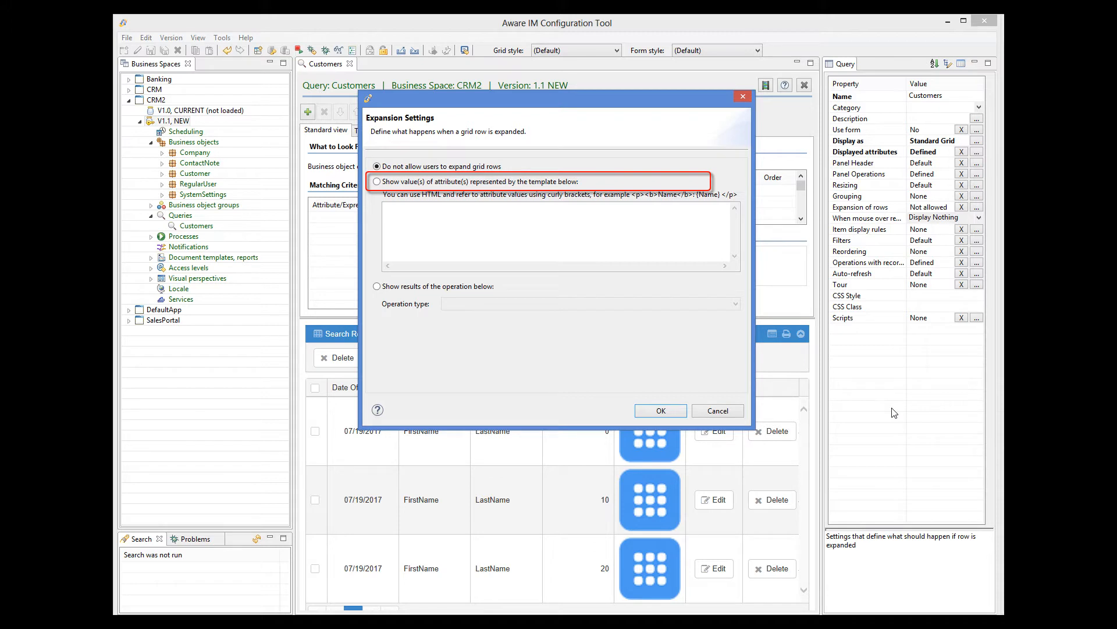
pyautogui.click(377, 167)
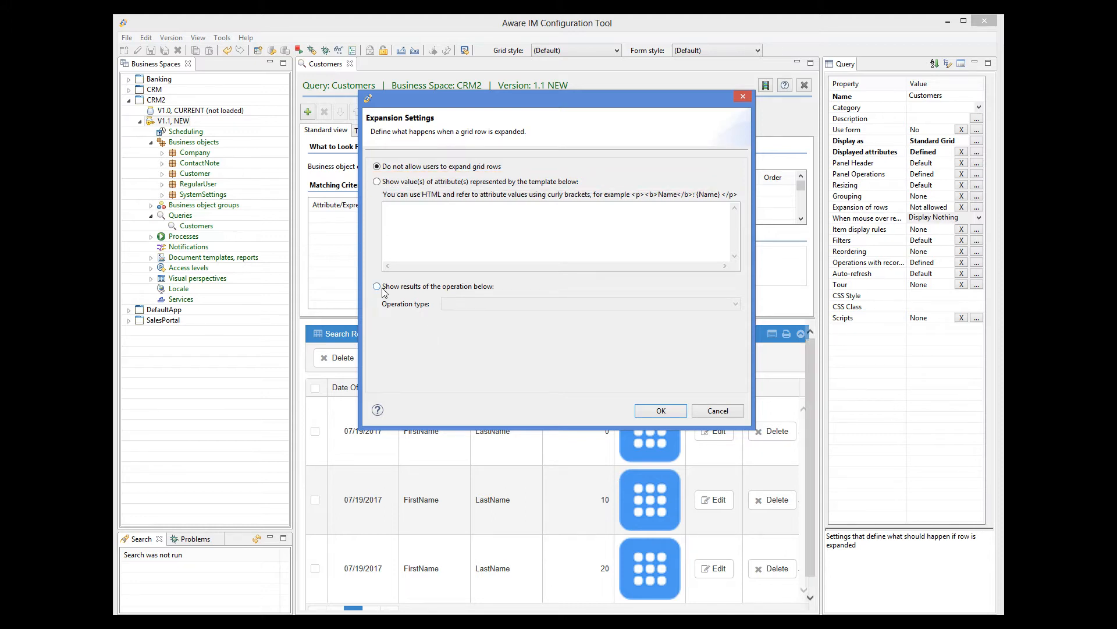
pyautogui.click(377, 287)
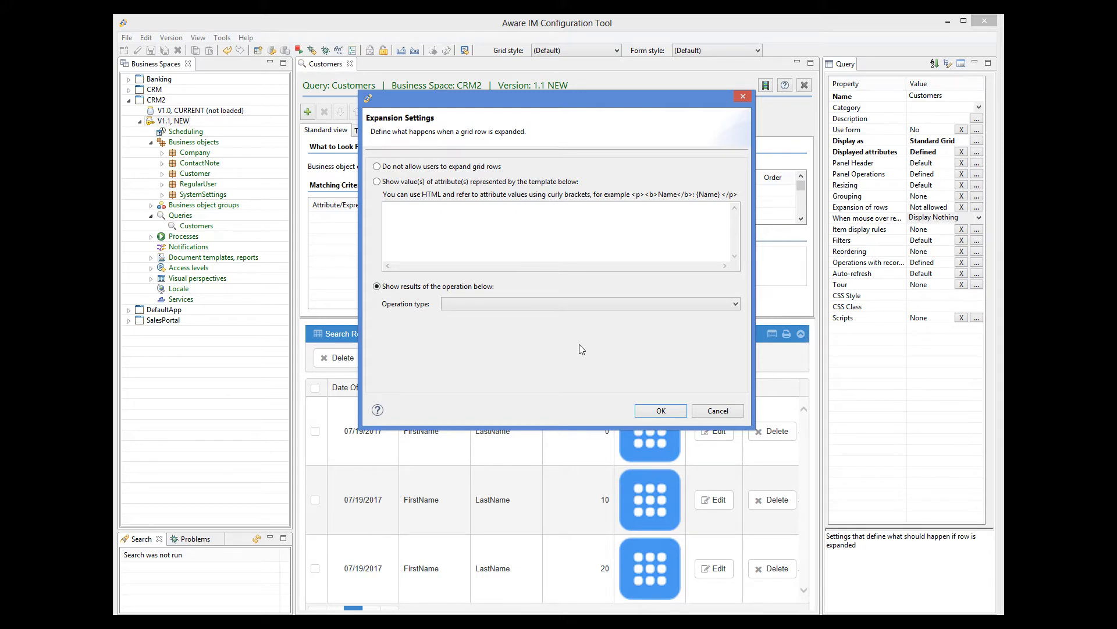
pyautogui.moveTo(547, 316)
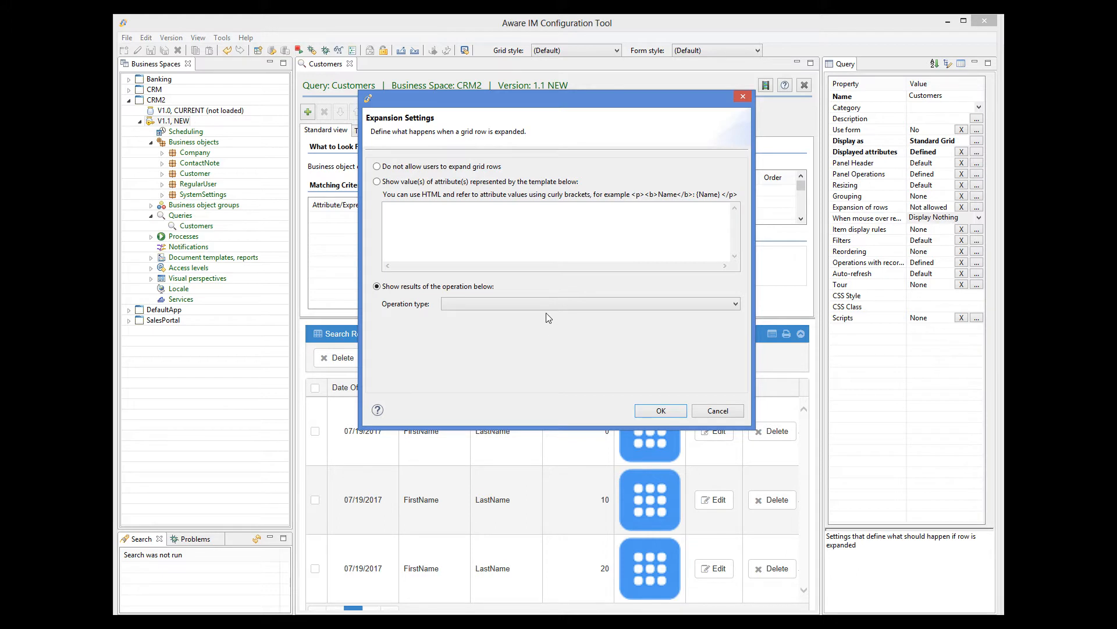
pyautogui.click(734, 303)
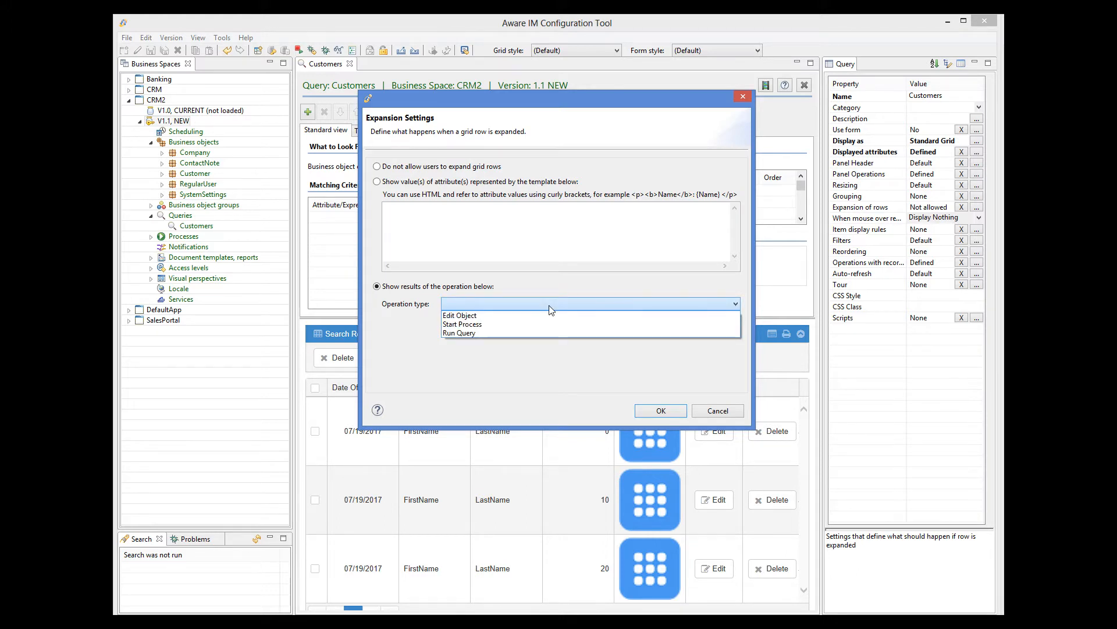
pyautogui.moveTo(523, 312)
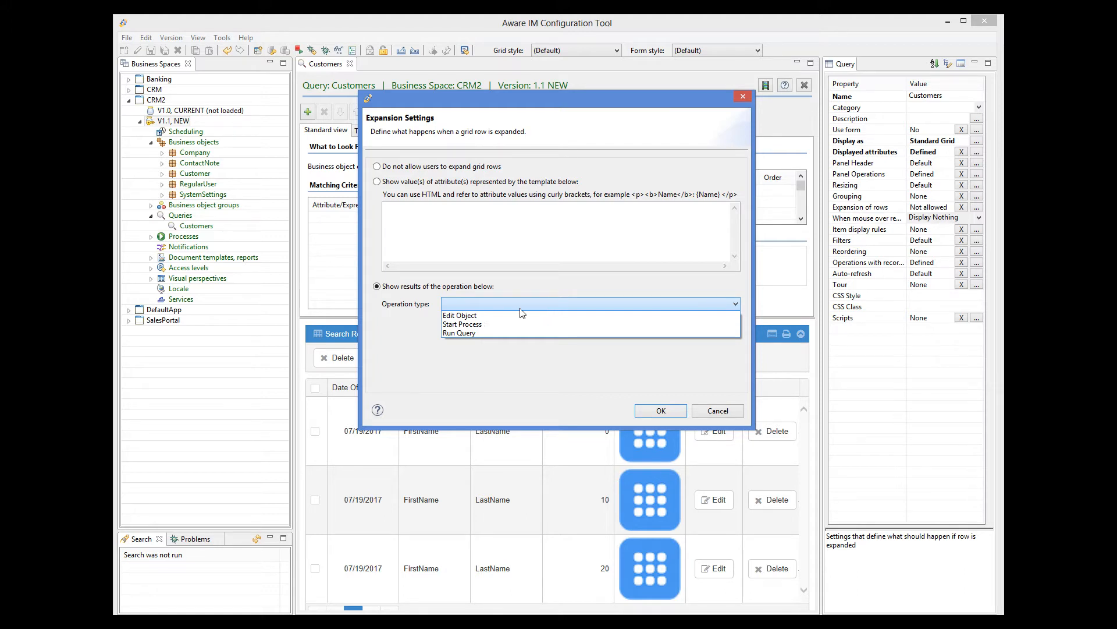
pyautogui.click(459, 316)
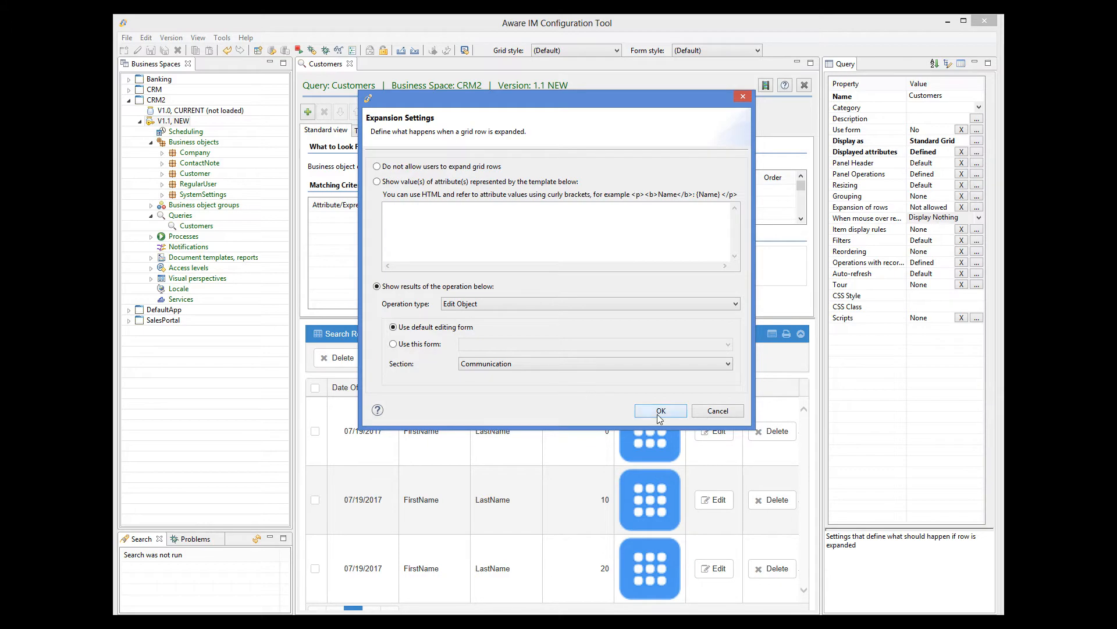
pyautogui.click(659, 411)
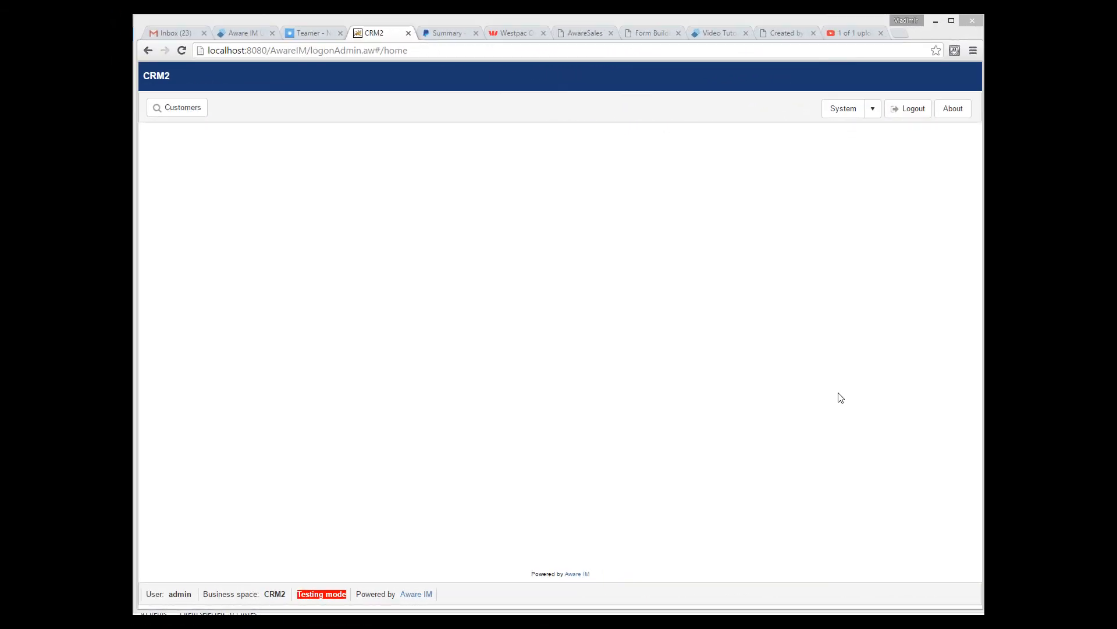
# - Run the Customers query and expand customer rows to reveal the inline edit form
pyautogui.click(182, 107)
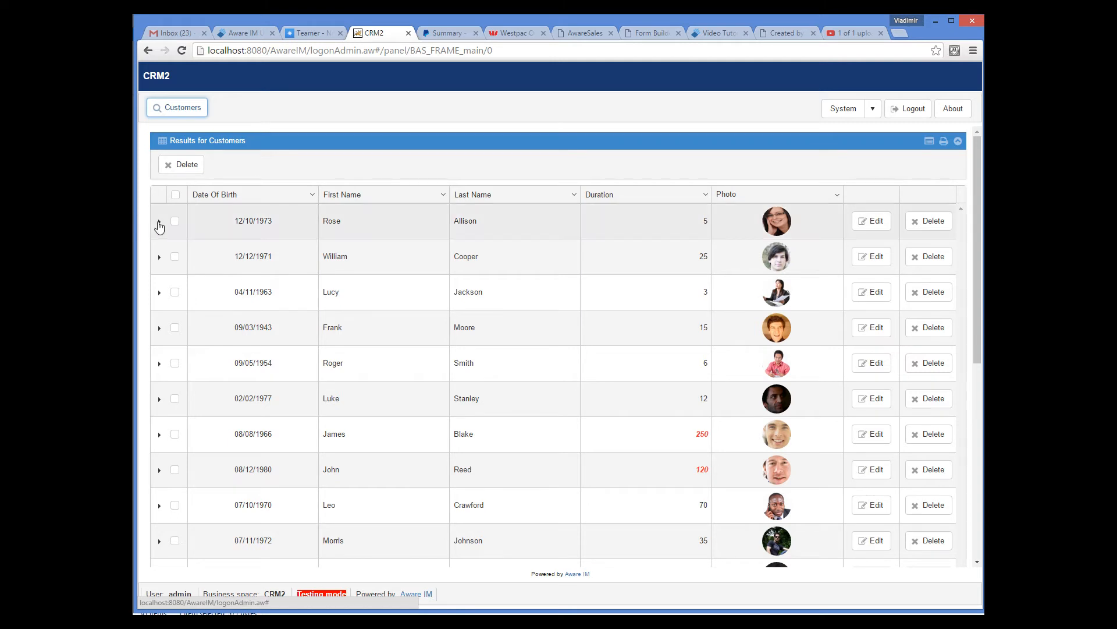
pyautogui.click(160, 221)
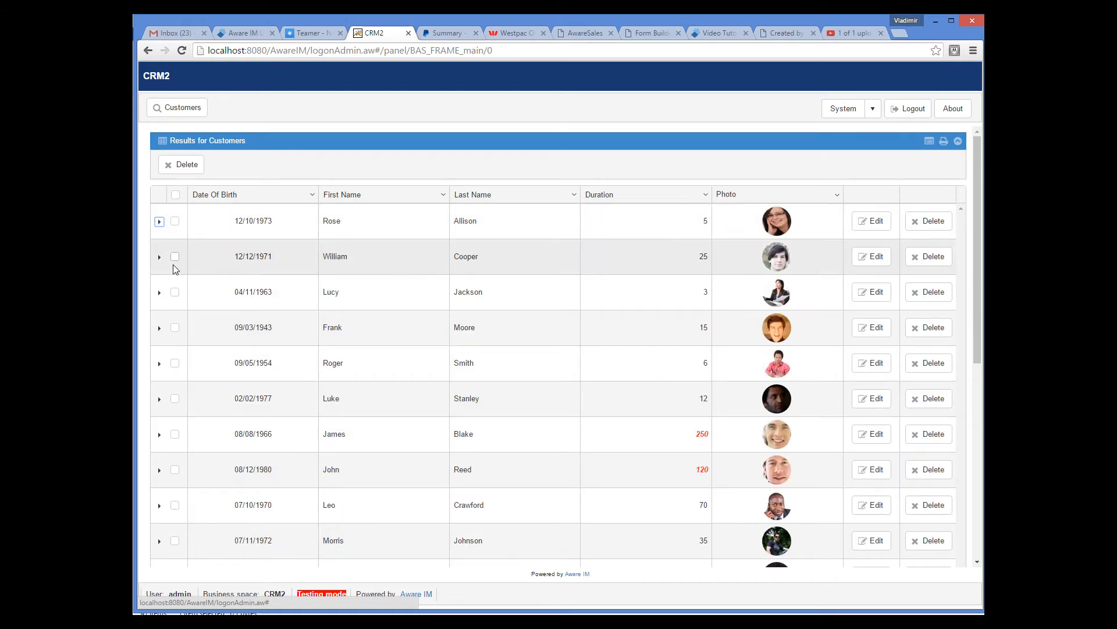
pyautogui.click(159, 293)
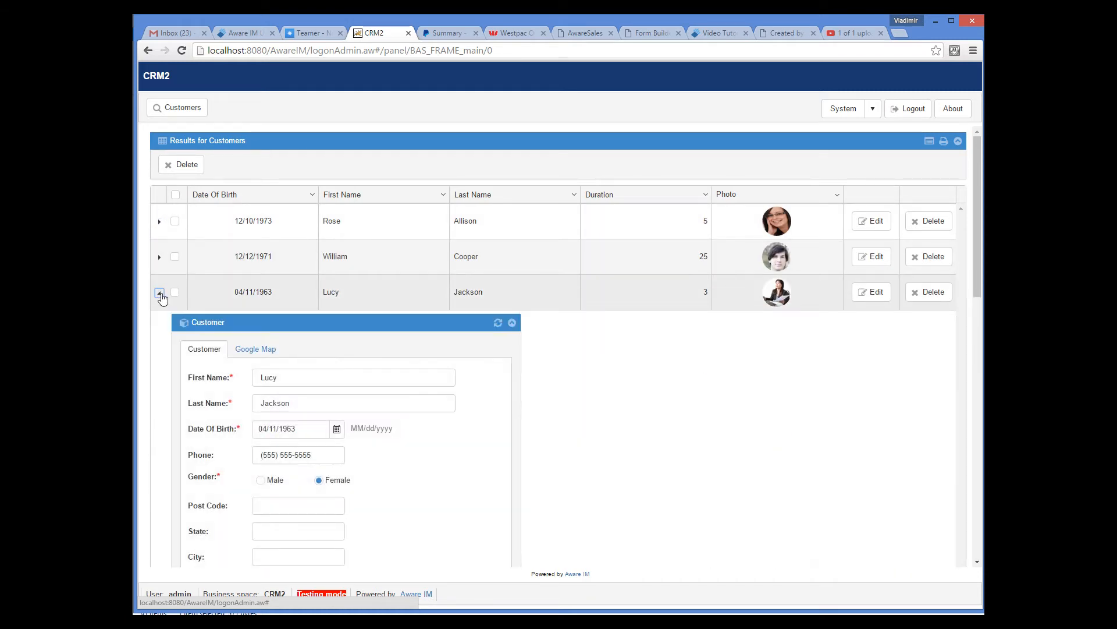
pyautogui.click(159, 292)
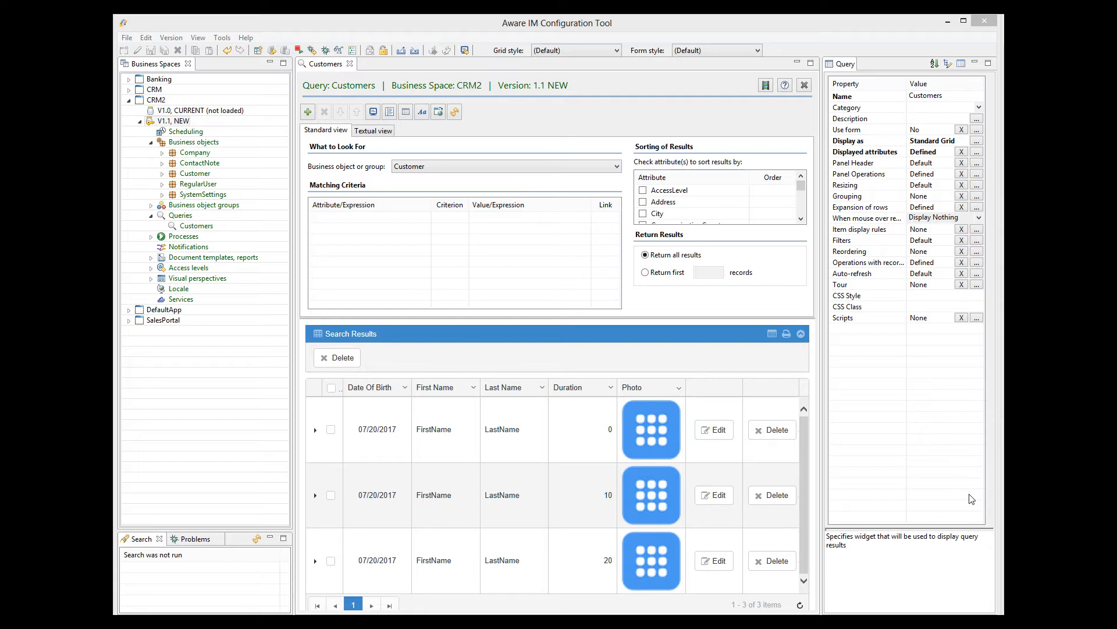
pyautogui.moveTo(944, 439)
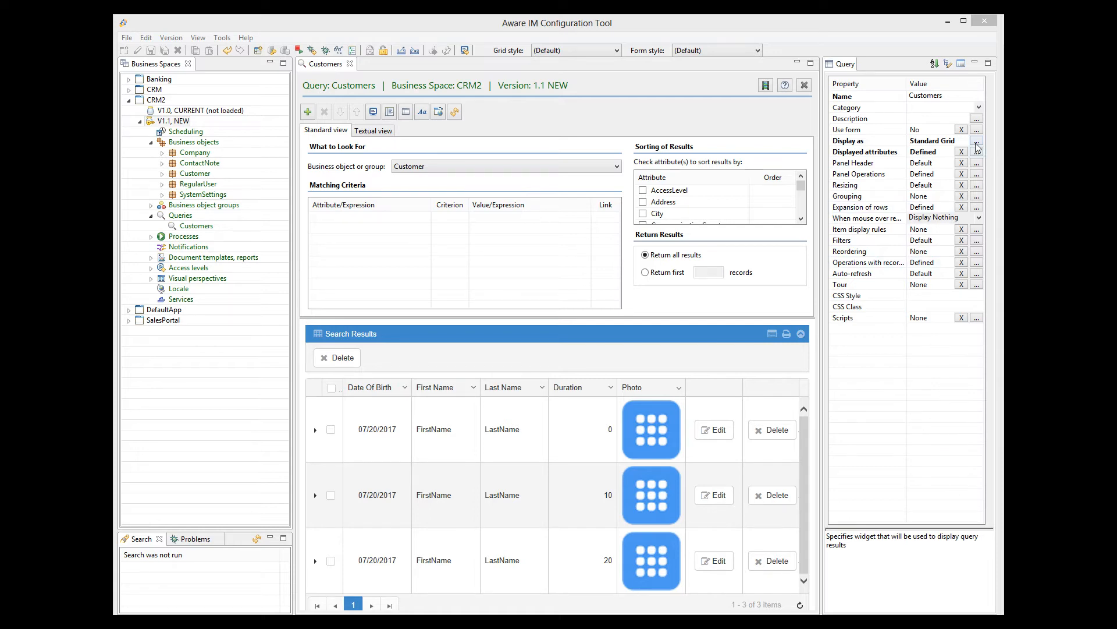
# - Enter column widths 150 for Date Of Birth and 100 for Duration and Photo
pyautogui.click(976, 148)
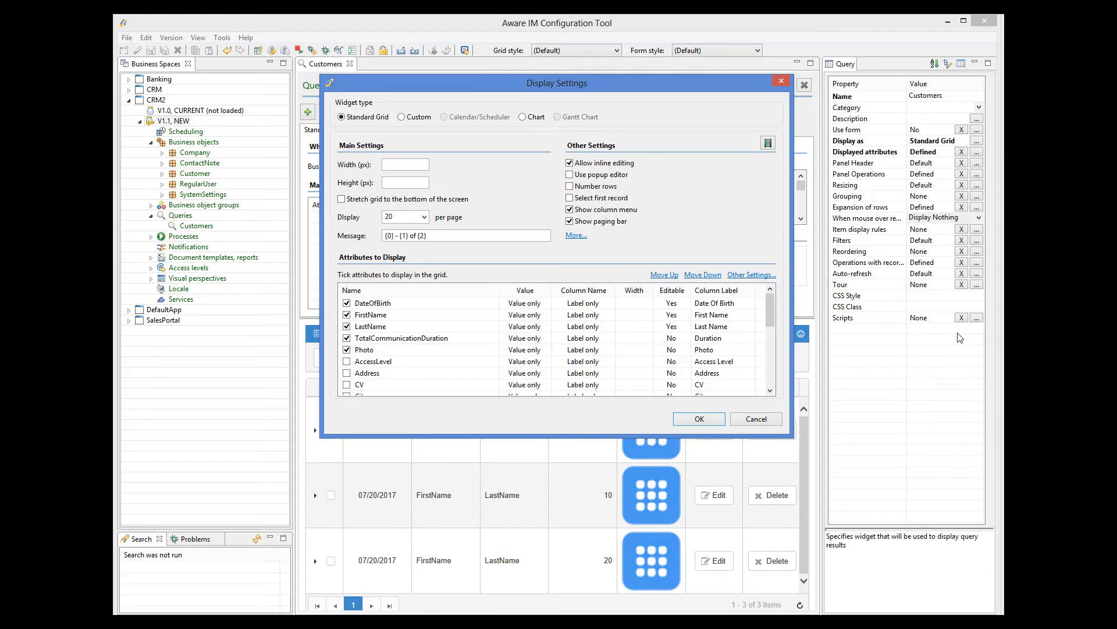
pyautogui.moveTo(844, 338)
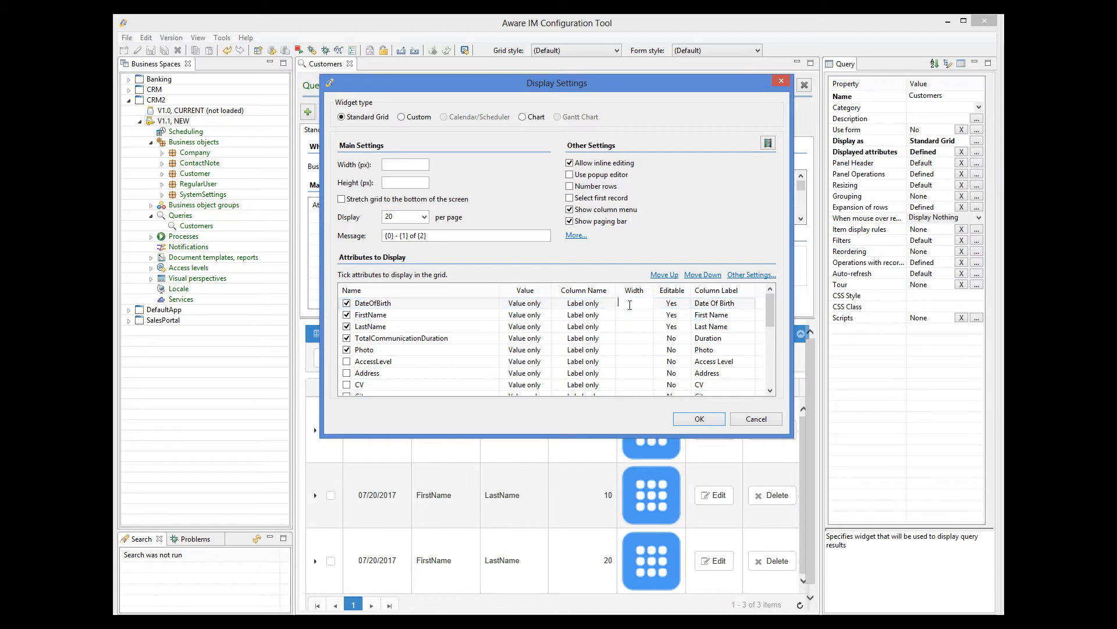
pyautogui.write('150')
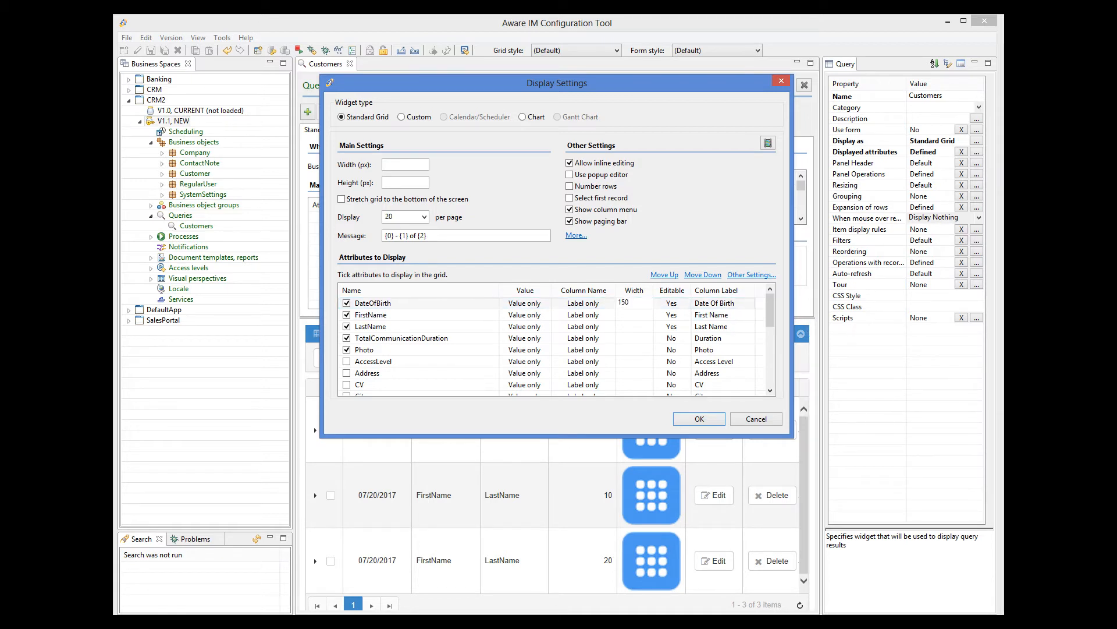
pyautogui.click(392, 303)
pyautogui.write('100')
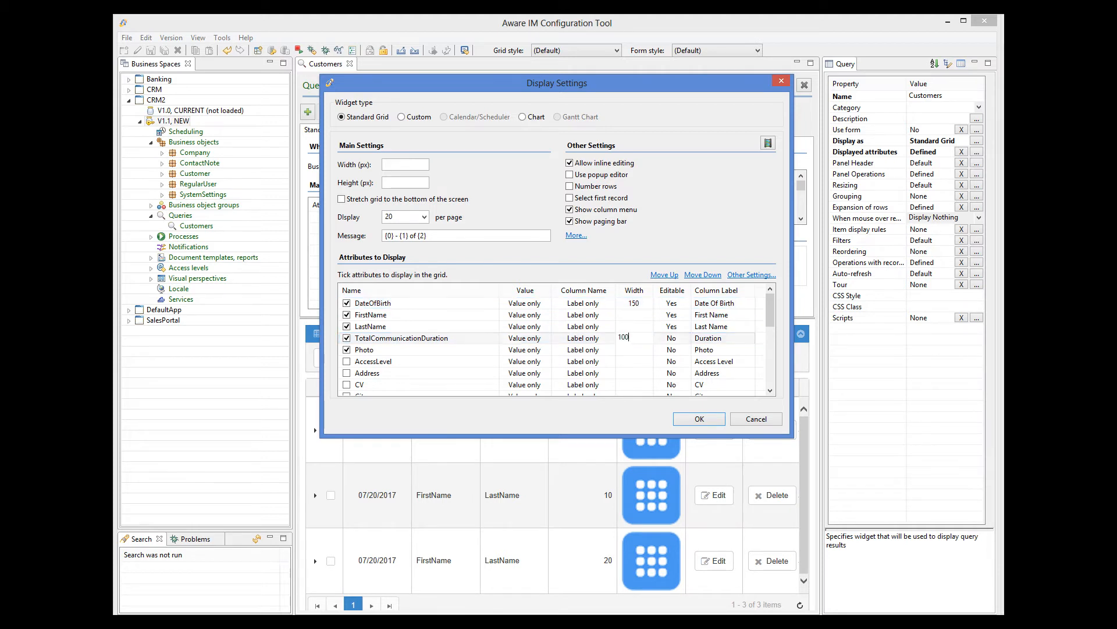
pyautogui.click(633, 349)
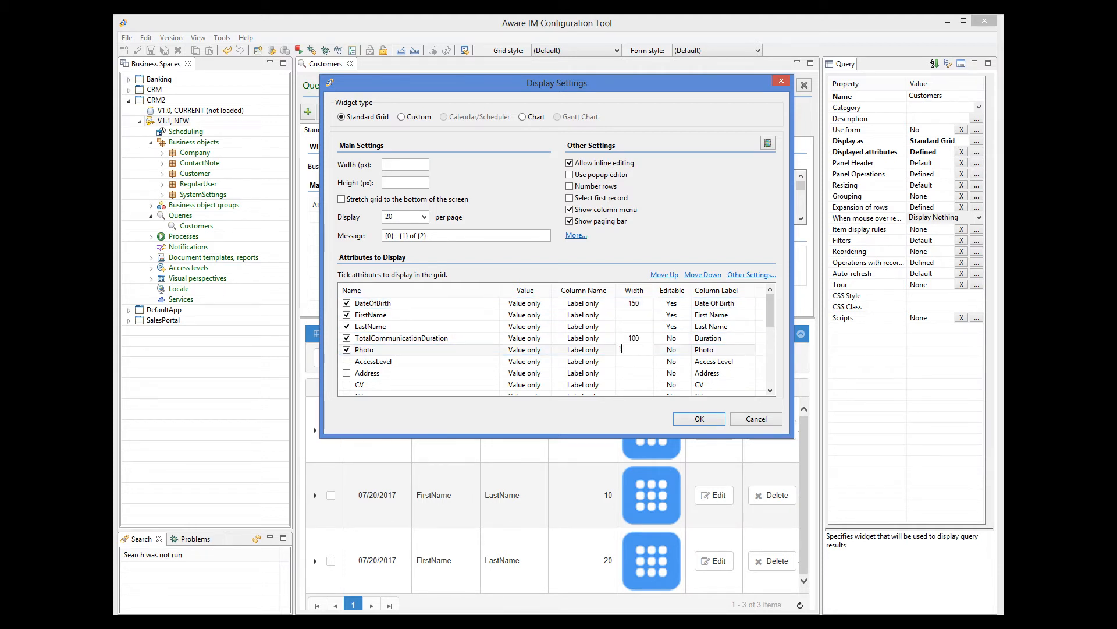
pyautogui.write('00')
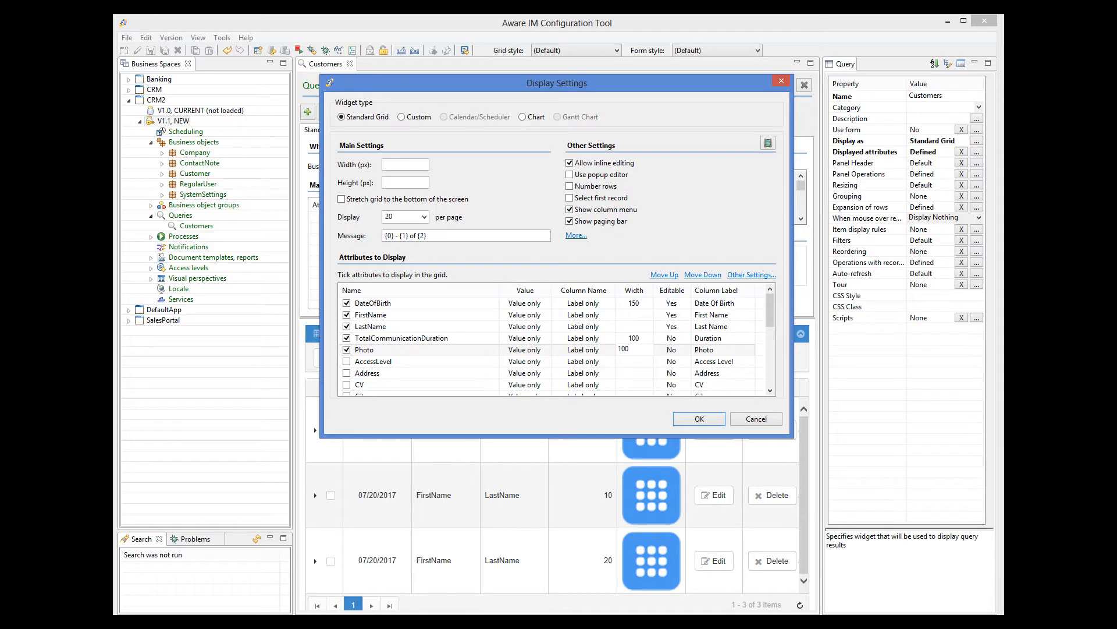
pyautogui.click(364, 349)
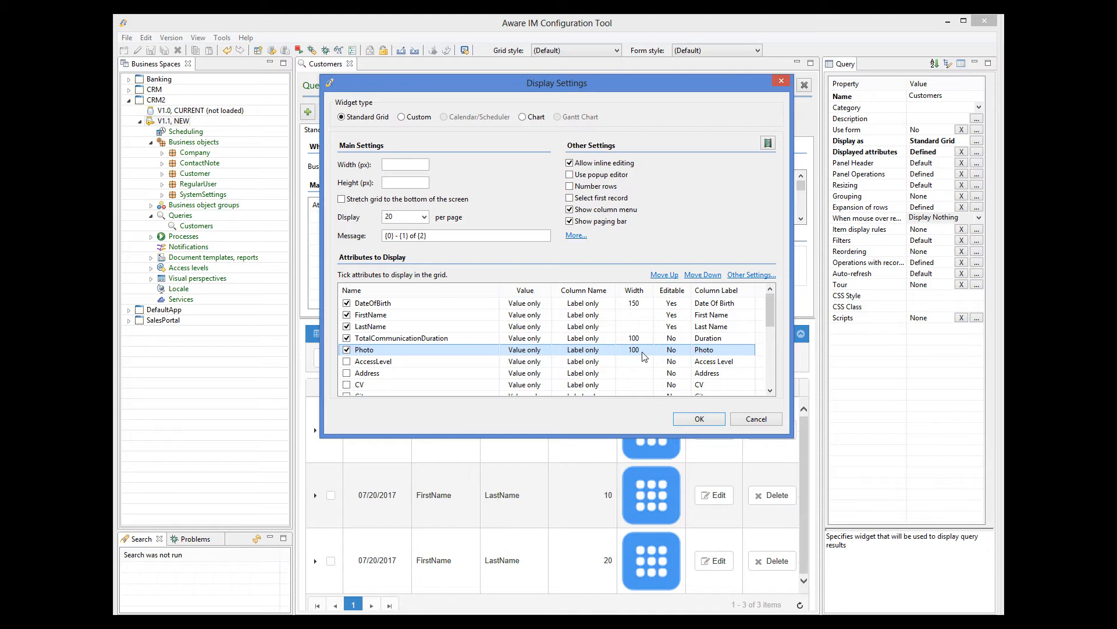
pyautogui.moveTo(697, 418)
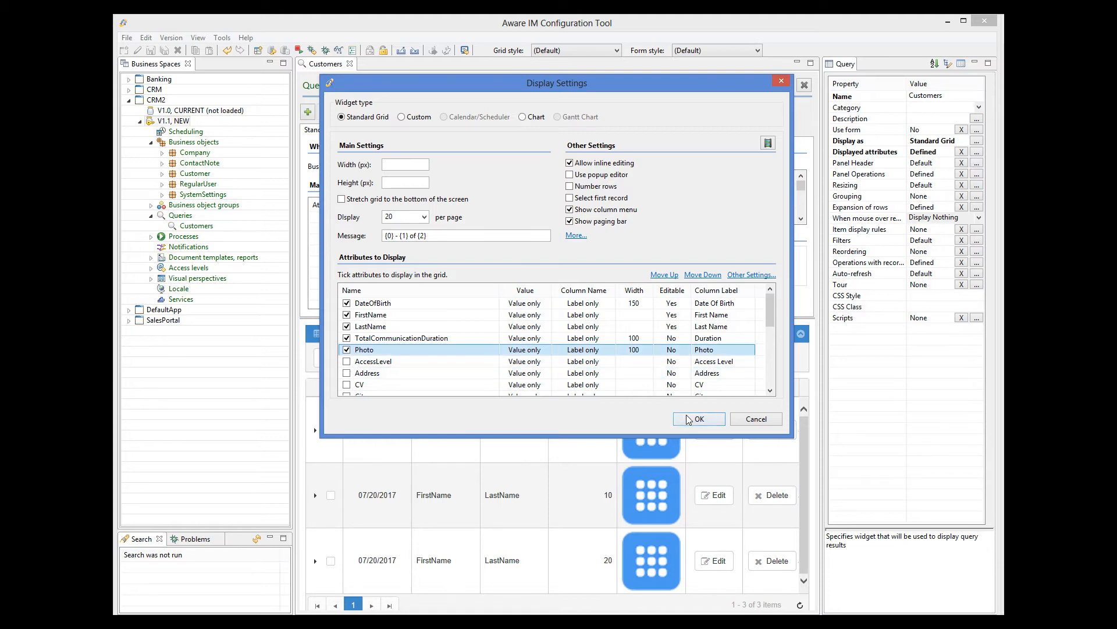
pyautogui.click(697, 418)
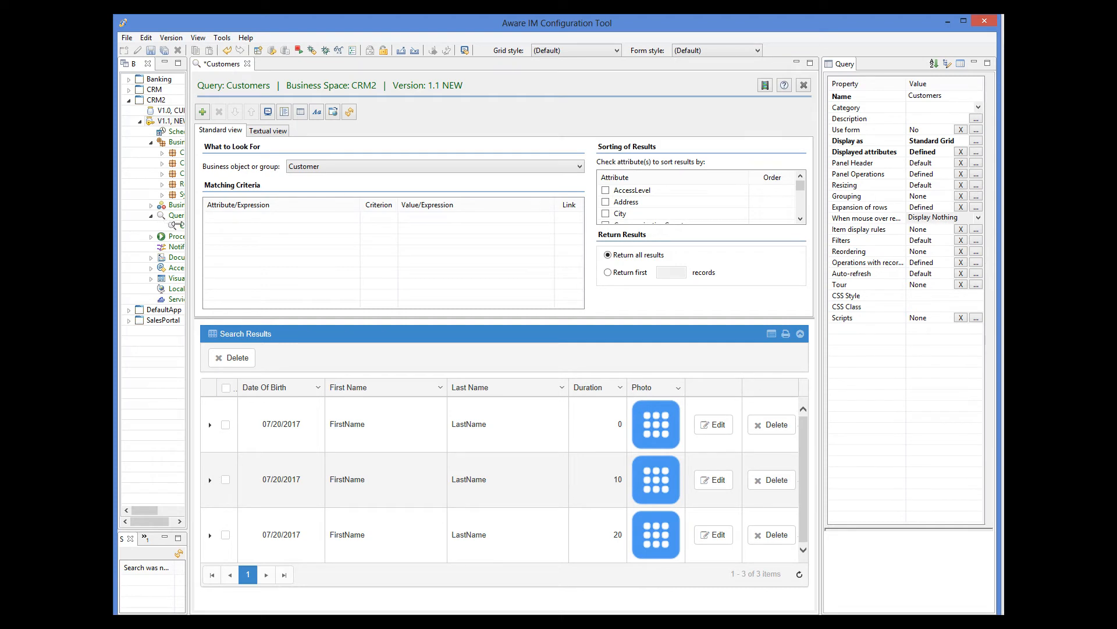
# - Drag the Business Spaces panel's right edge outward so item names are fully readable
pyautogui.moveTo(189, 235); pyautogui.dragTo(242, 235)
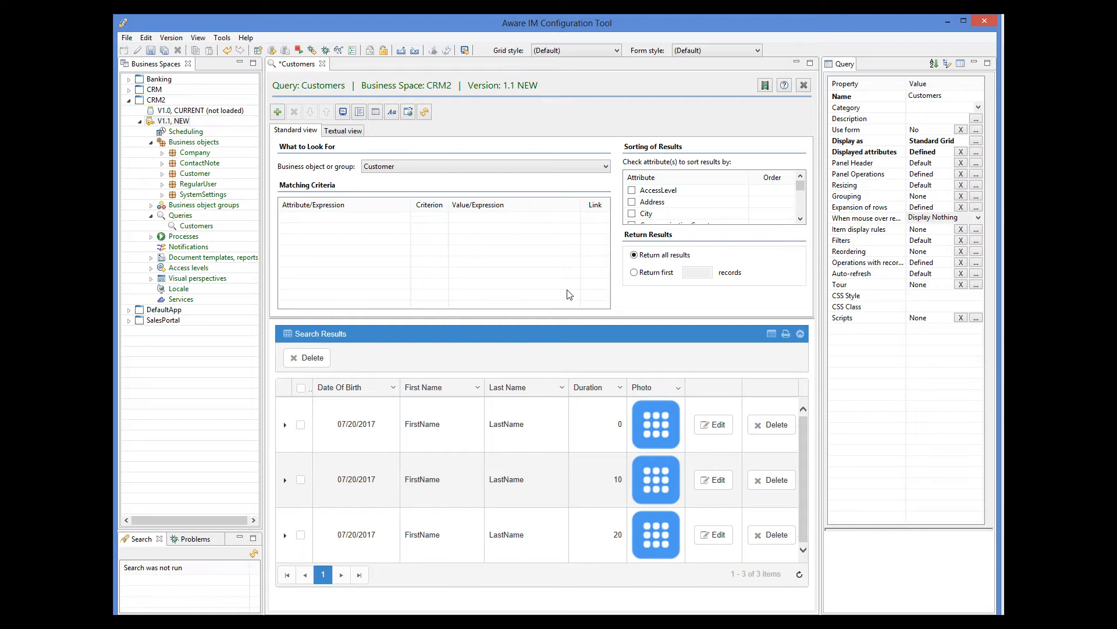
pyautogui.moveTo(637, 277)
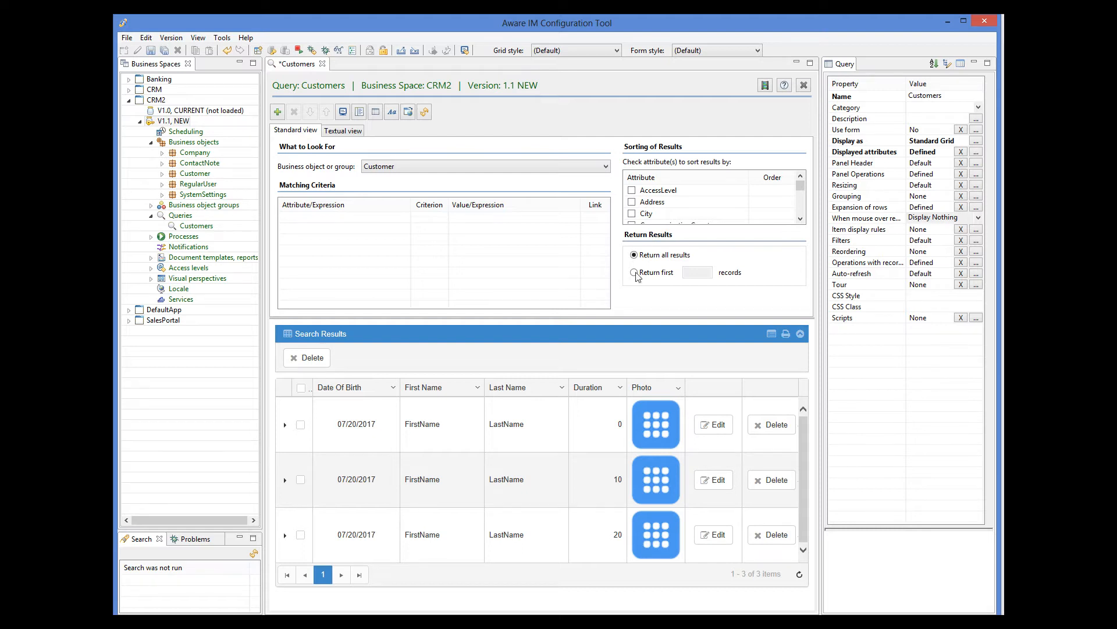
pyautogui.moveTo(980, 174)
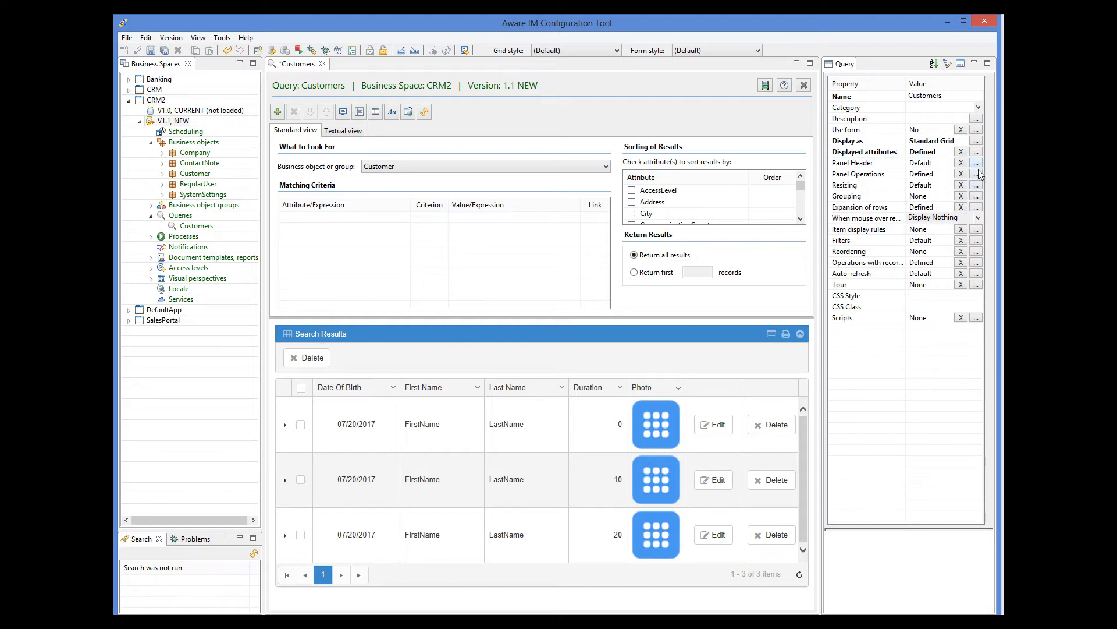
# - Add a 'Save' panel operation of type Save State located in the Panel Toolbox
pyautogui.click(976, 173)
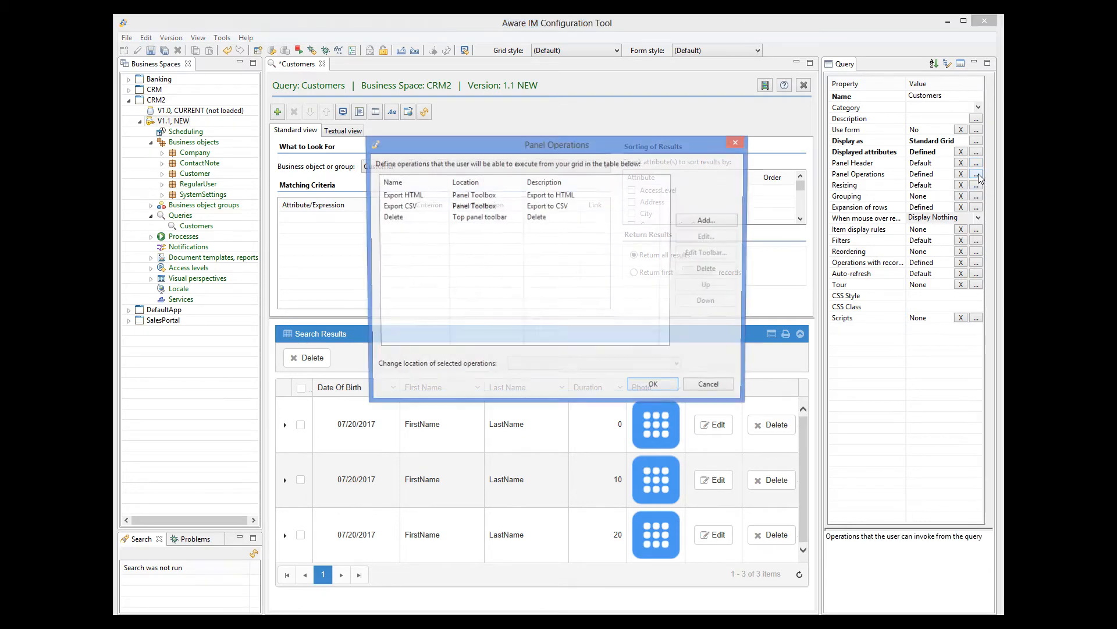
pyautogui.click(704, 220)
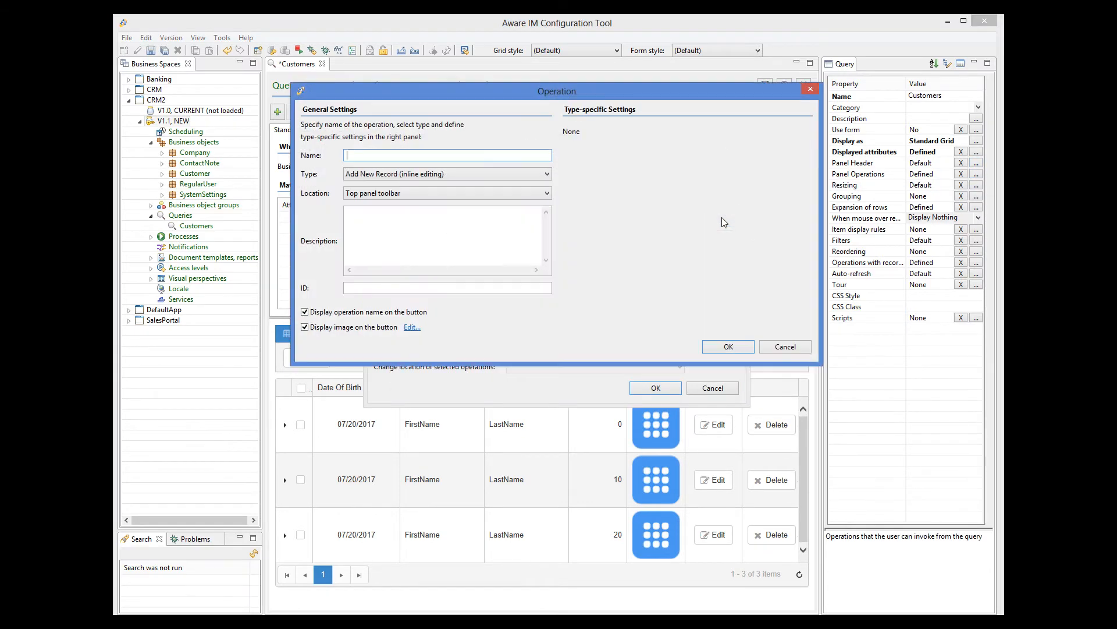
pyautogui.write('Save')
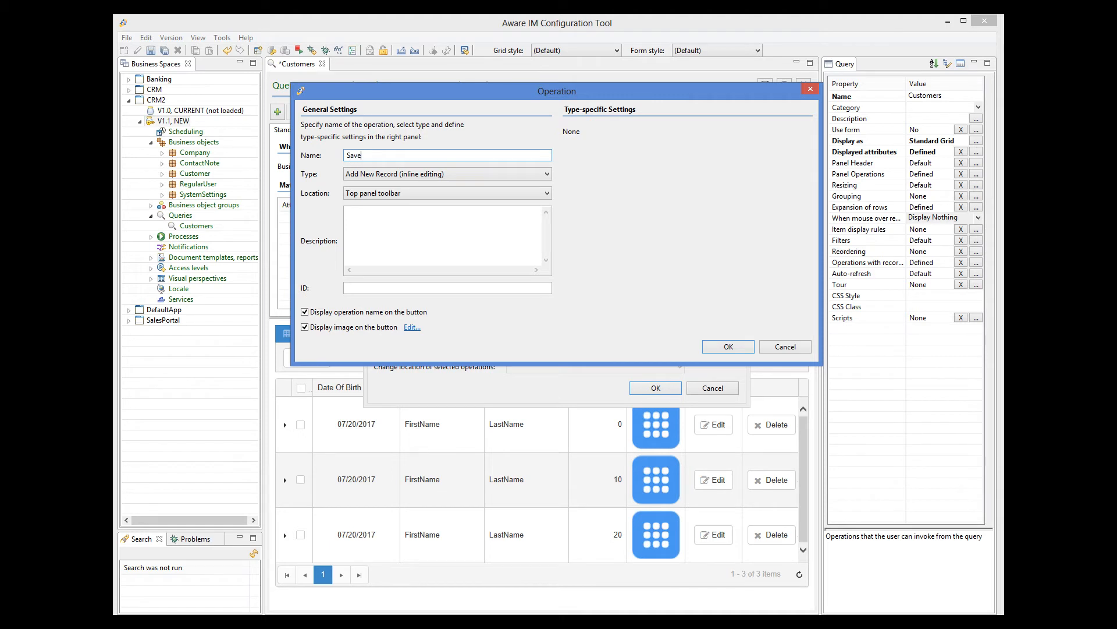
pyautogui.moveTo(477, 173)
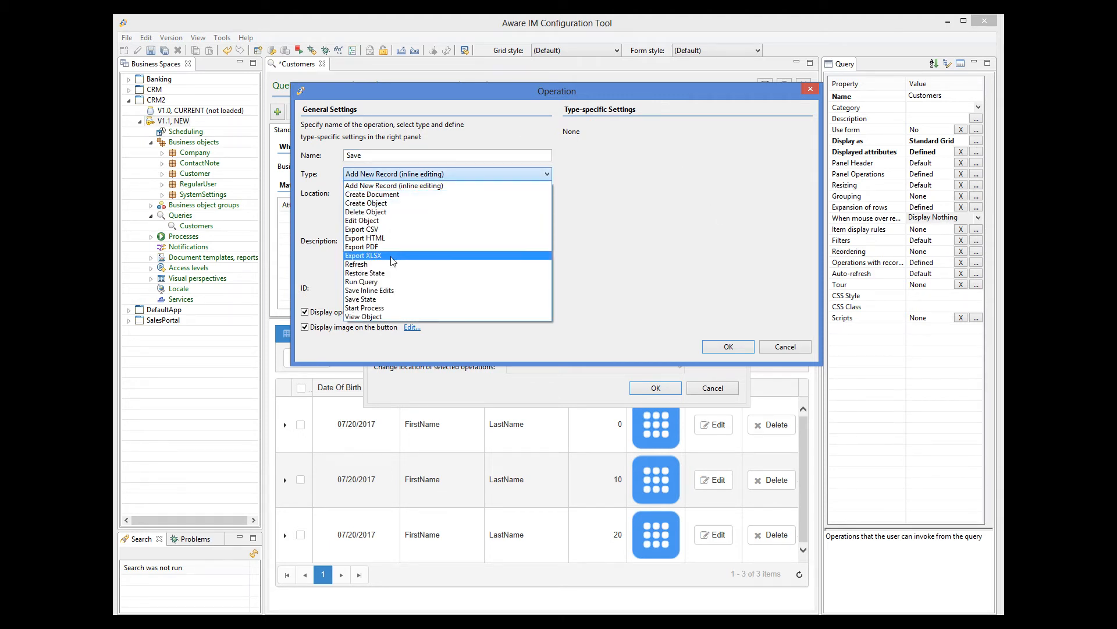
pyautogui.click(360, 299)
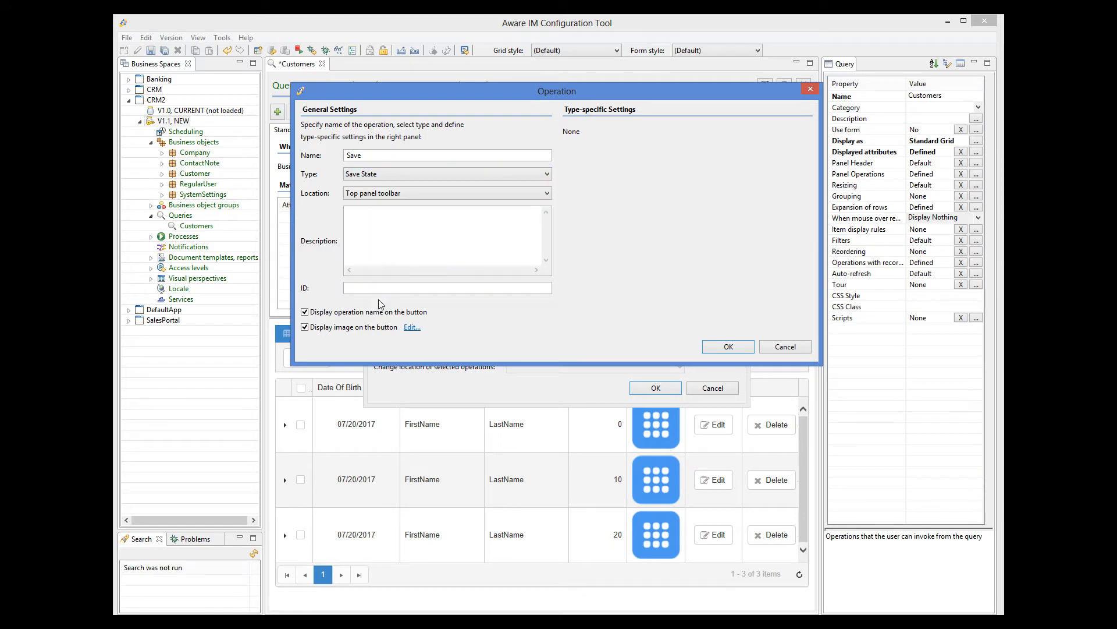
pyautogui.click(447, 192)
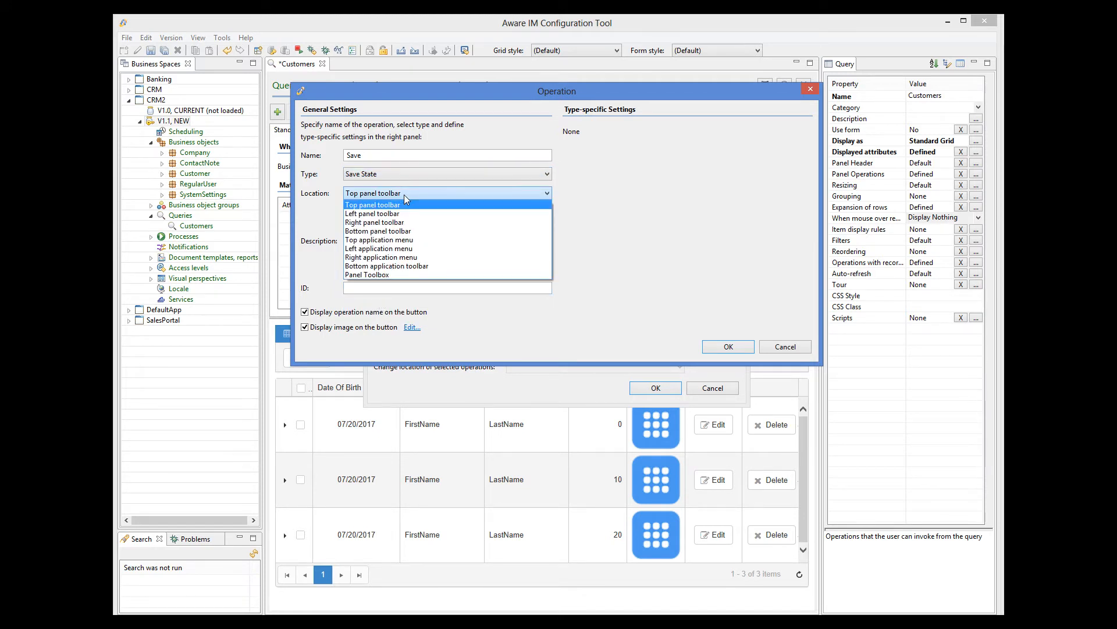
pyautogui.moveTo(387, 265)
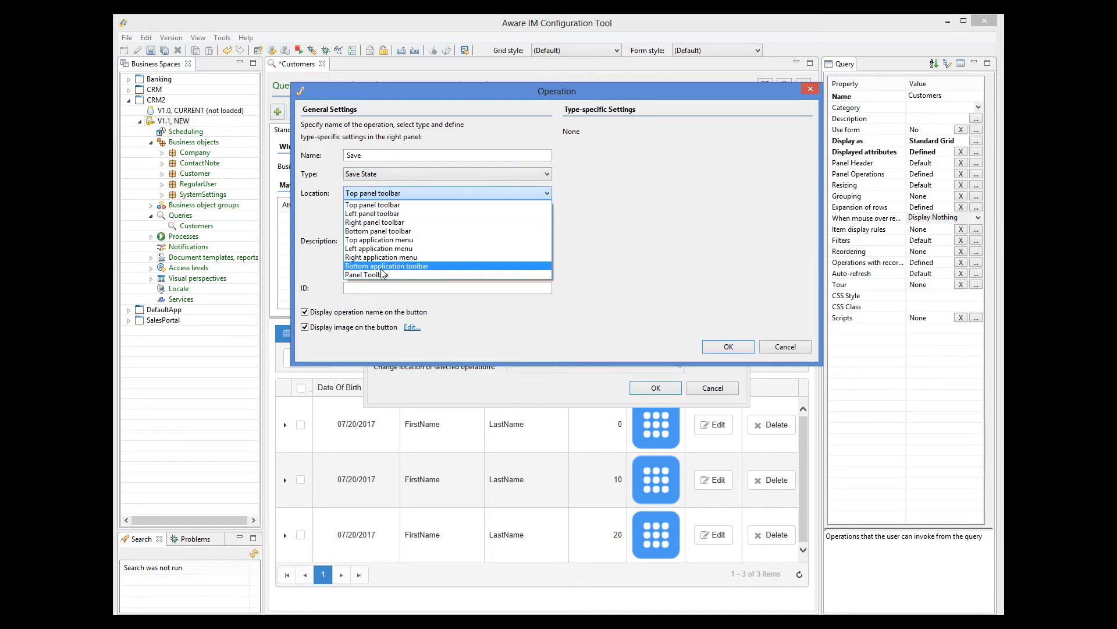
pyautogui.click(365, 275)
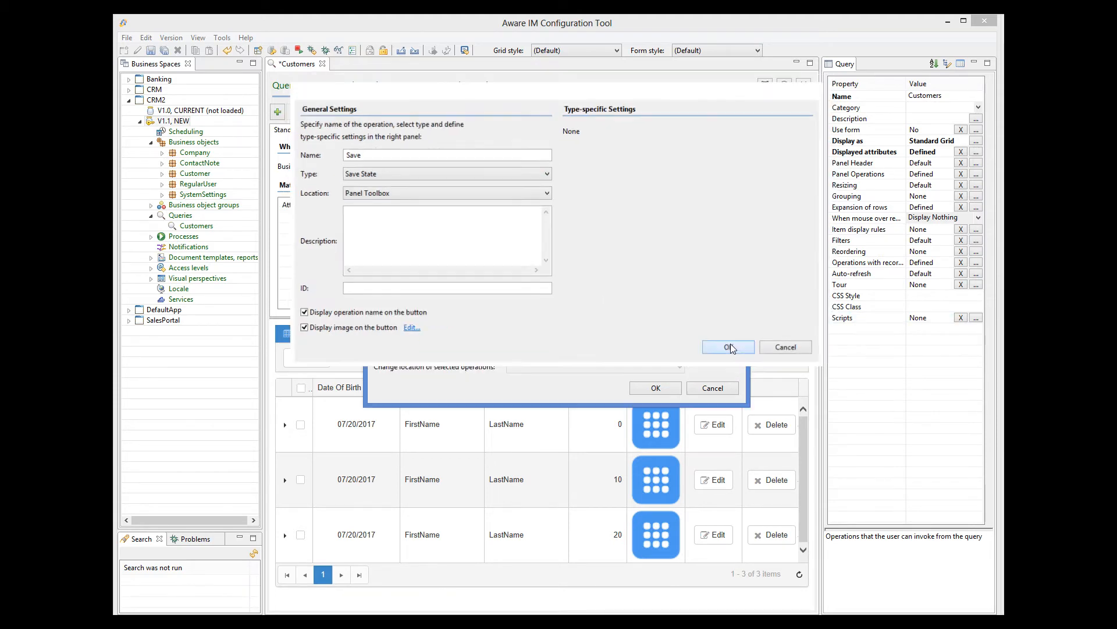
pyautogui.click(724, 347)
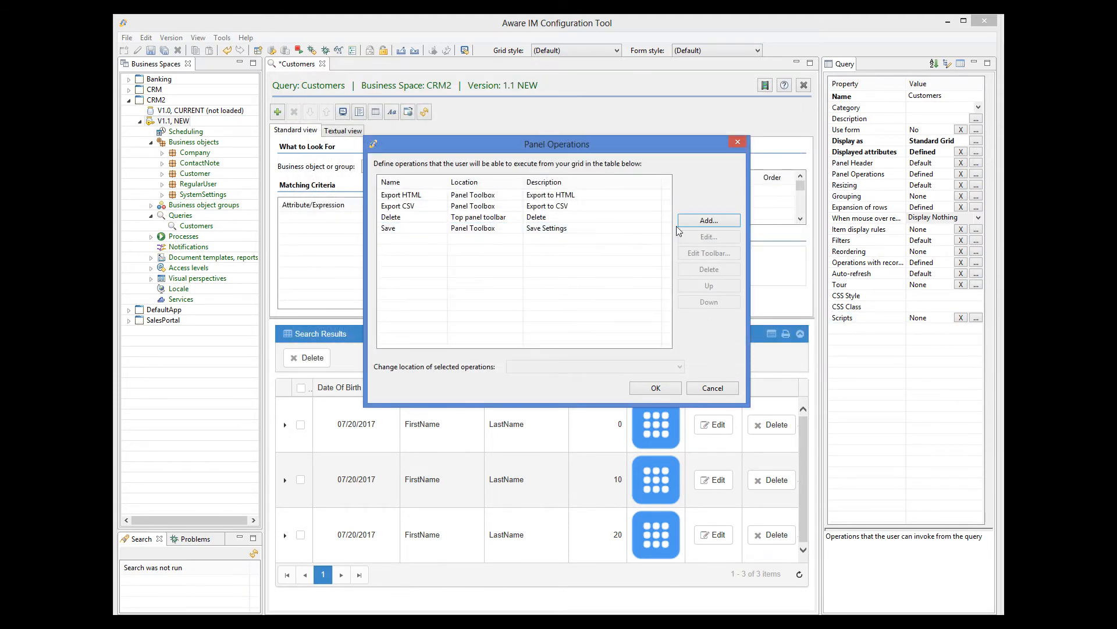
# - Add a 'Restore' operation of type Restore State in the Panel Toolbox and accept the operations list
pyautogui.click(706, 220)
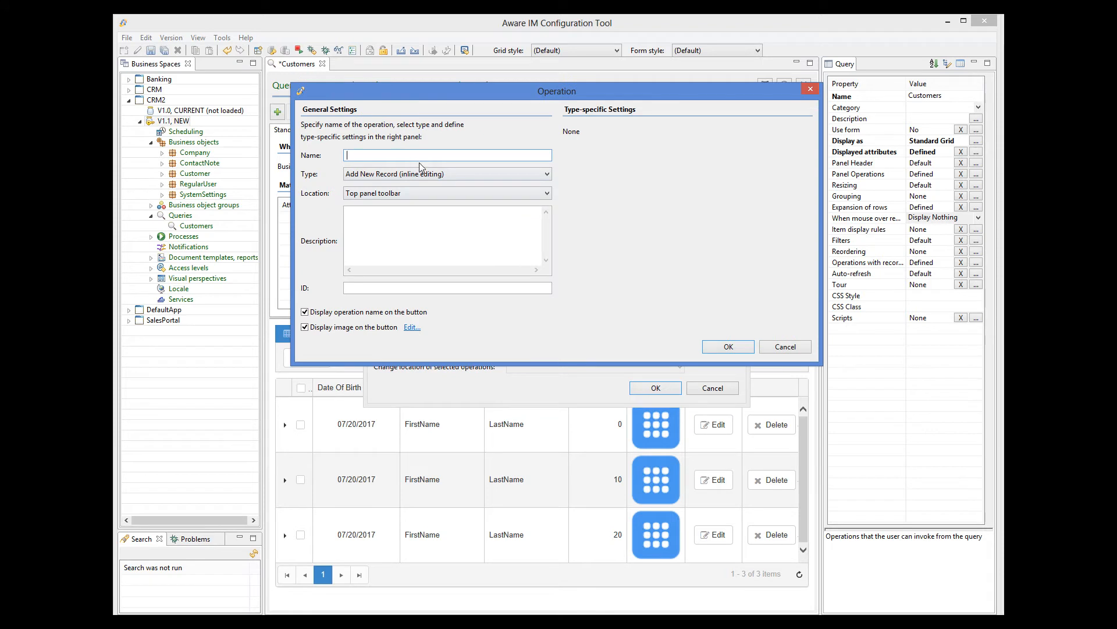
pyautogui.write('Restore')
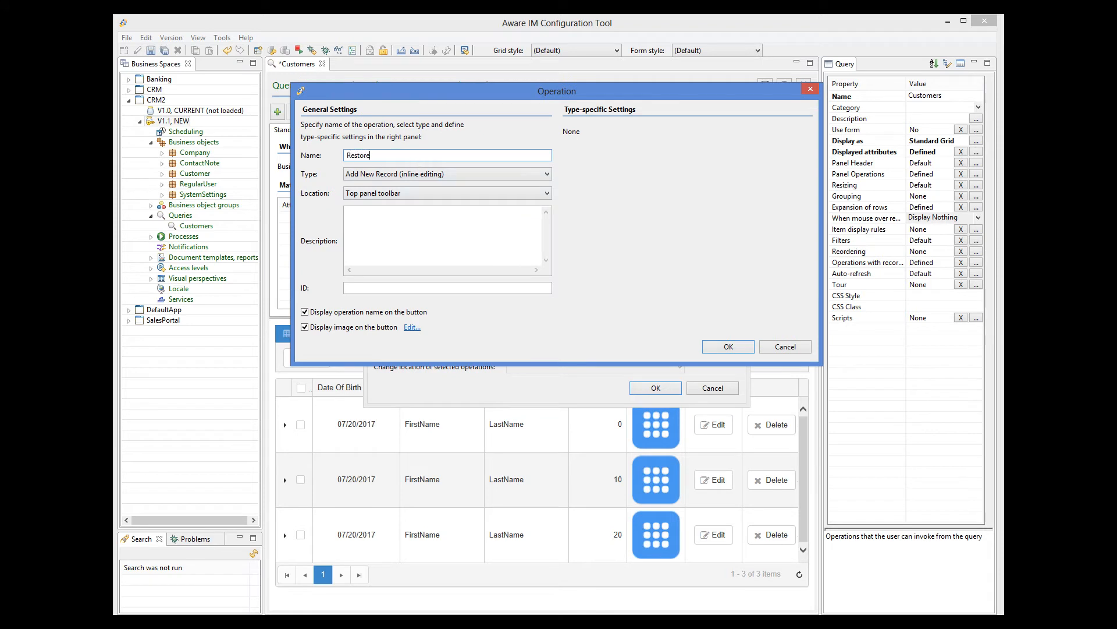
pyautogui.click(547, 174)
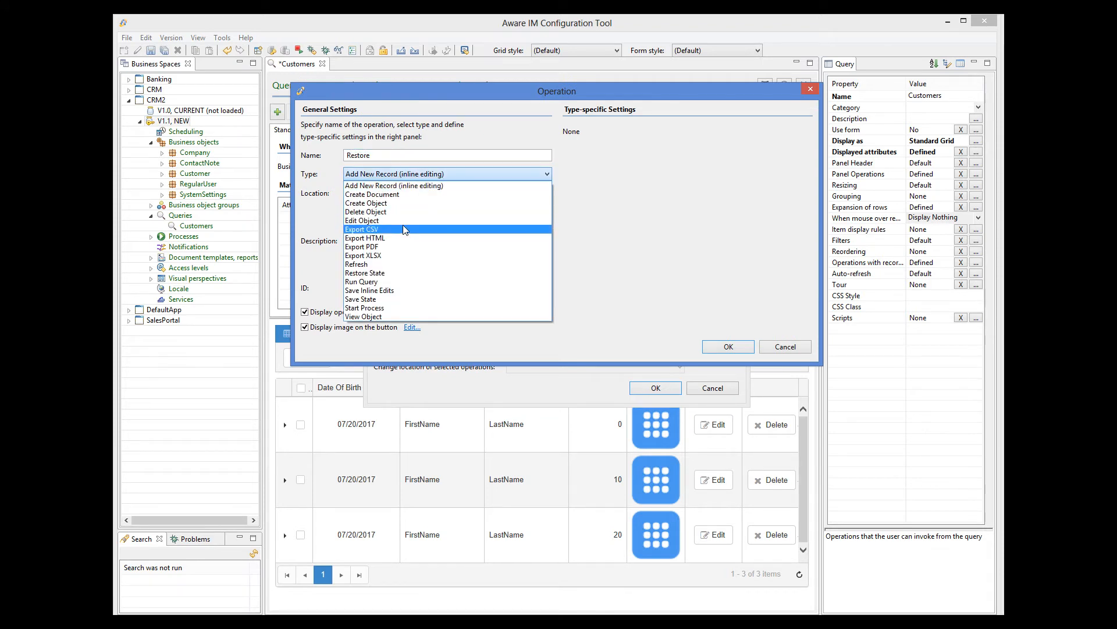
pyautogui.click(364, 272)
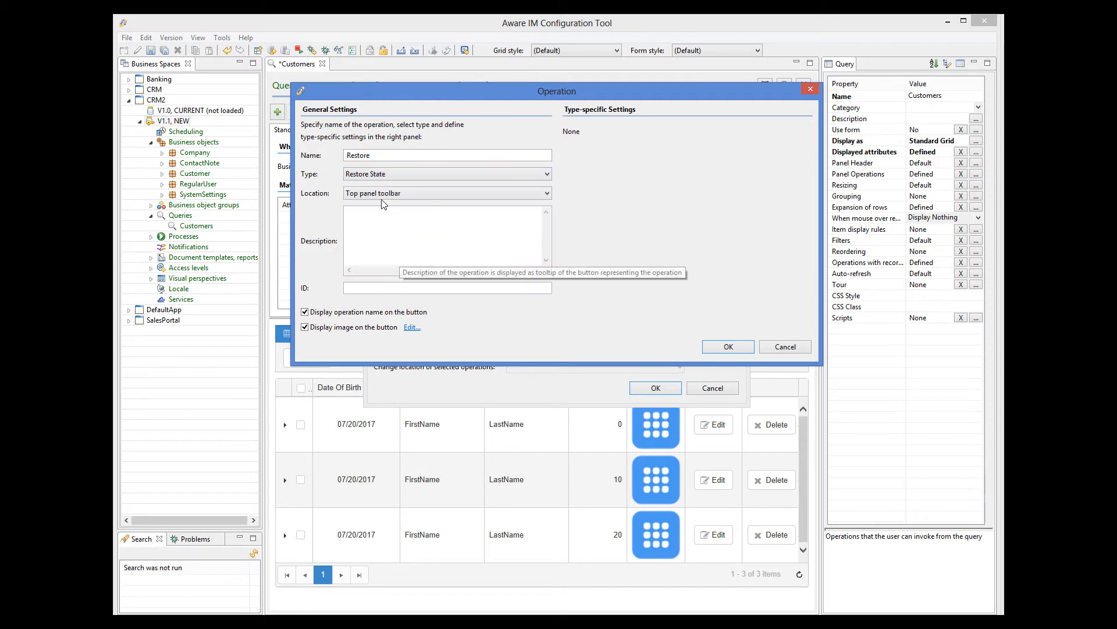
pyautogui.click(445, 192)
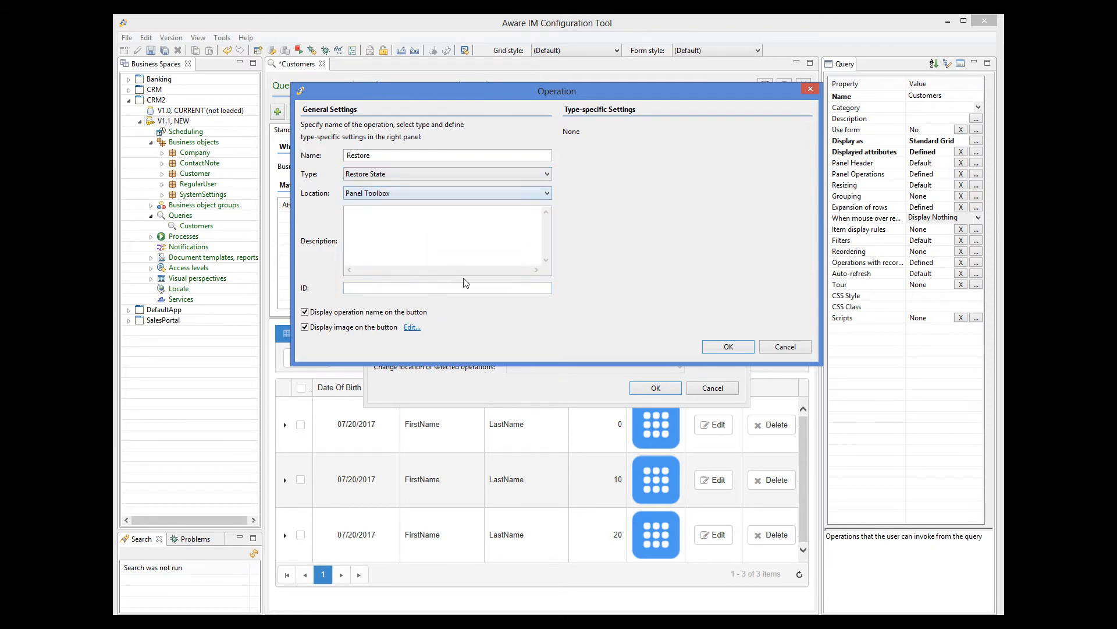
pyautogui.click(727, 347)
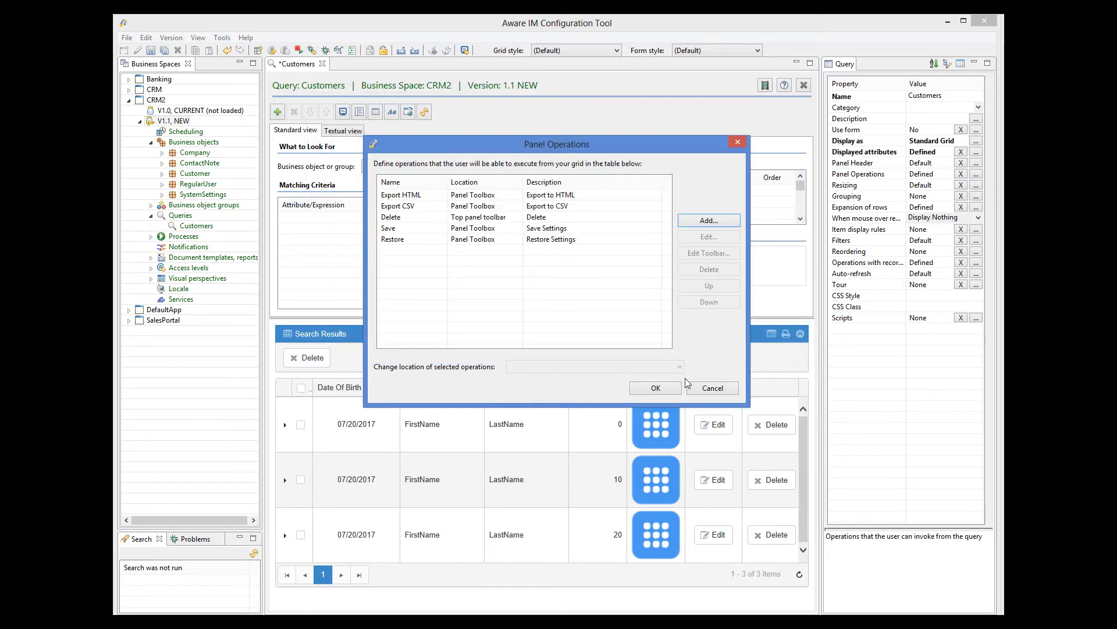
pyautogui.click(653, 387)
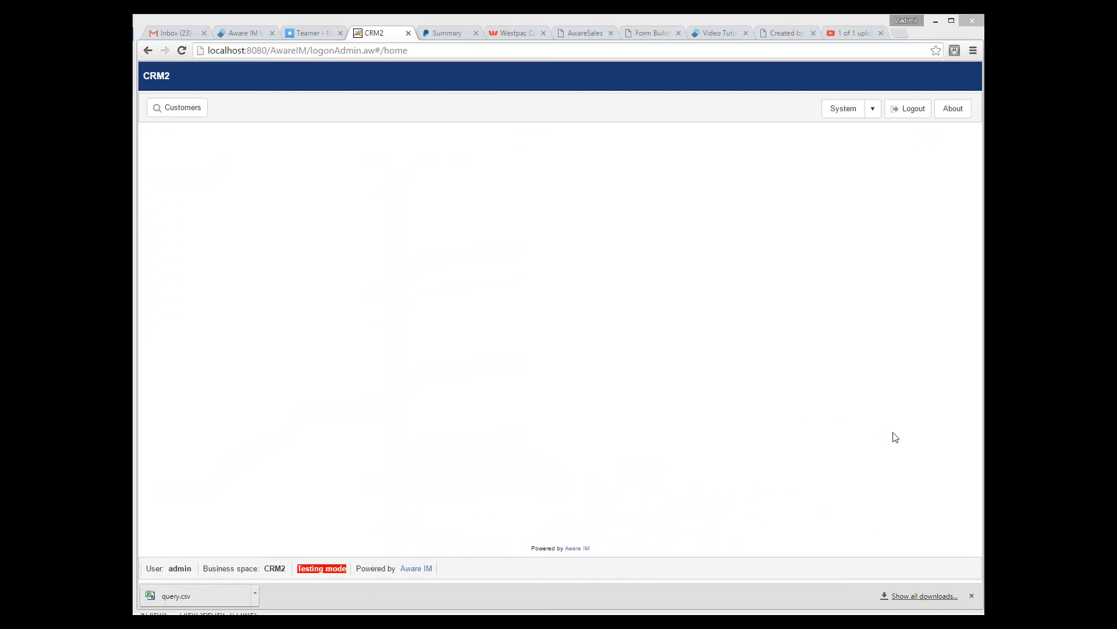
# - In CRM2's Customers grid, hide the Photo column, save the layout settings, then request they be restored
pyautogui.click(177, 107)
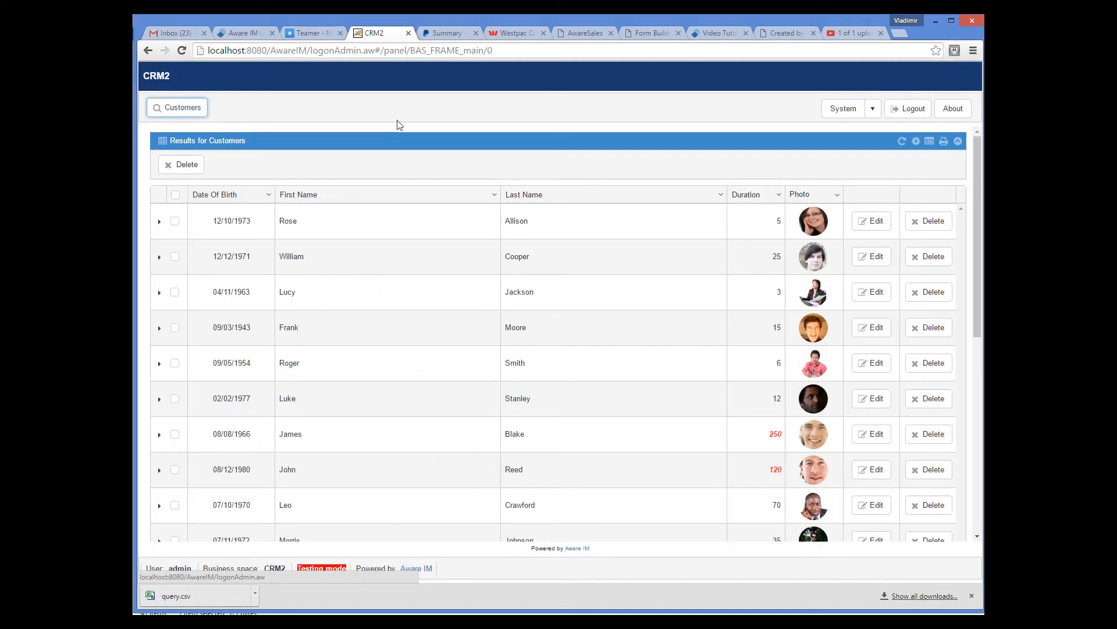
pyautogui.moveTo(691, 196)
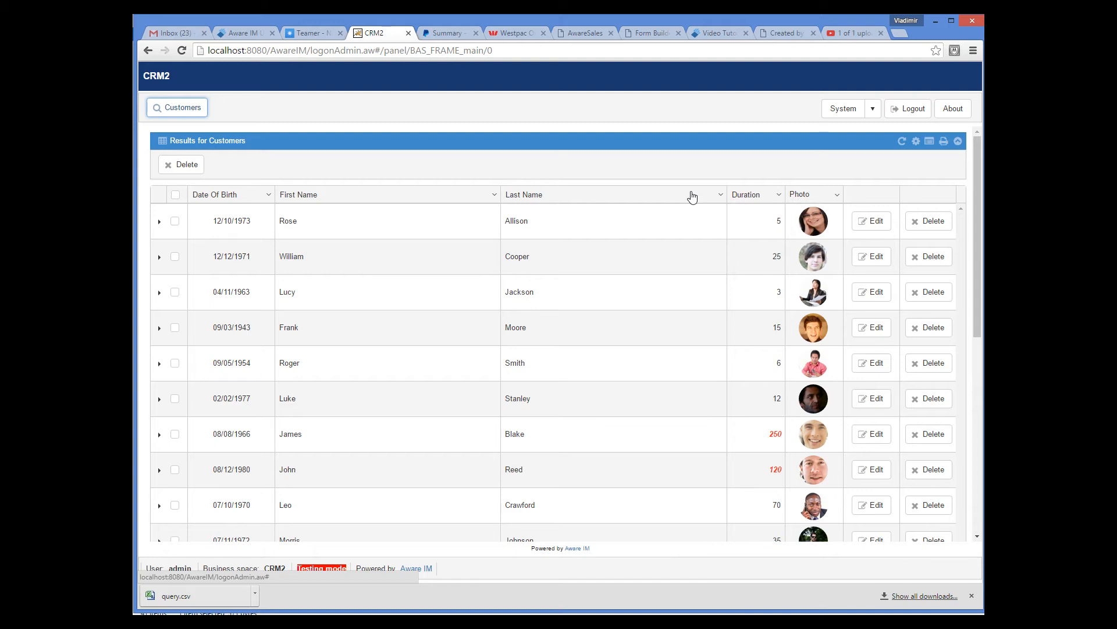
pyautogui.moveTo(277, 199)
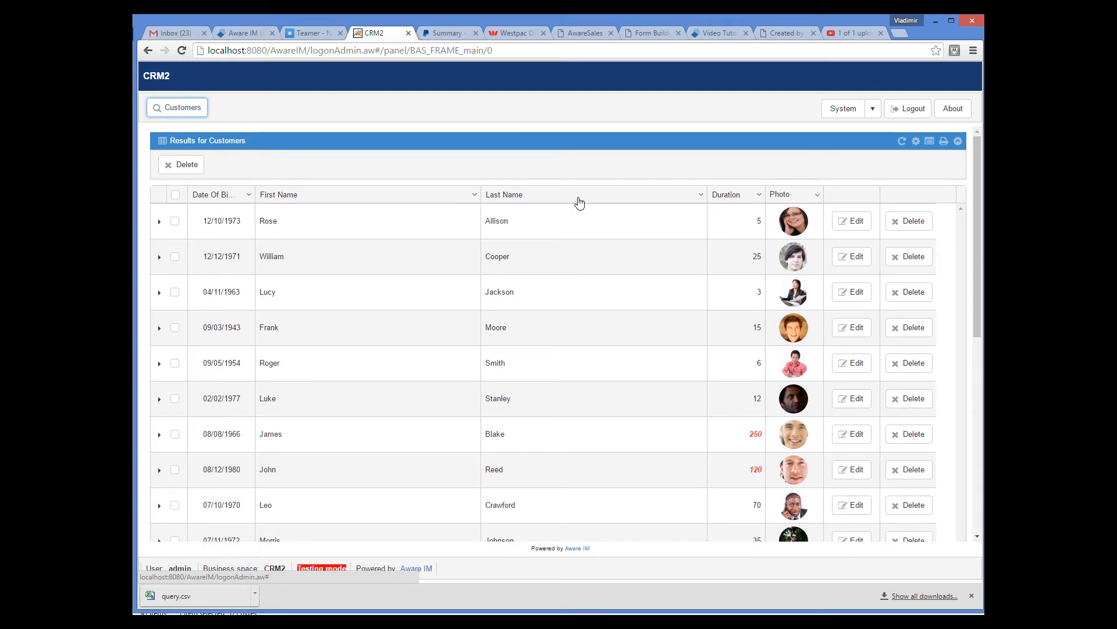
pyautogui.moveTo(669, 201)
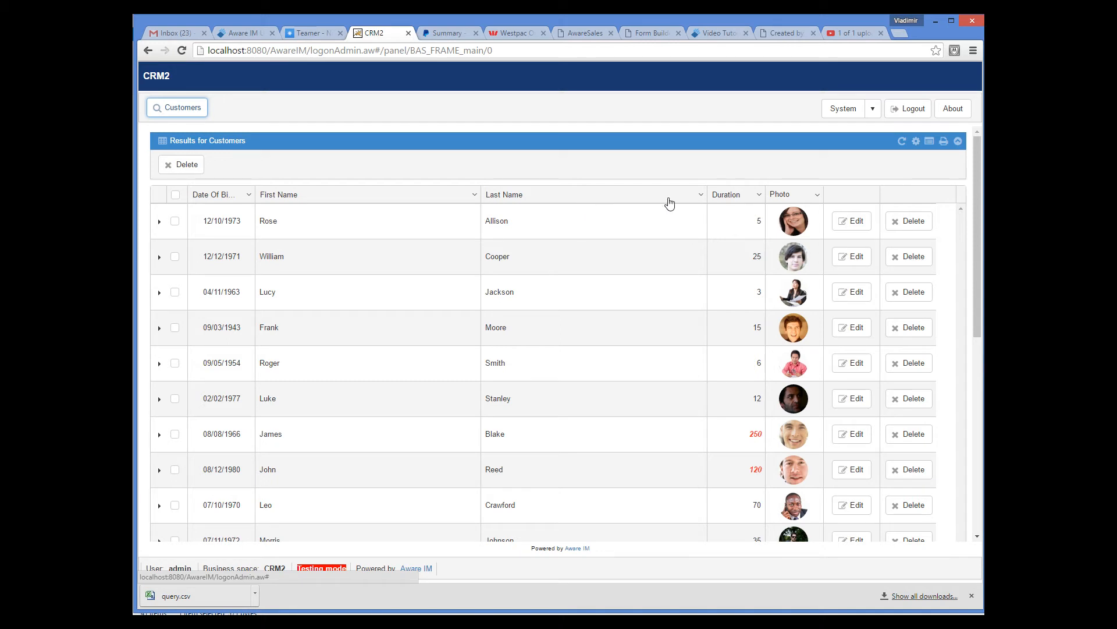
pyautogui.click(817, 195)
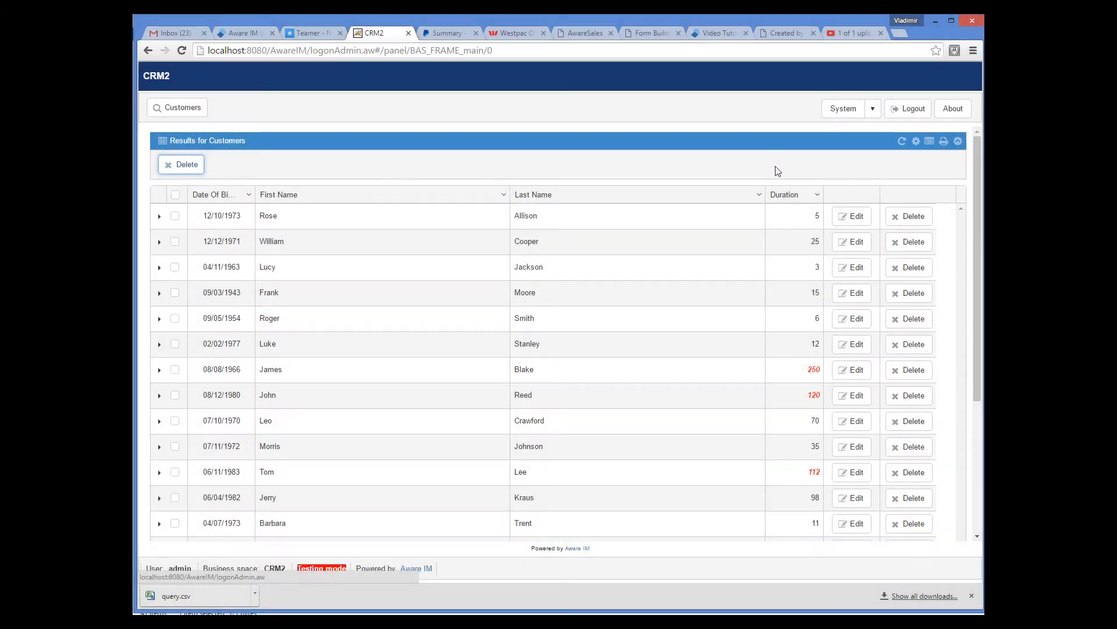
pyautogui.moveTo(919, 141)
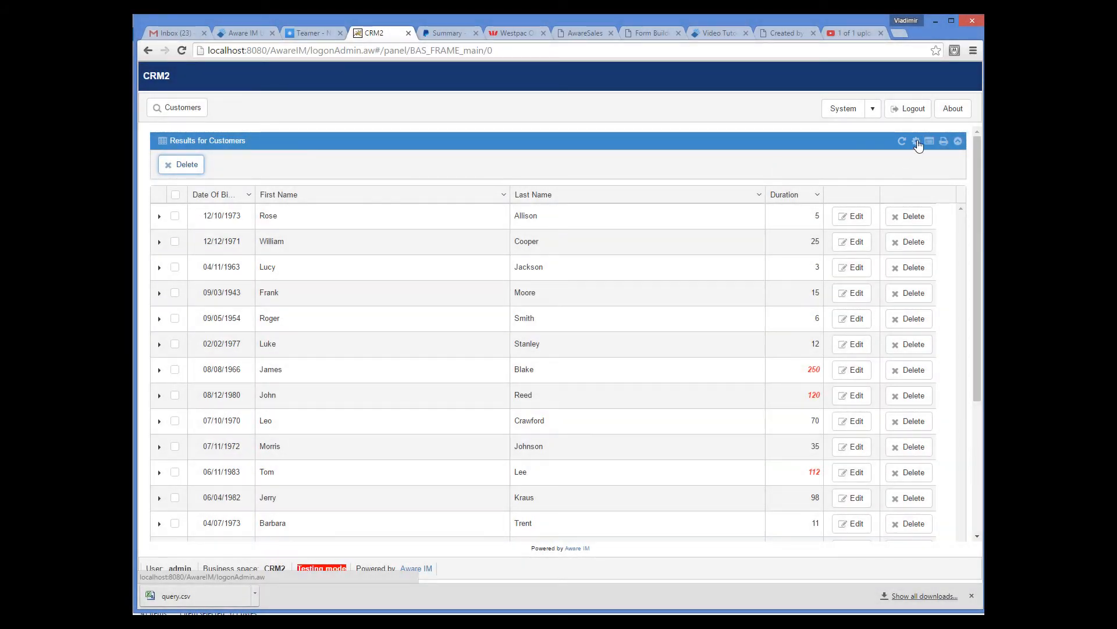
pyautogui.click(916, 141)
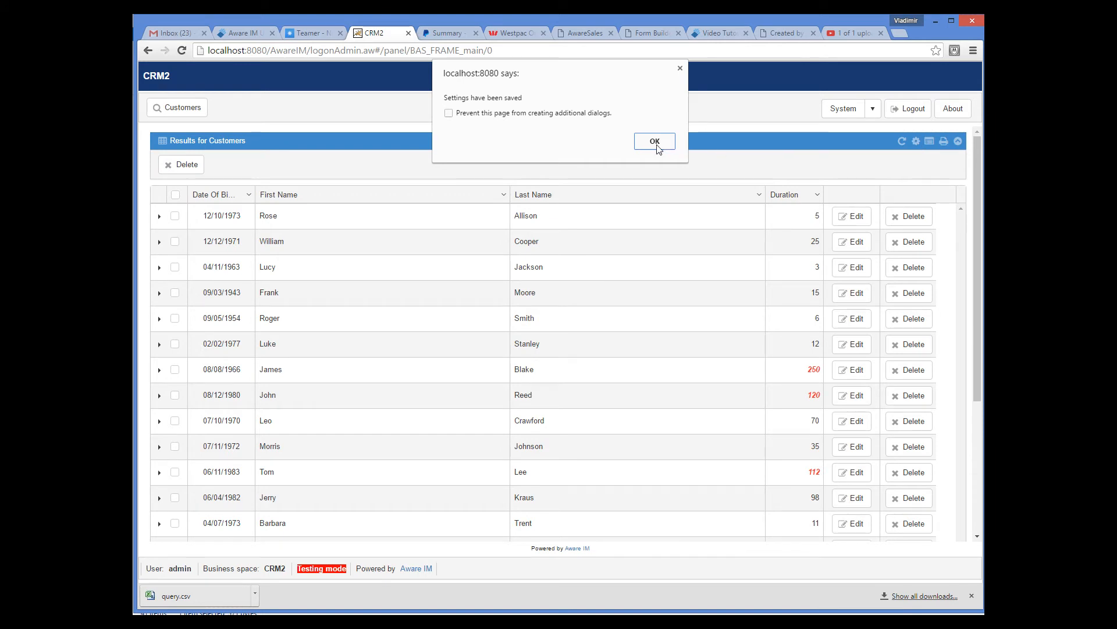
pyautogui.click(653, 140)
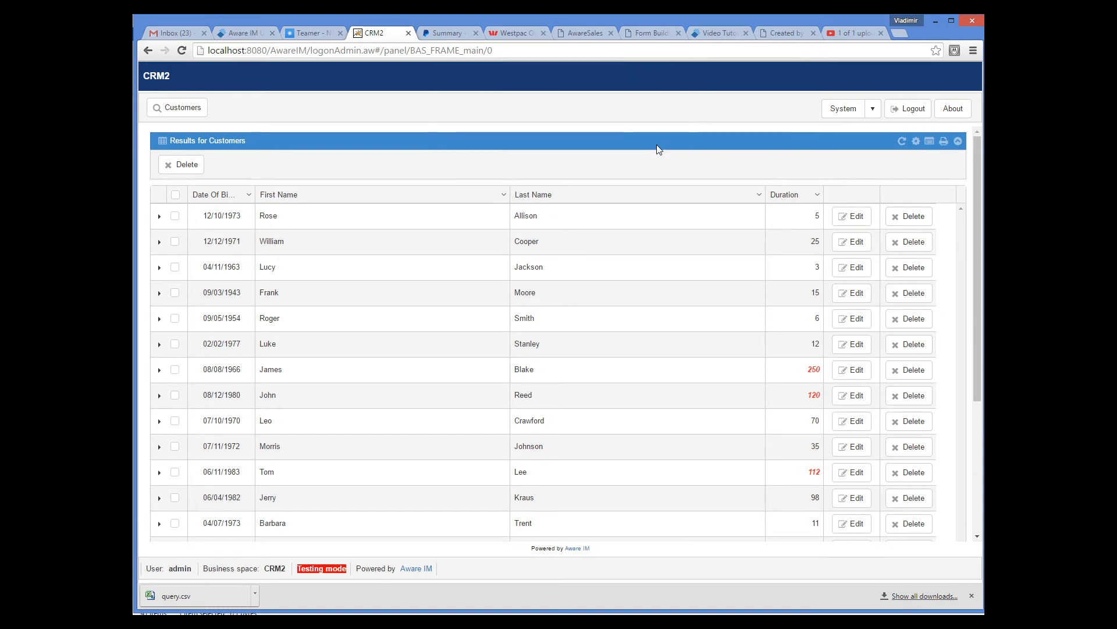
pyautogui.moveTo(521, 115)
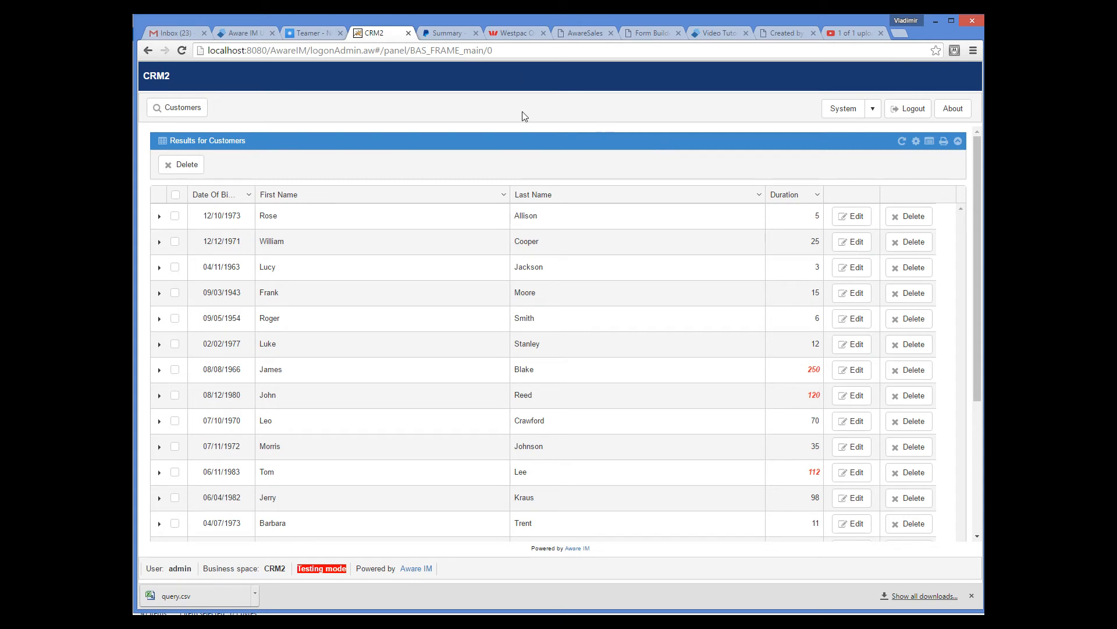
pyautogui.moveTo(177, 107)
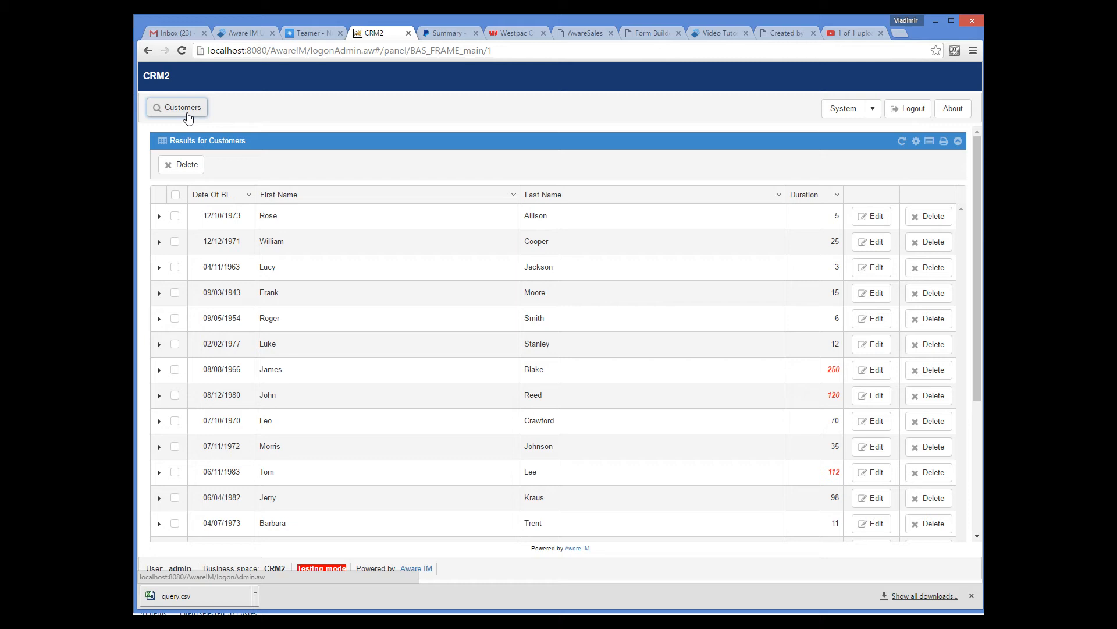
pyautogui.moveTo(835, 178)
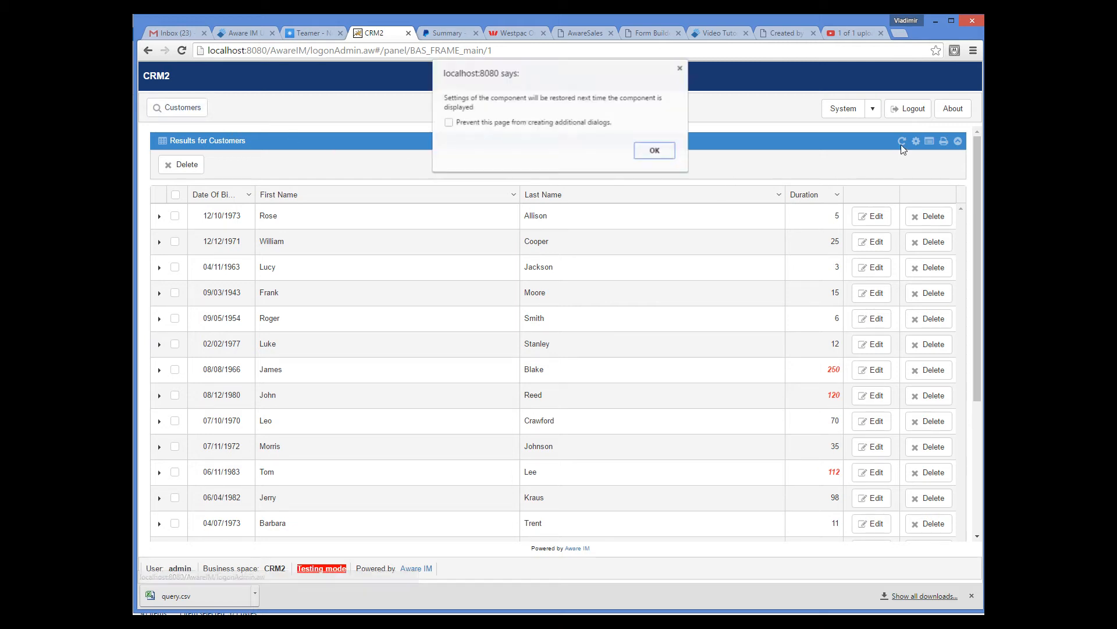
pyautogui.click(653, 150)
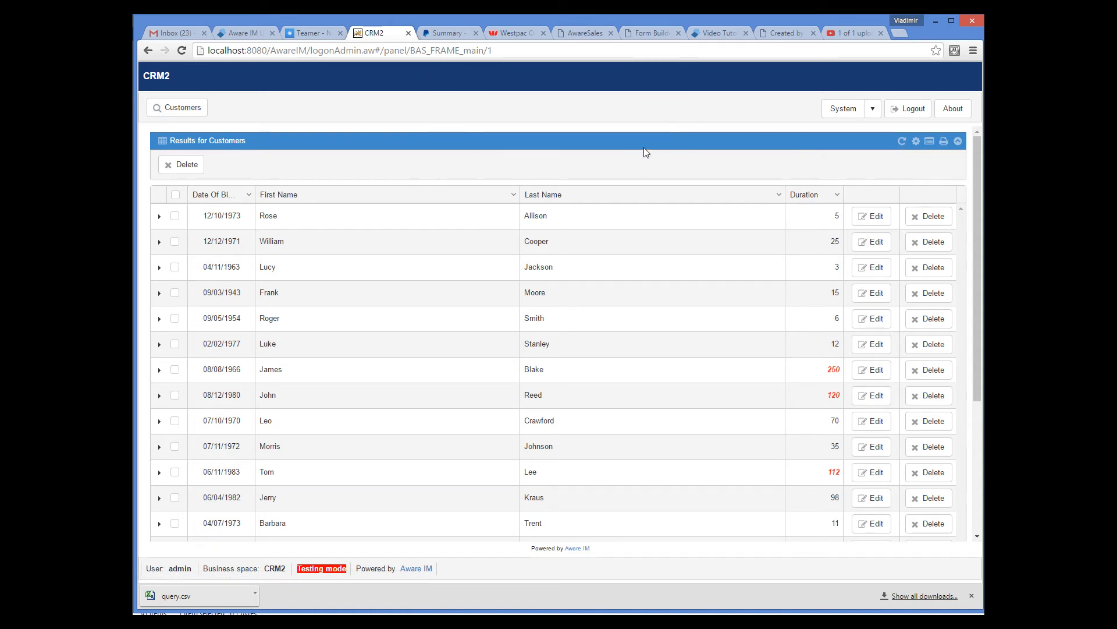
pyautogui.moveTo(203, 134)
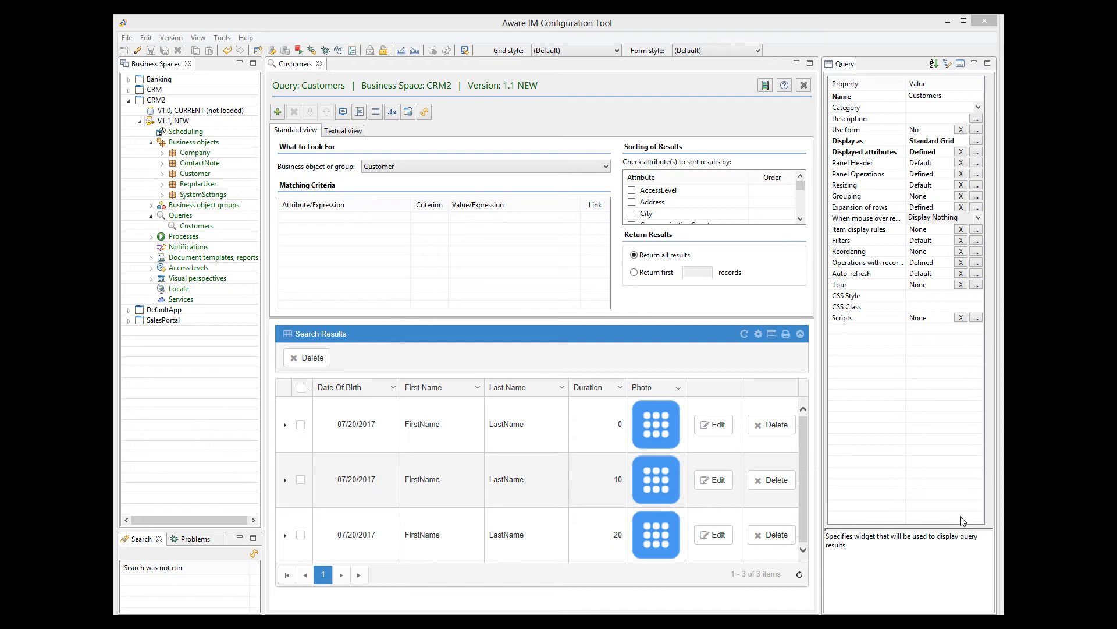
pyautogui.moveTo(957, 493)
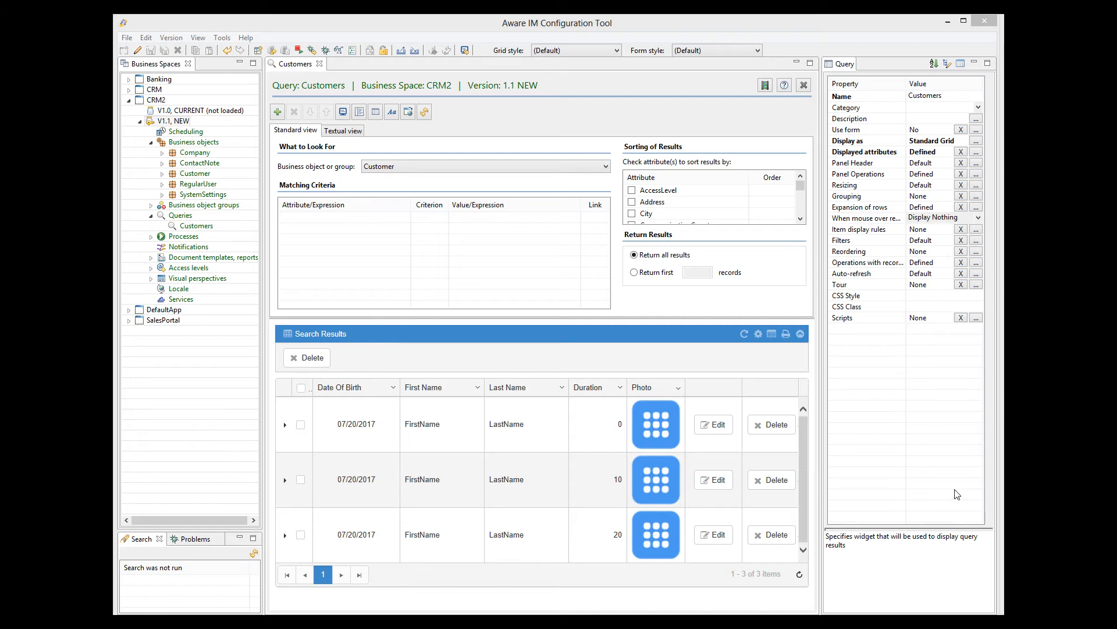
pyautogui.moveTo(977, 239)
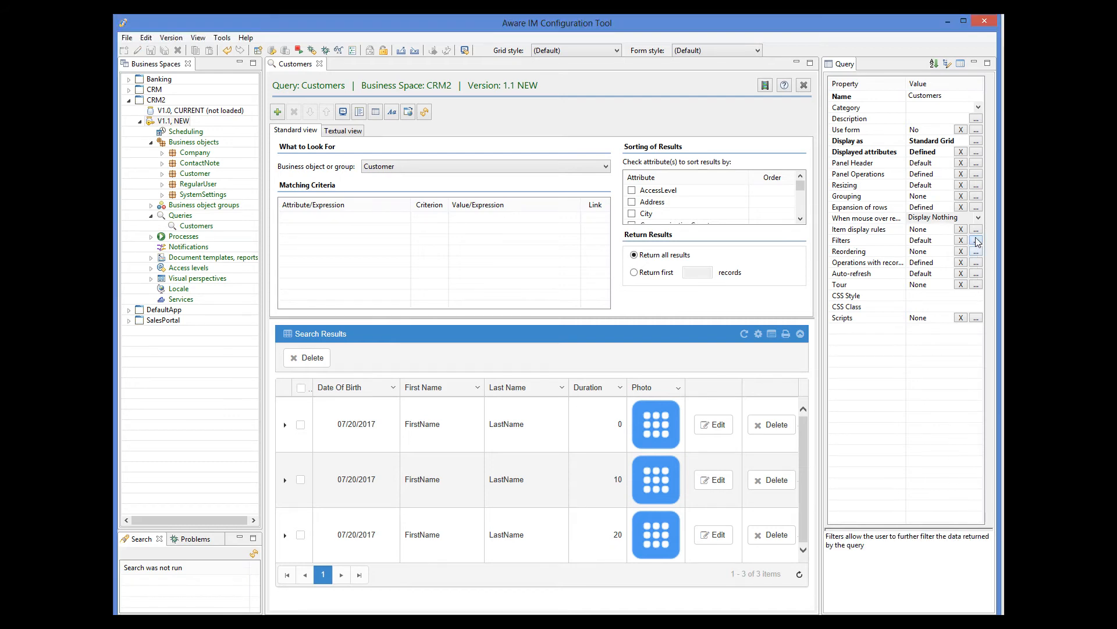
# - Limit query filters to First Name and Last Name, shown as filter buttons in the column headers
pyautogui.click(976, 240)
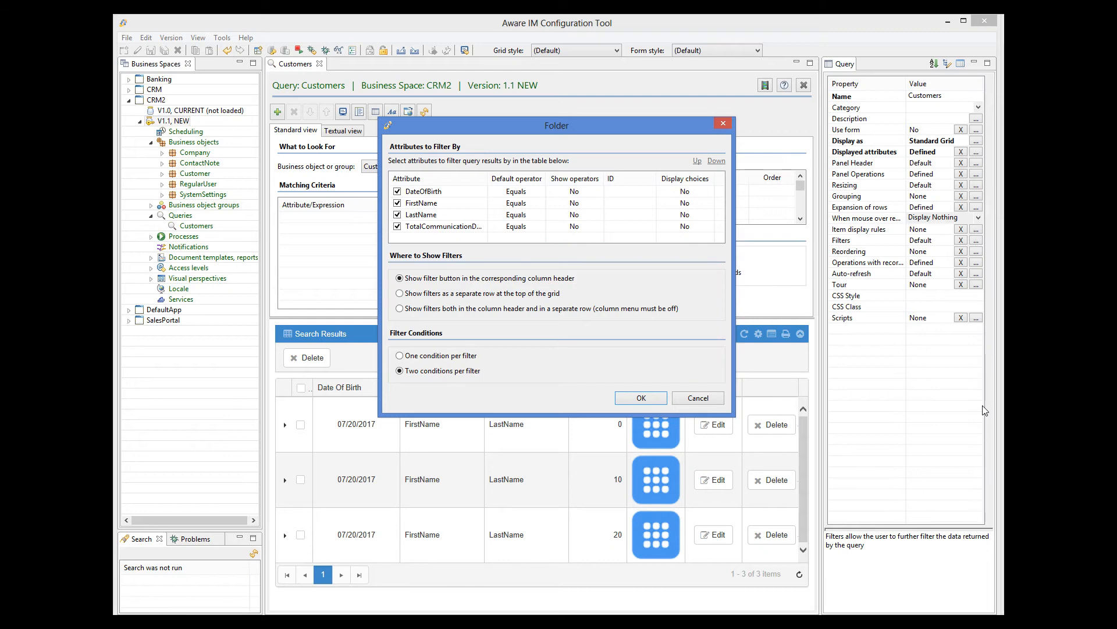
pyautogui.moveTo(877, 351)
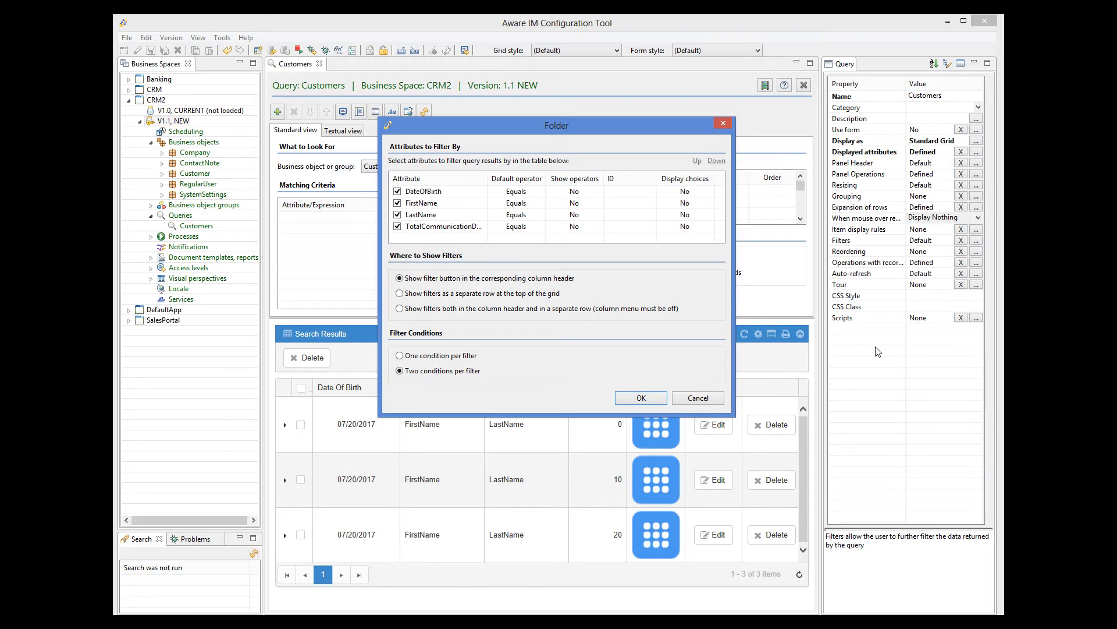
pyautogui.click(397, 191)
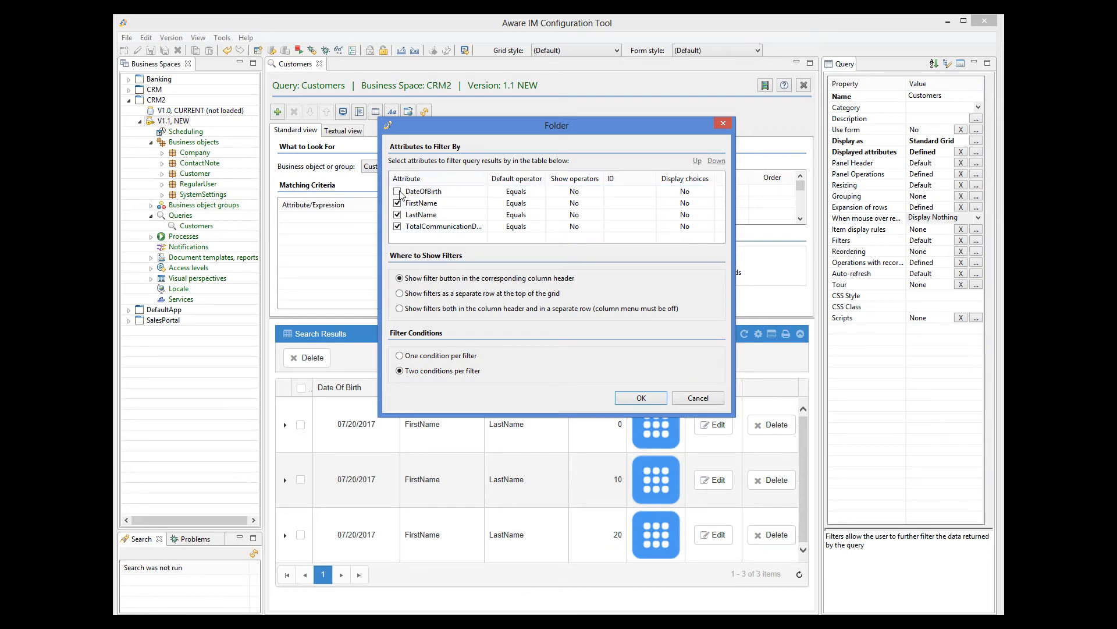
pyautogui.click(397, 227)
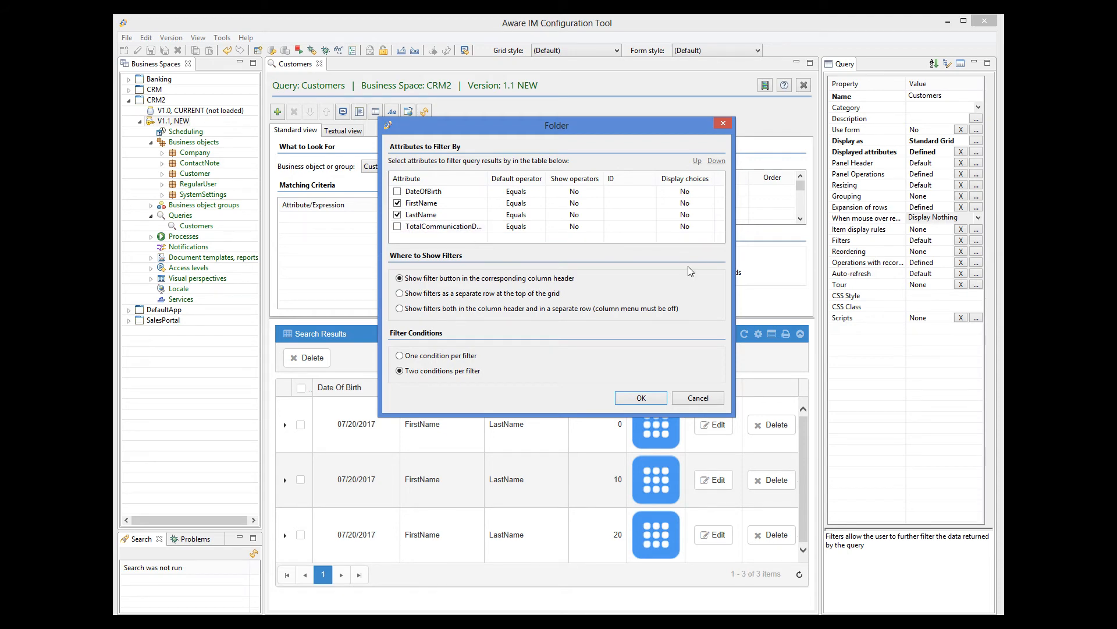
pyautogui.click(400, 279)
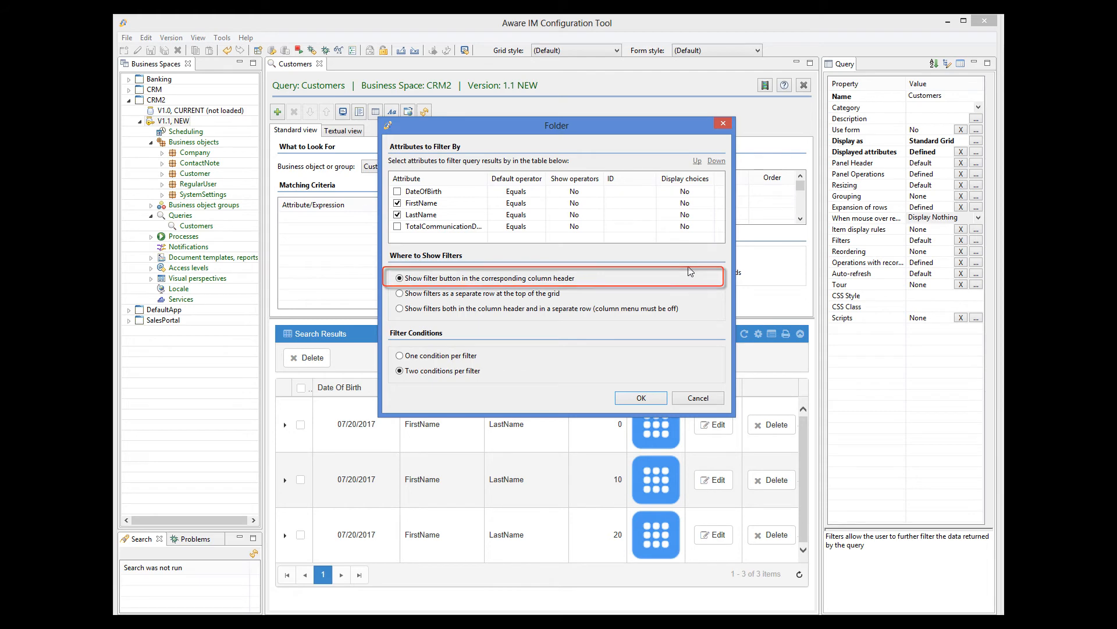
pyautogui.click(397, 294)
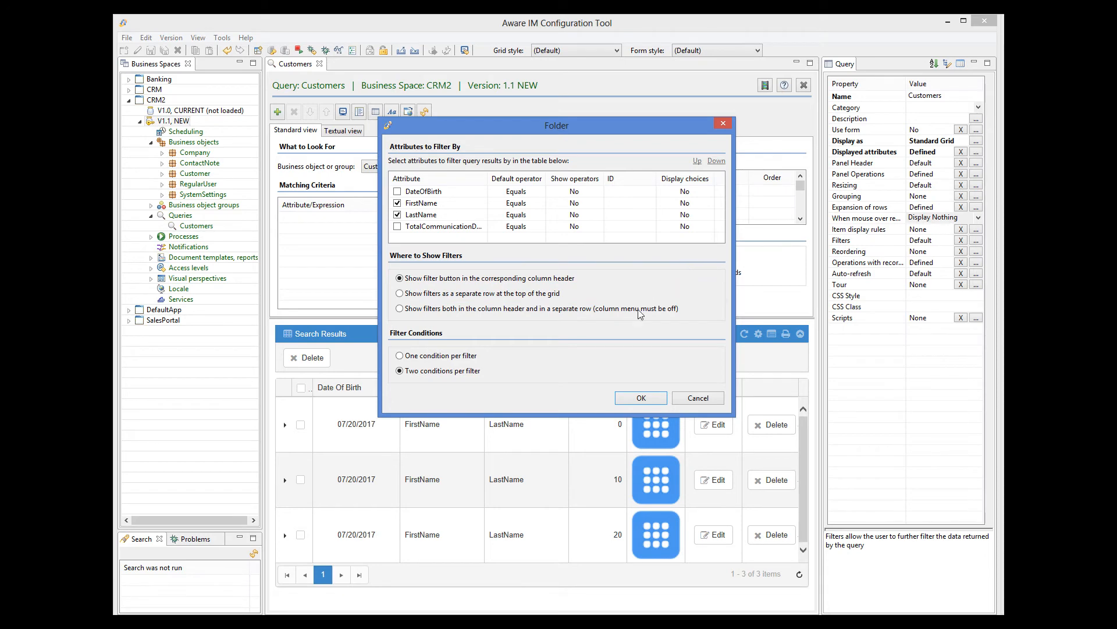
pyautogui.click(639, 396)
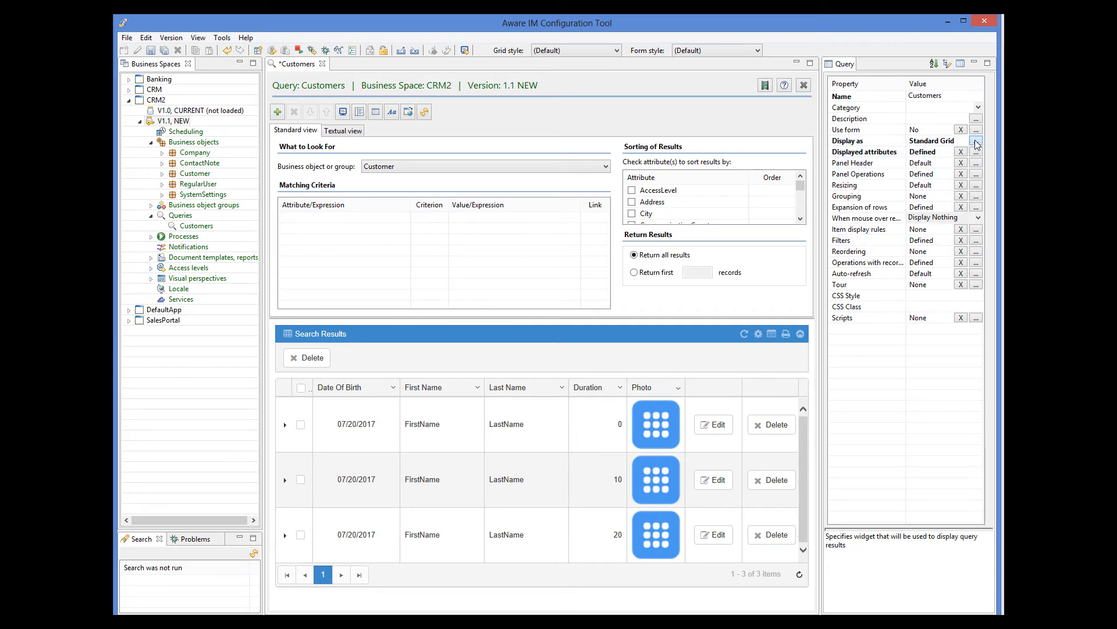
# - Confirm the grid display settings keeping Date Of Birth, First Name, Last Name, Duration and Photo columns
pyautogui.click(976, 141)
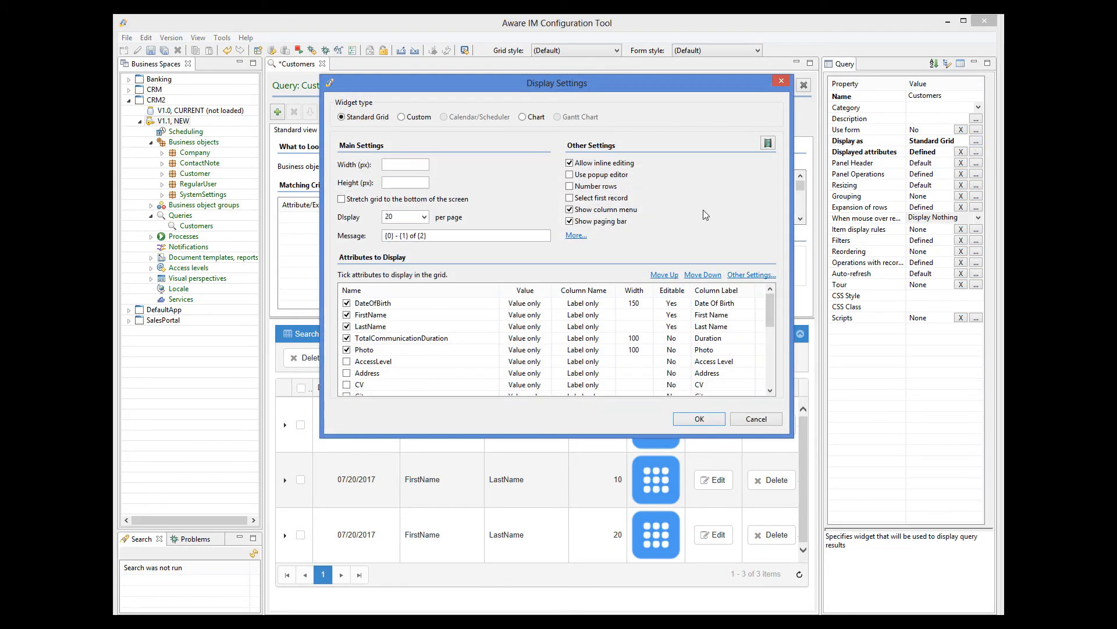
pyautogui.moveTo(695, 215)
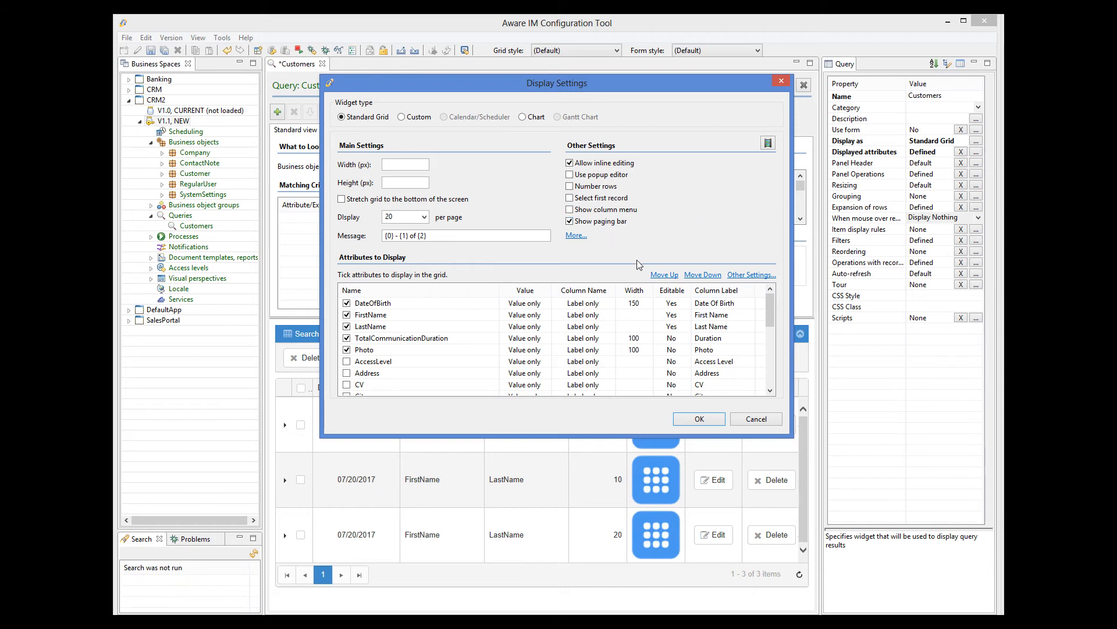
pyautogui.moveTo(699, 417)
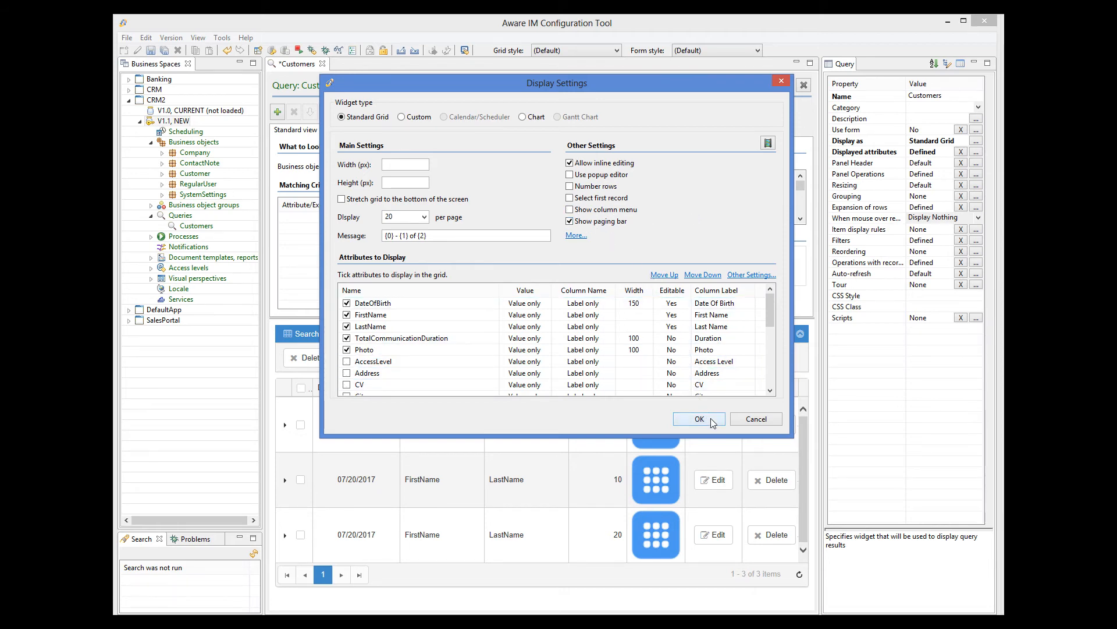
pyautogui.click(697, 418)
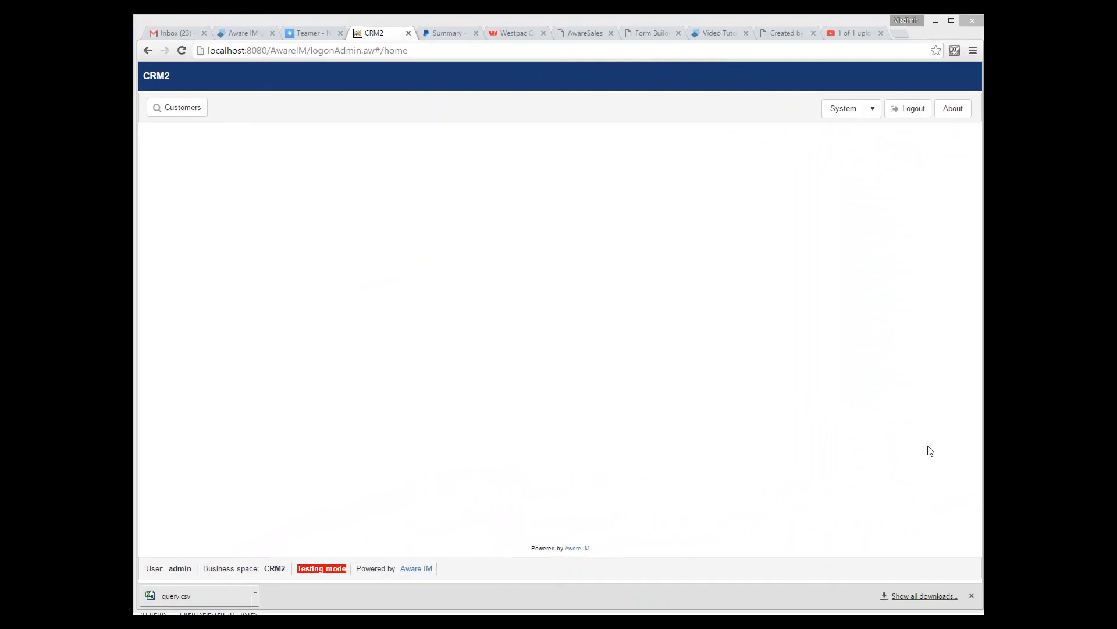
pyautogui.moveTo(177, 107)
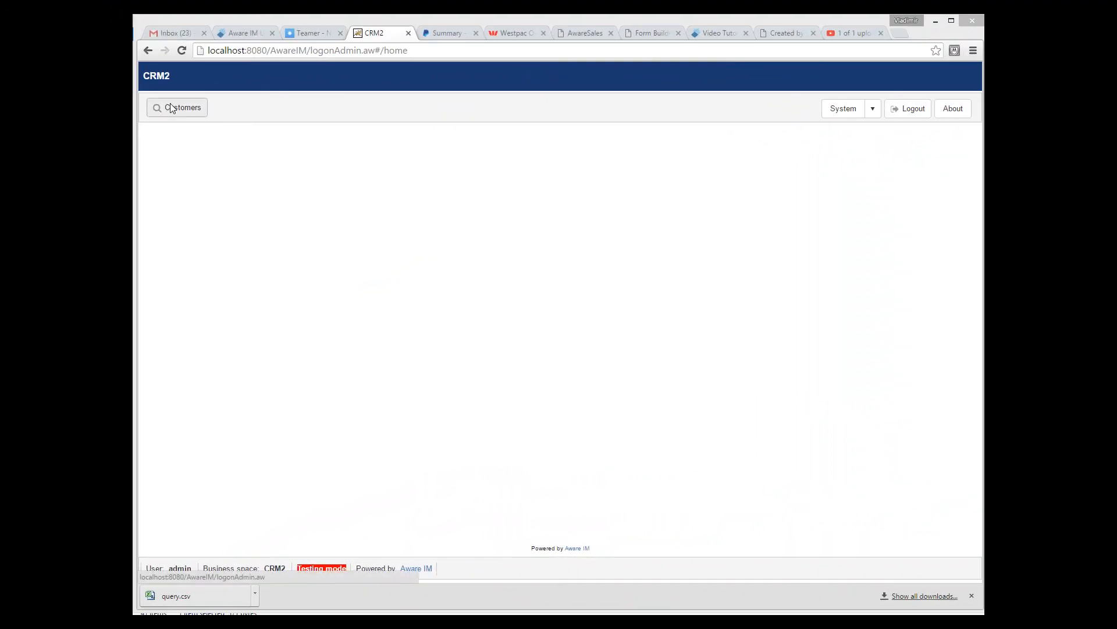
# - In CRM2's Customers grid, filter Last Name with a 'Starts with S' condition
pyautogui.click(177, 107)
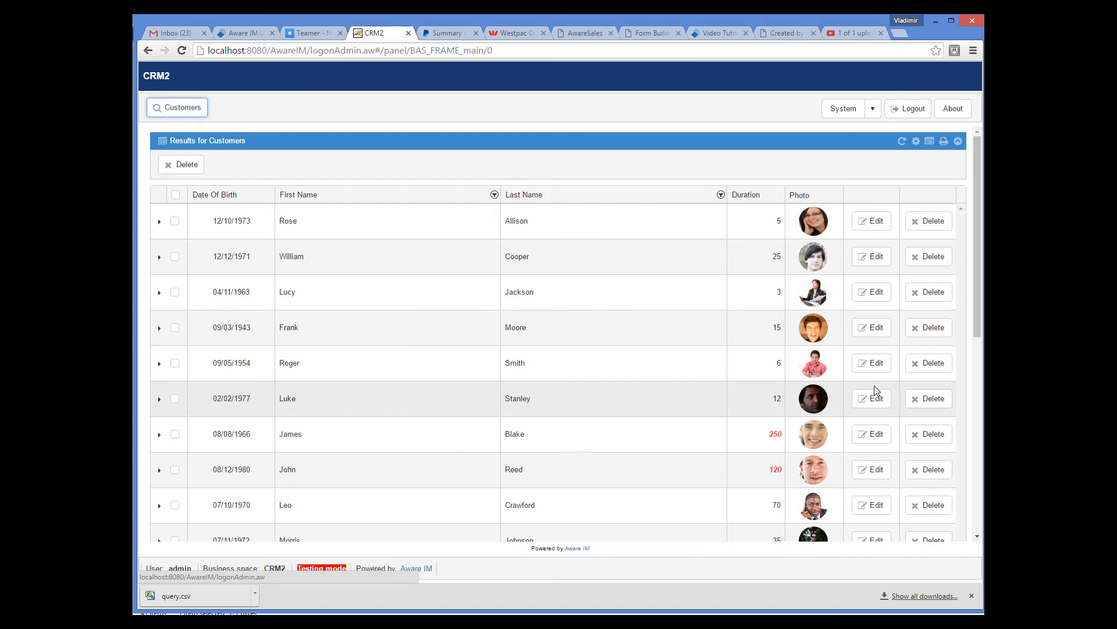
pyautogui.click(494, 195)
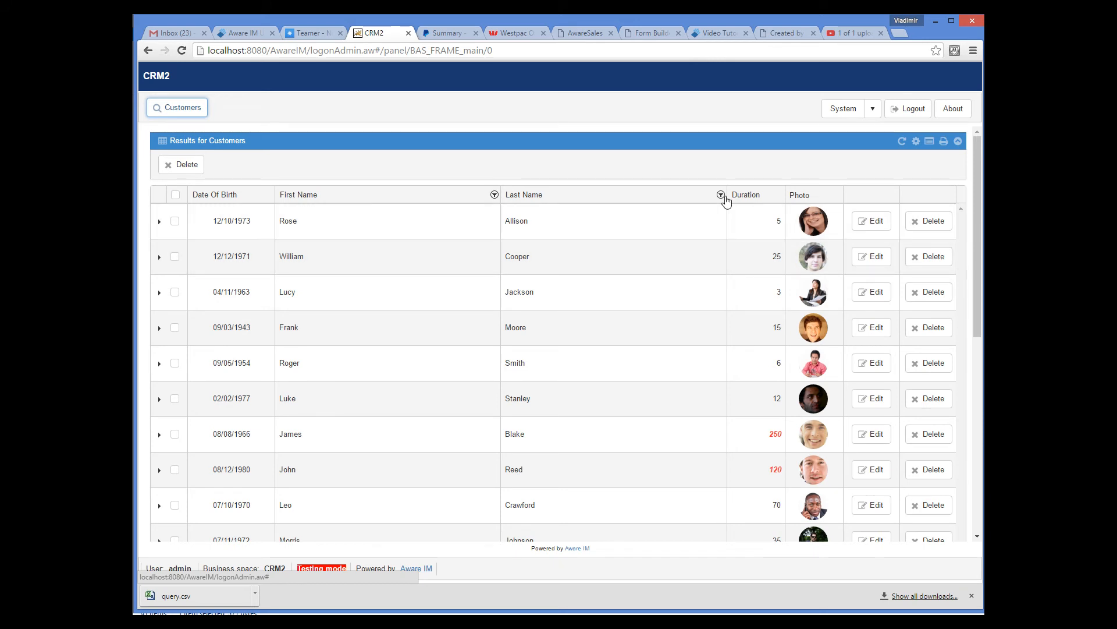
pyautogui.click(720, 194)
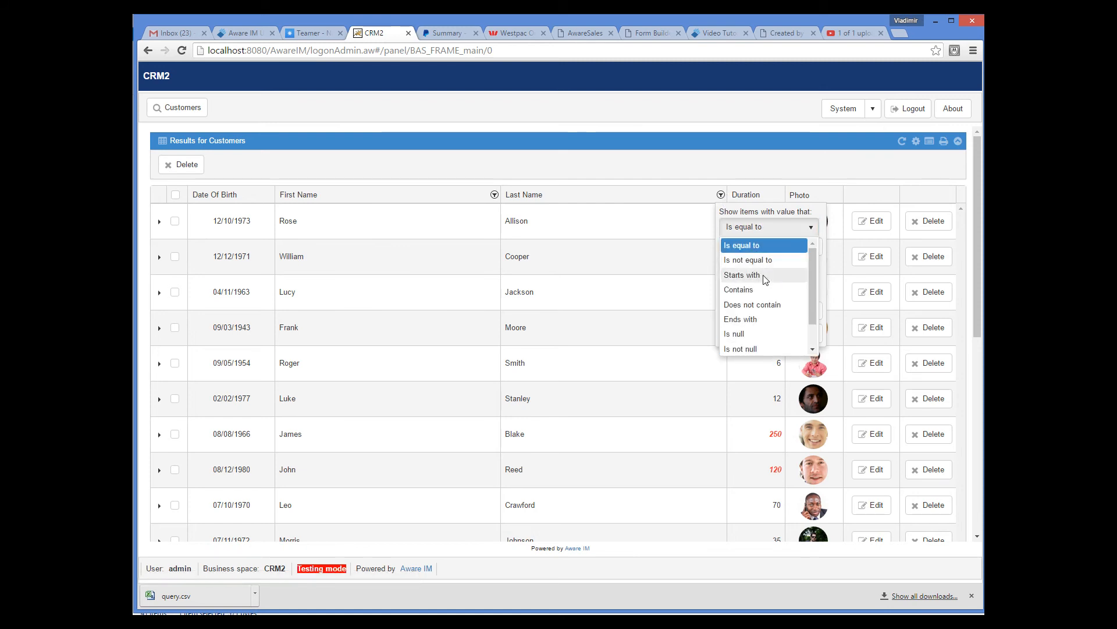
pyautogui.click(741, 275)
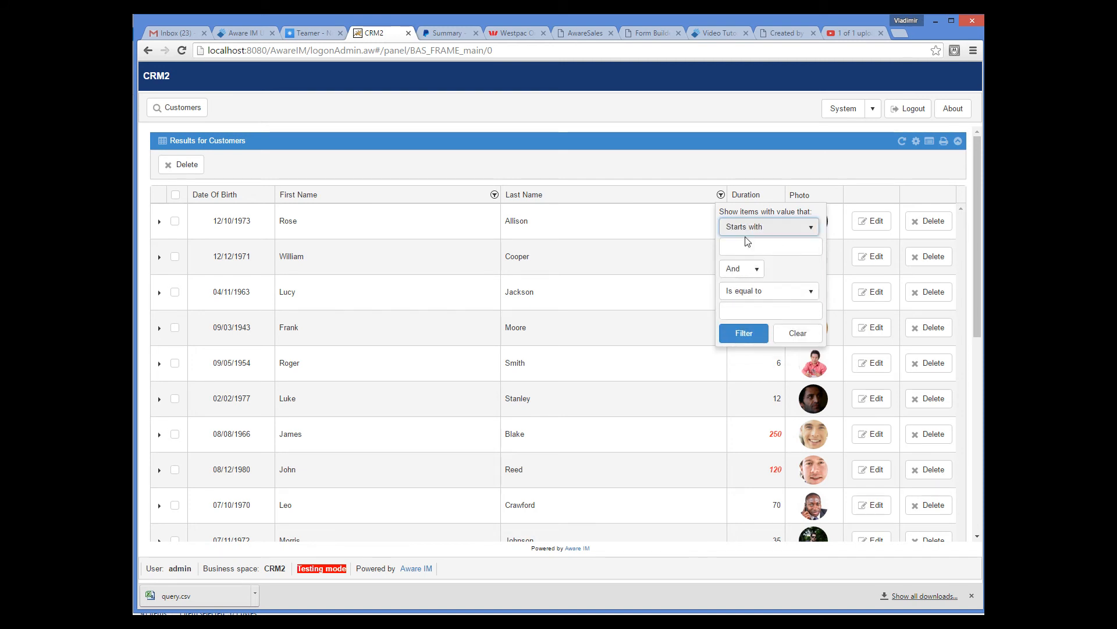
pyautogui.write('S')
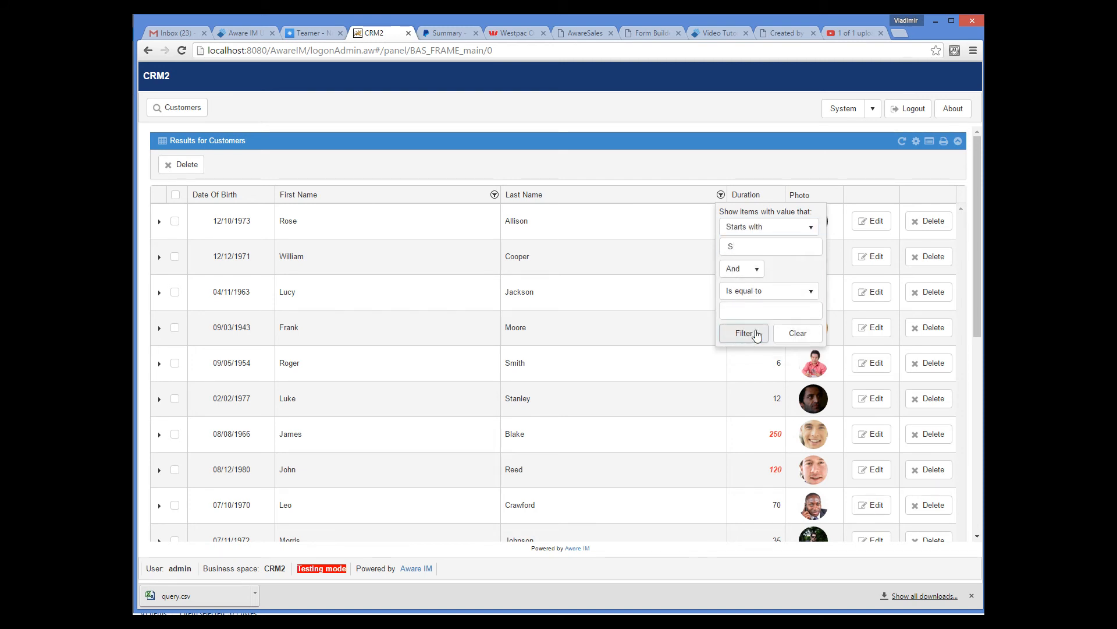
pyautogui.click(744, 333)
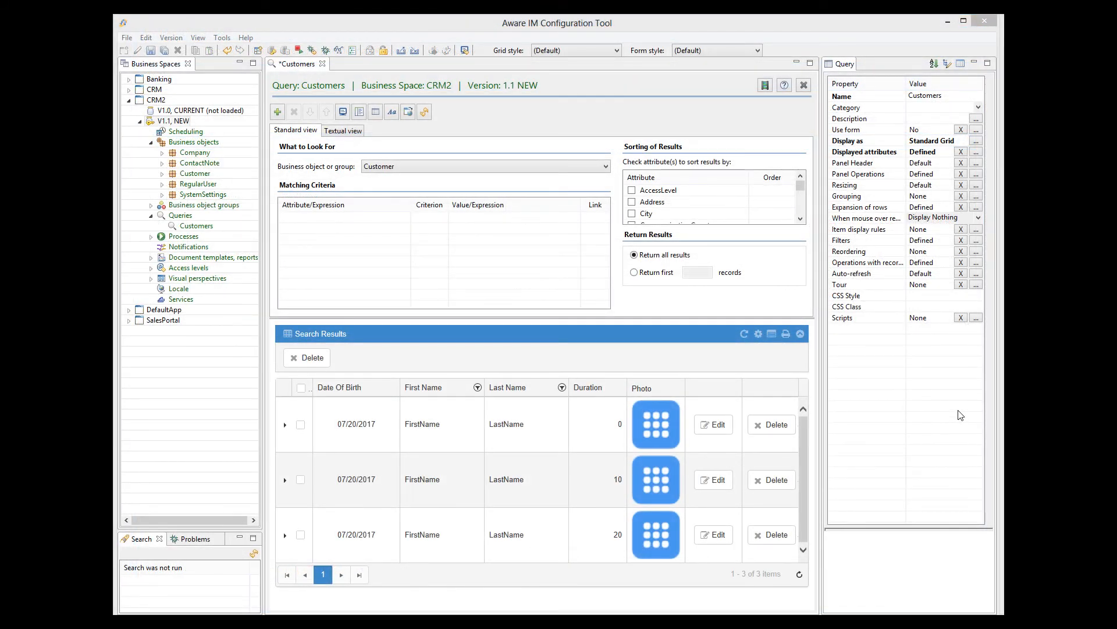
pyautogui.moveTo(976, 243)
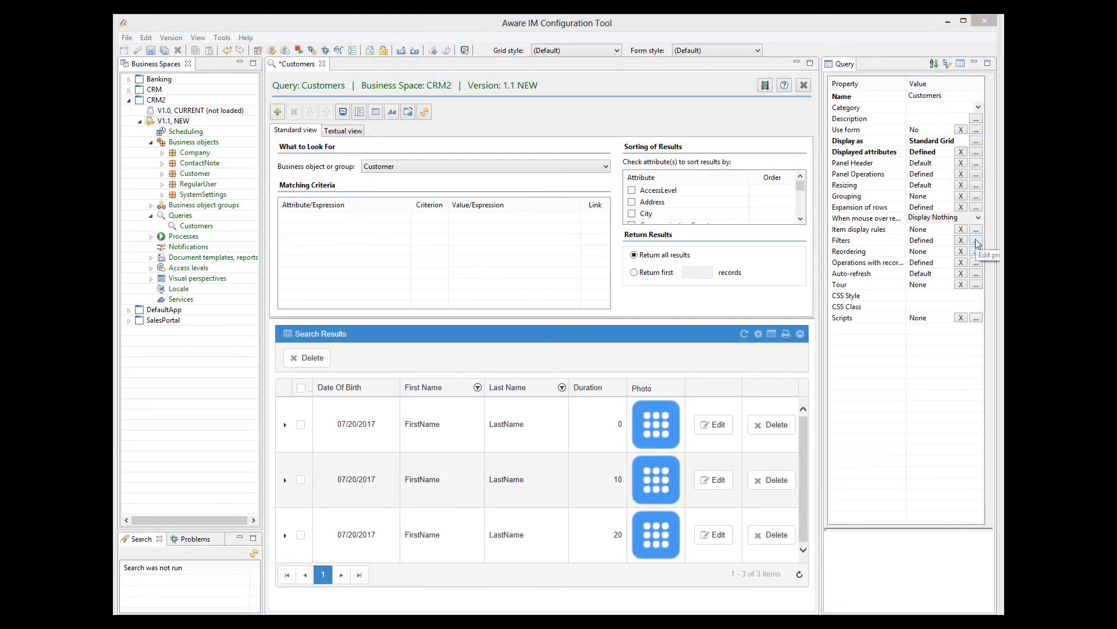
# - Switch the query filters to show as a separate row at the top of the grid
pyautogui.click(975, 240)
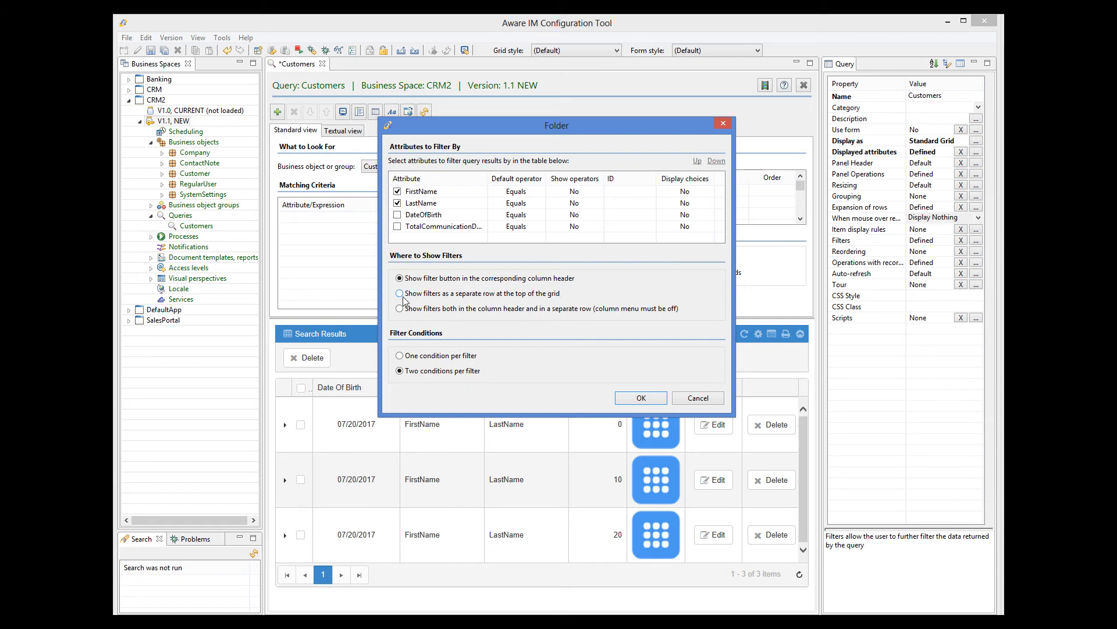
pyautogui.click(399, 293)
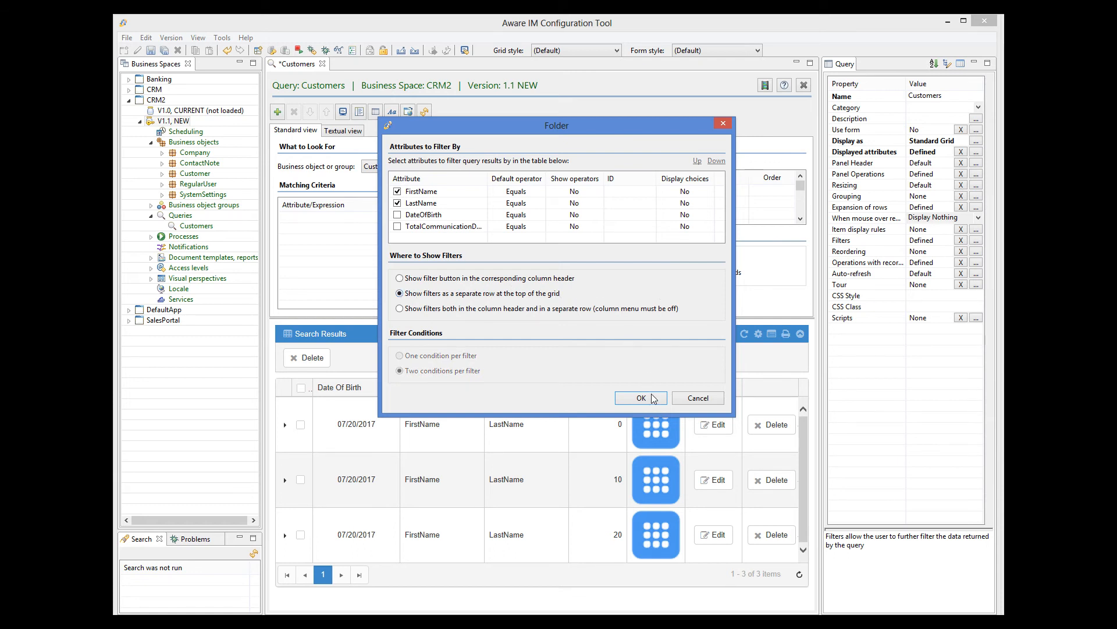
pyautogui.click(640, 398)
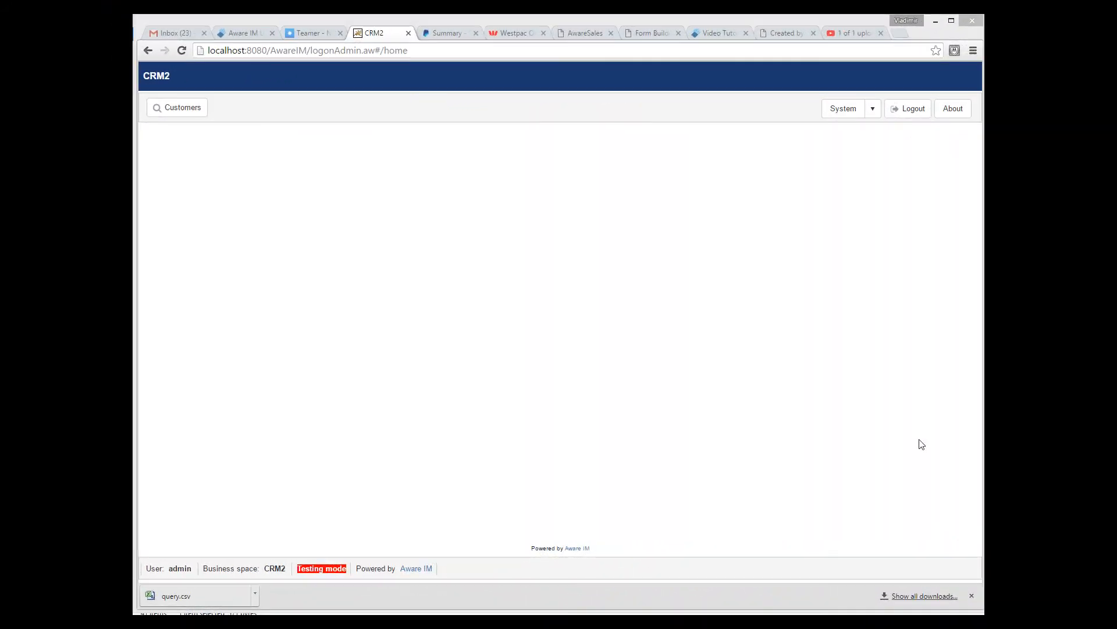
pyautogui.click(177, 107)
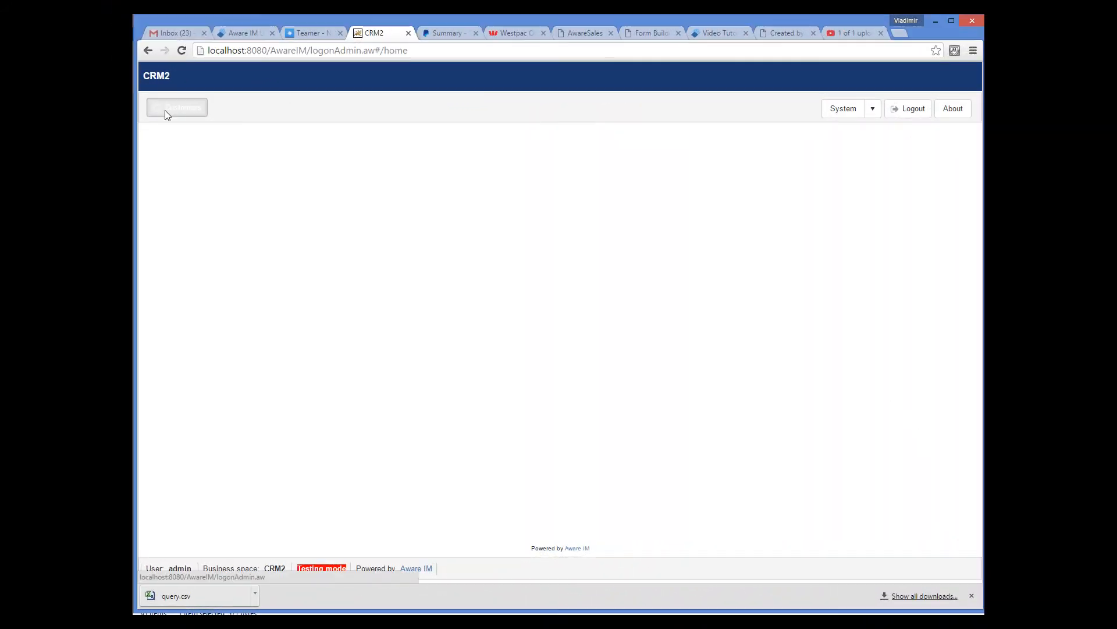
pyautogui.click(177, 107)
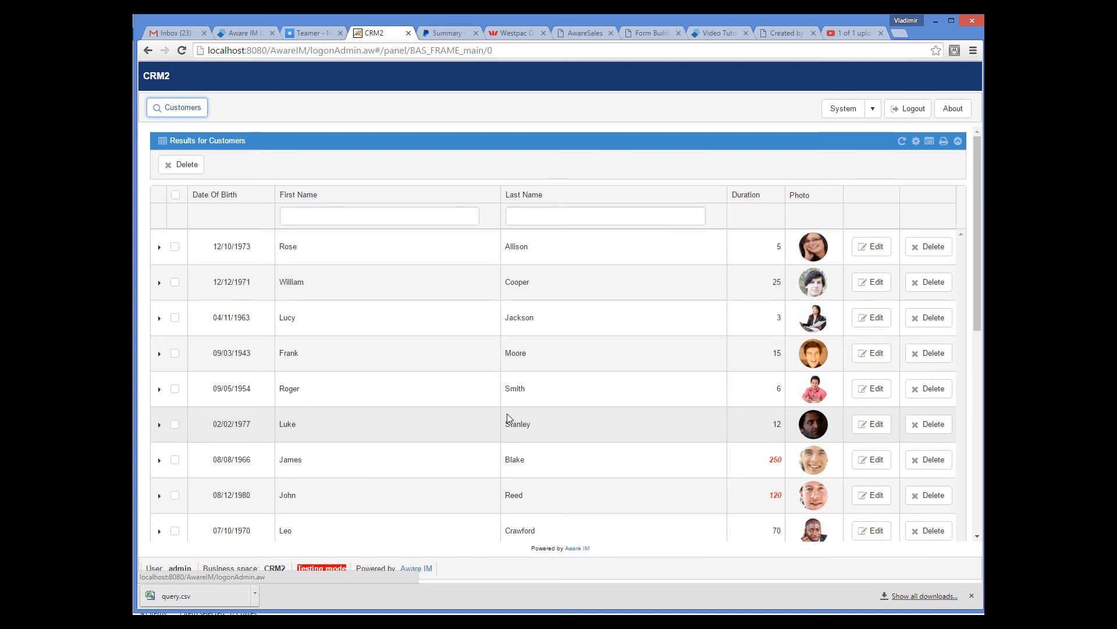
pyautogui.click(604, 215)
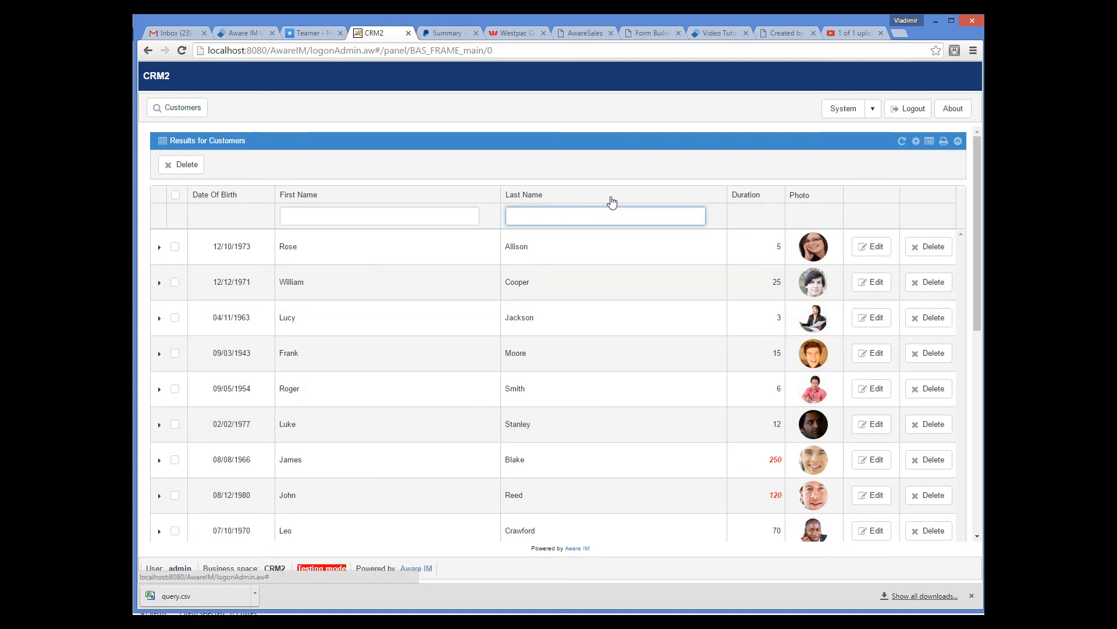
pyautogui.write('Smith')
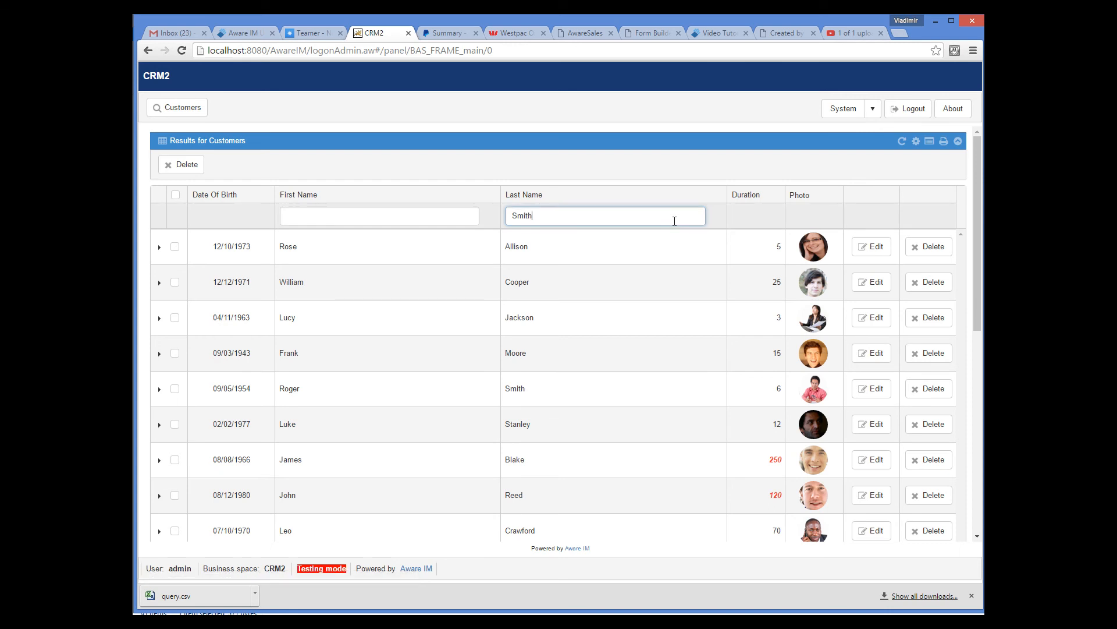
pyautogui.press('Return')
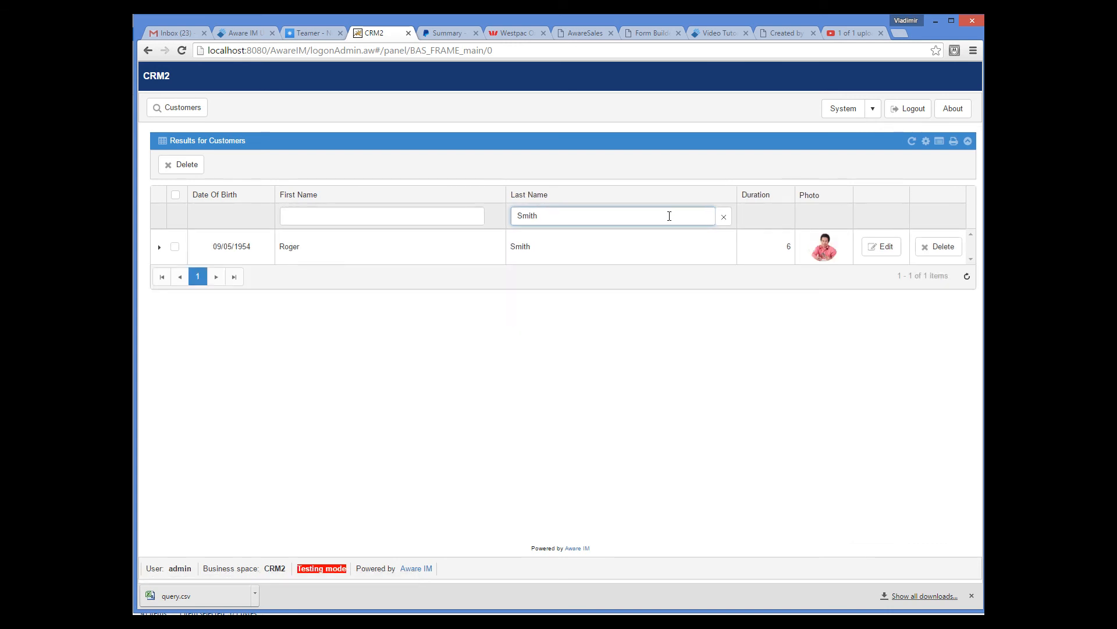
pyautogui.click(723, 217)
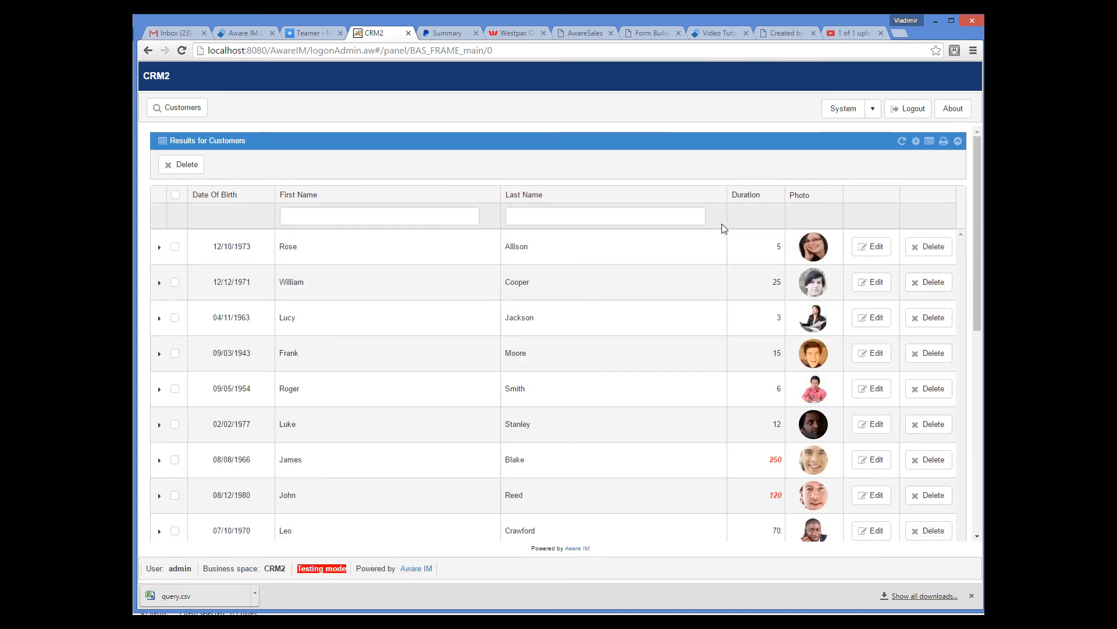
pyautogui.moveTo(731, 328)
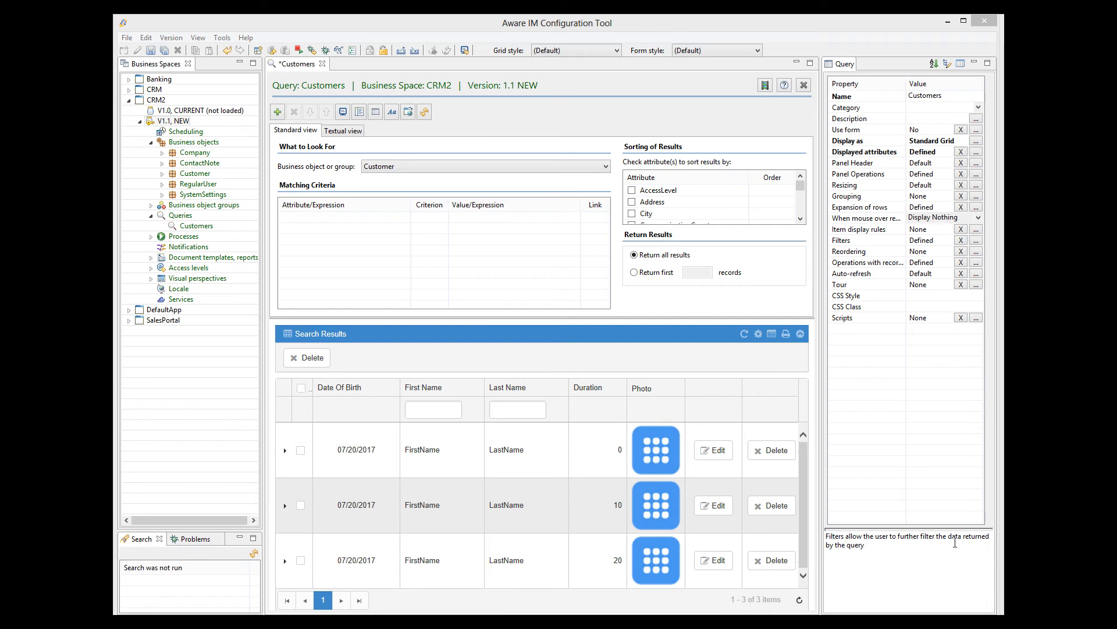
pyautogui.moveTo(888, 455)
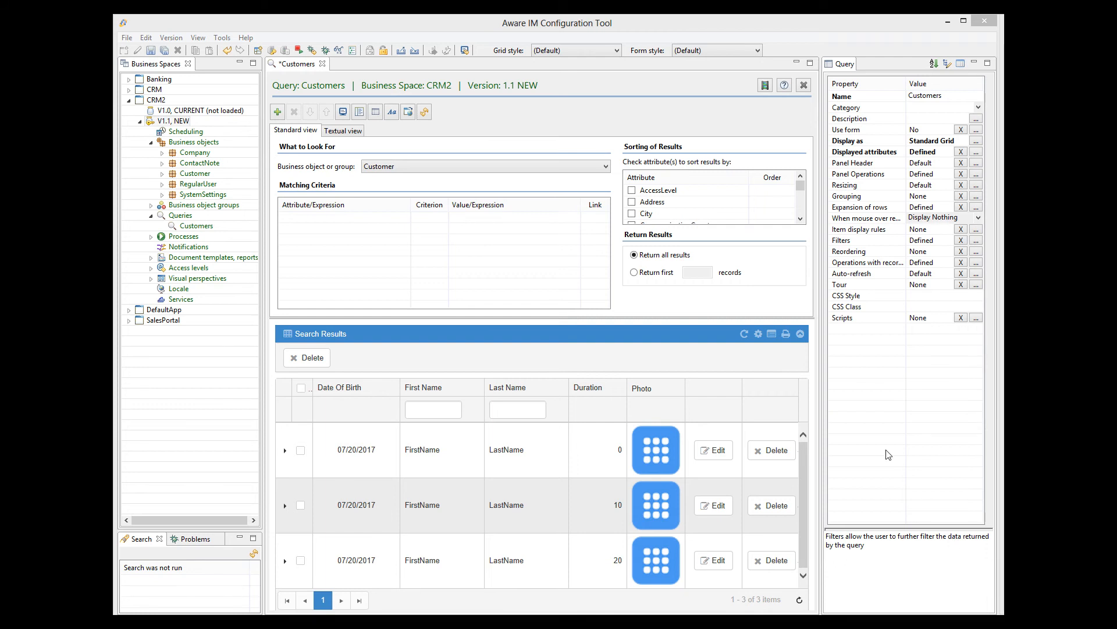
# - Sort results by Gender ascending and add Gender to the grid's displayed columns
pyautogui.click(801, 194)
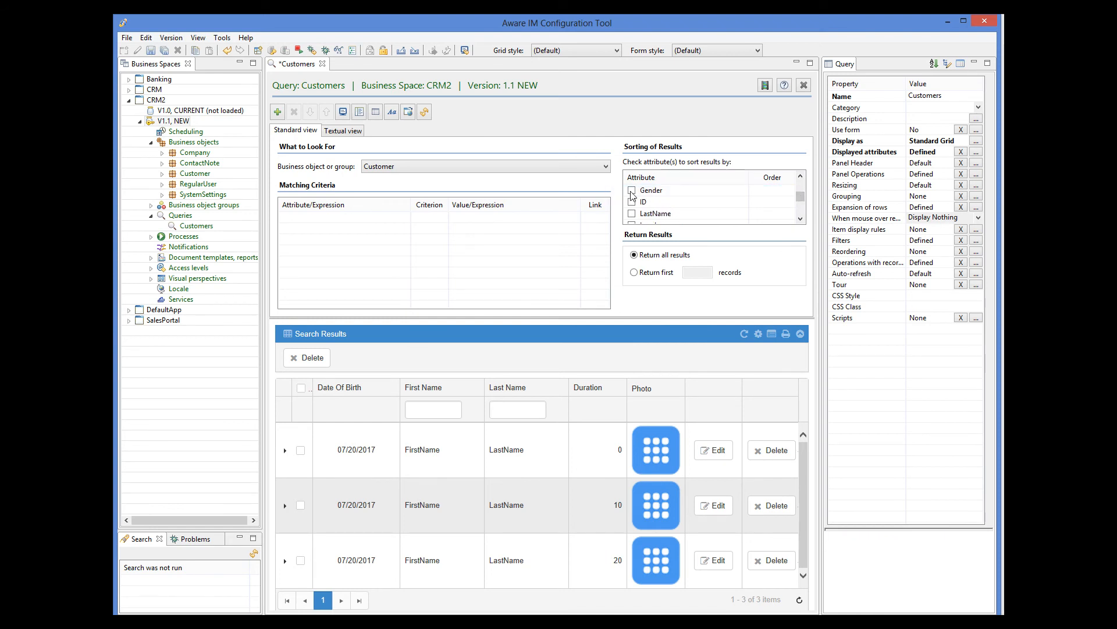
pyautogui.click(631, 190)
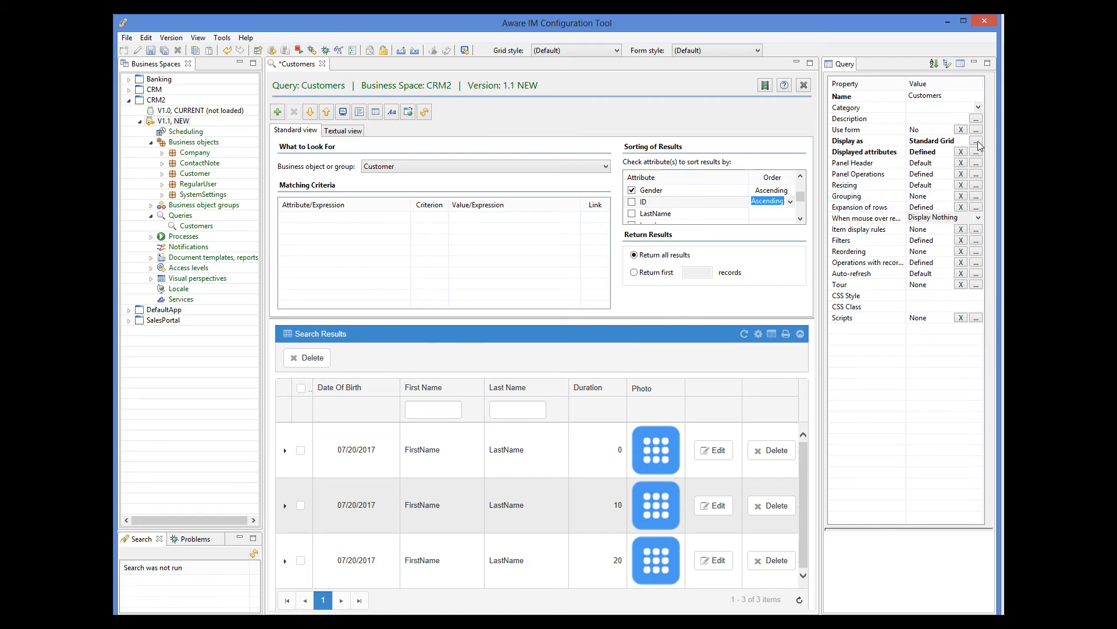
pyautogui.click(975, 141)
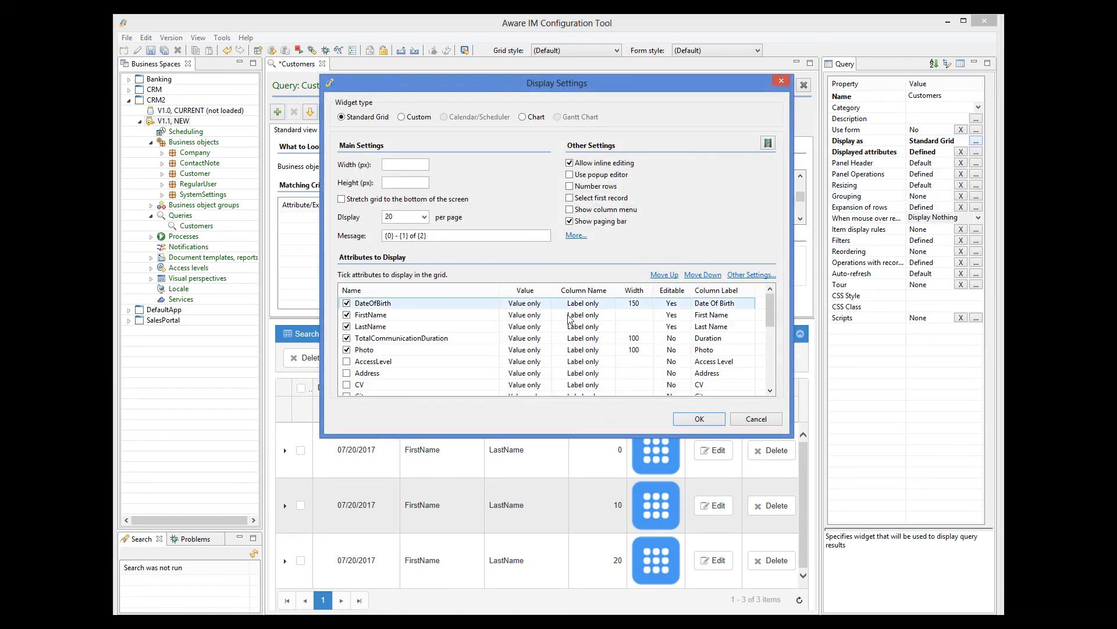
pyautogui.scroll(-3)
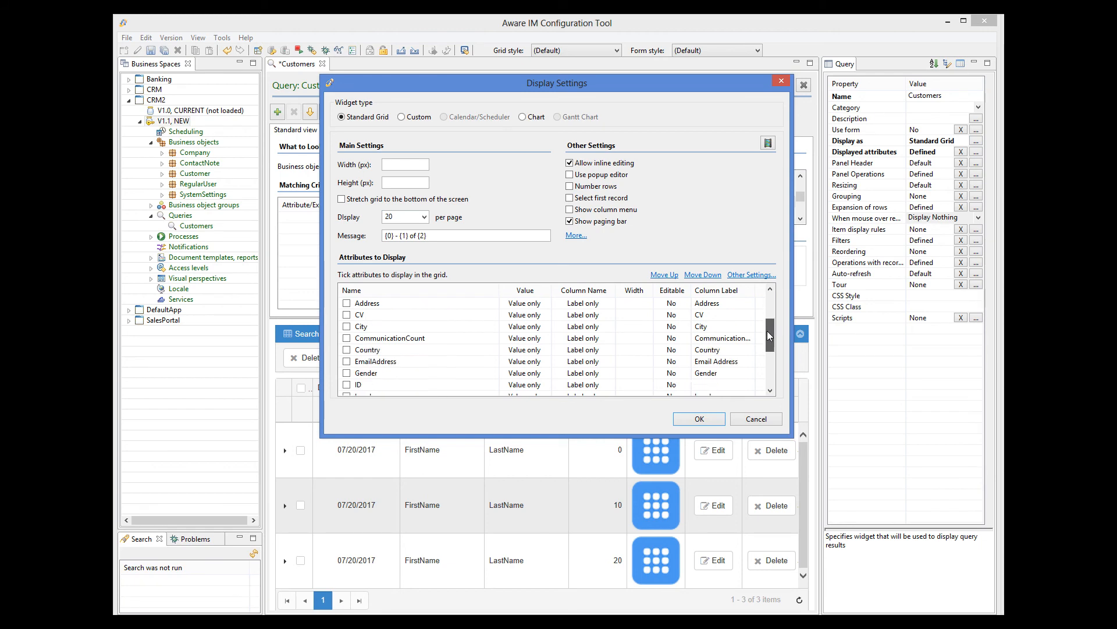
pyautogui.scroll(-3)
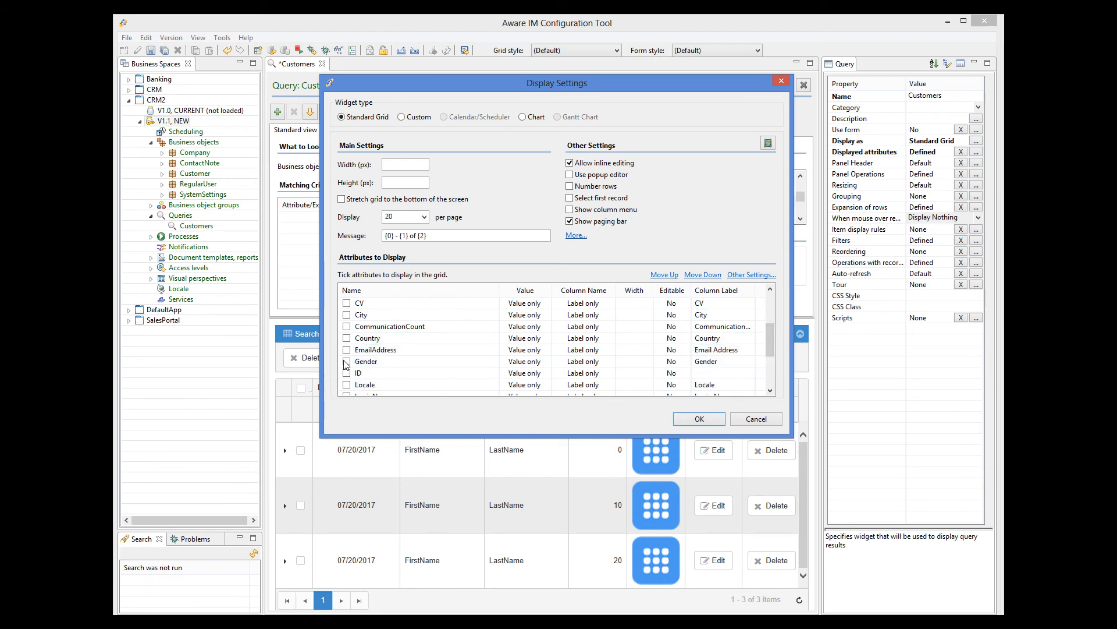
pyautogui.click(697, 418)
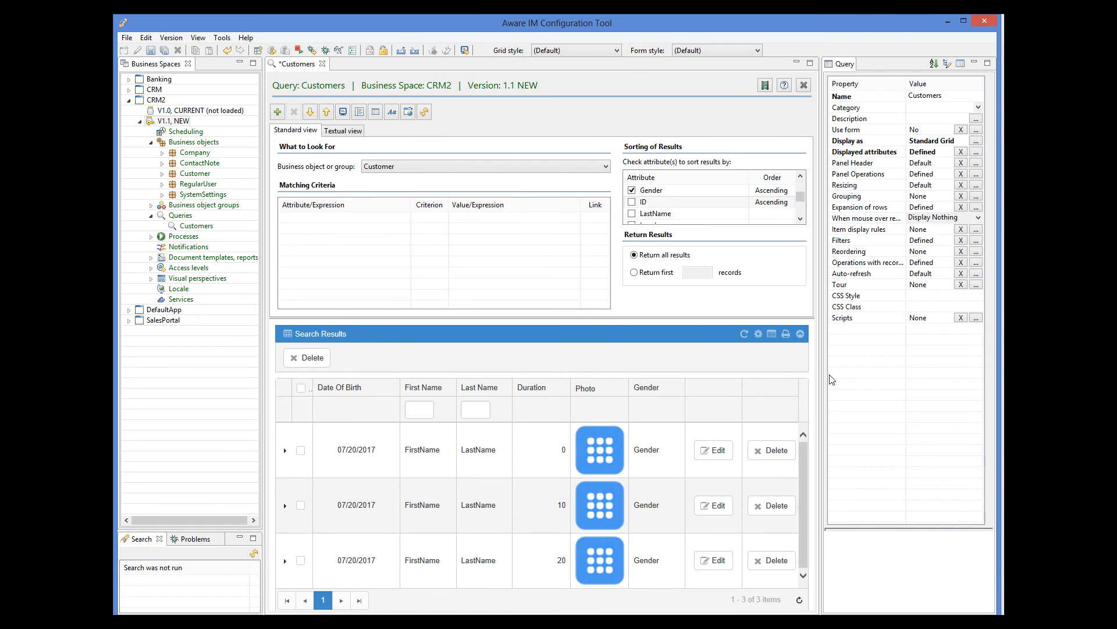
pyautogui.moveTo(976, 200)
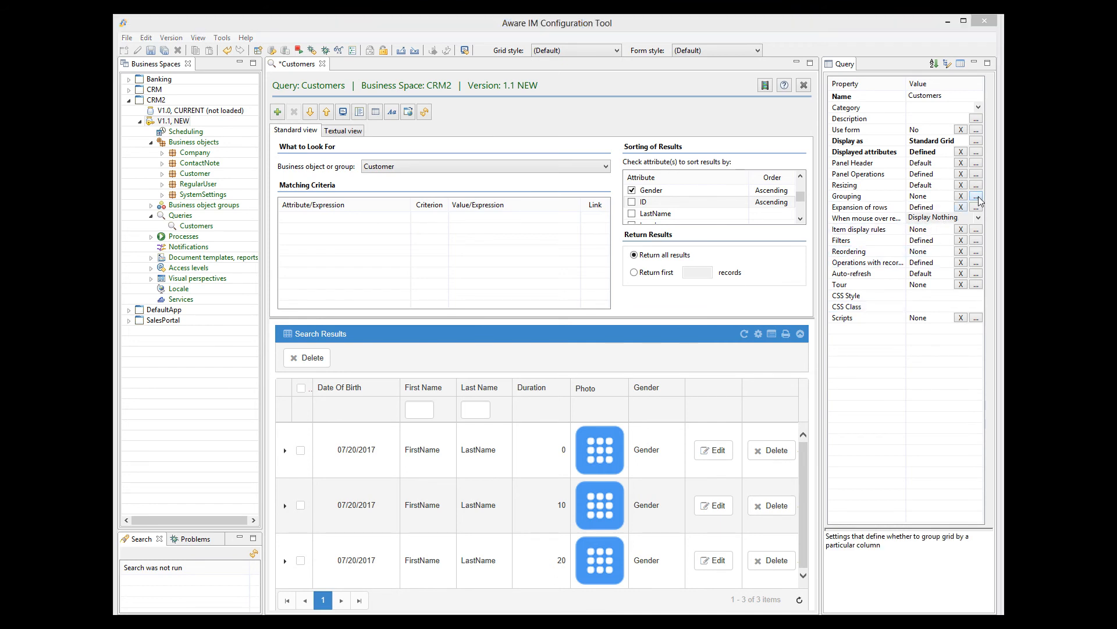
# - Enable 'Group grid by' with Gender as the grouping attribute
pyautogui.click(975, 197)
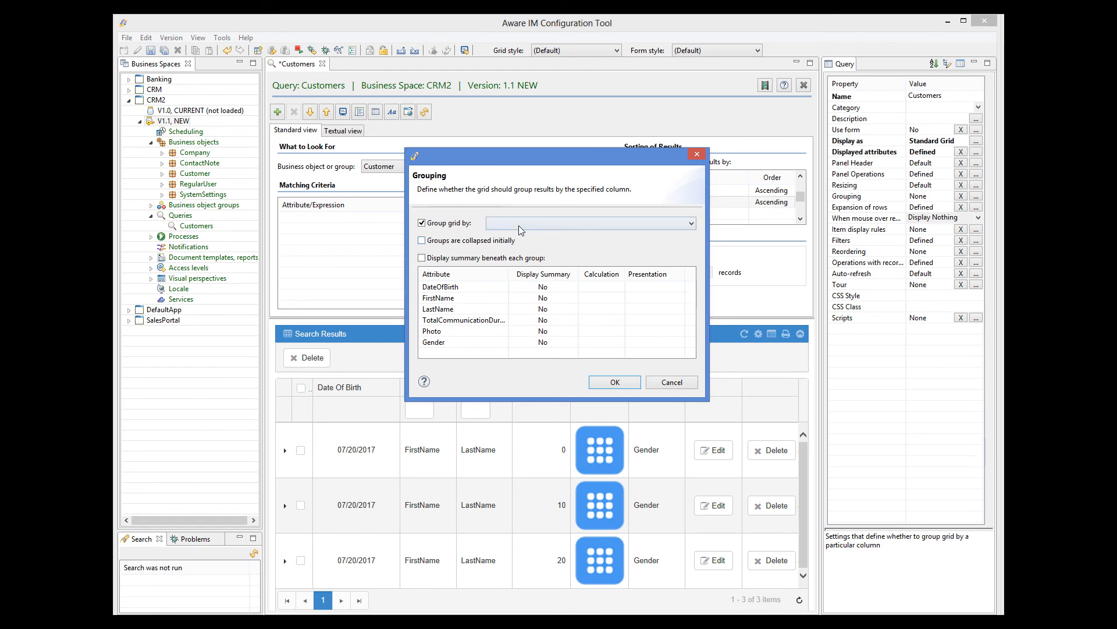
pyautogui.click(688, 223)
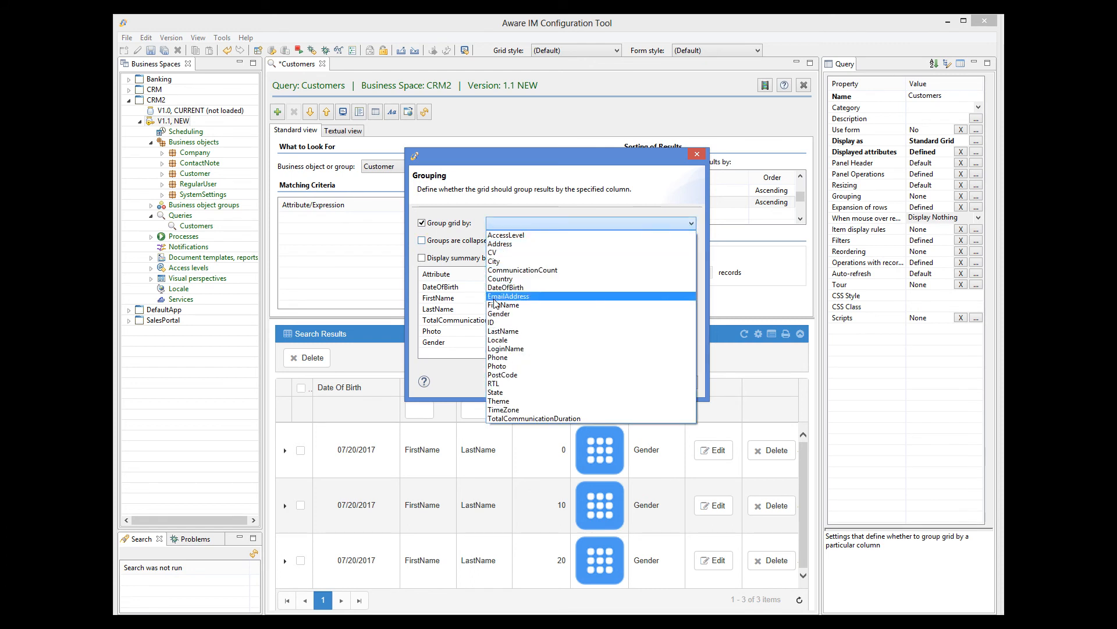
pyautogui.click(501, 313)
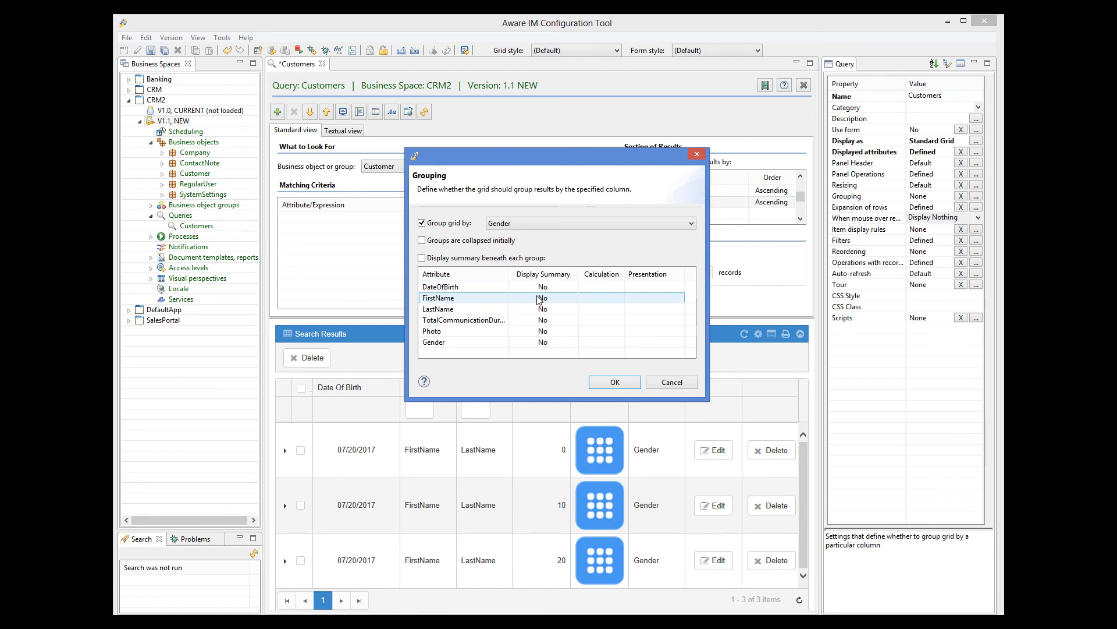
pyautogui.click(613, 382)
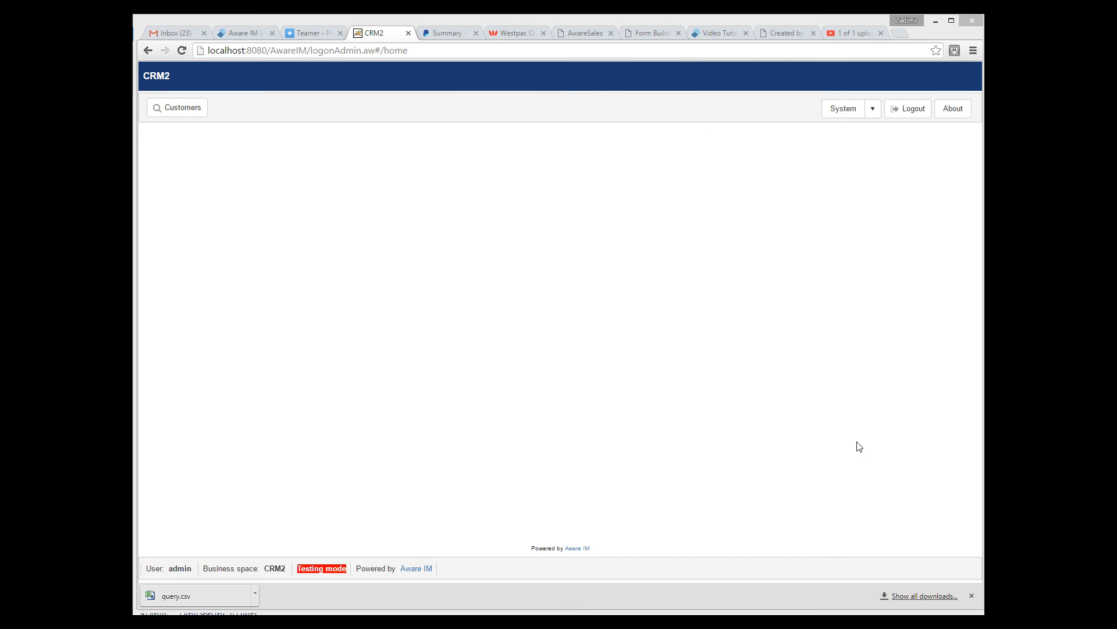
pyautogui.moveTo(184, 107)
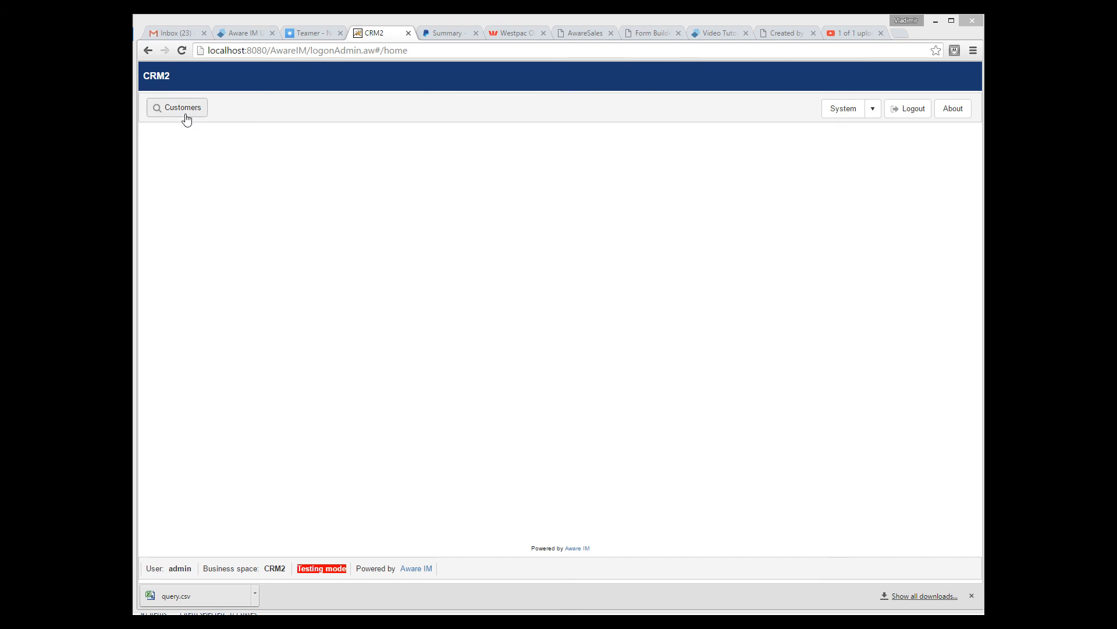
# - Run the Customers query and scroll through the grouped results
pyautogui.click(177, 107)
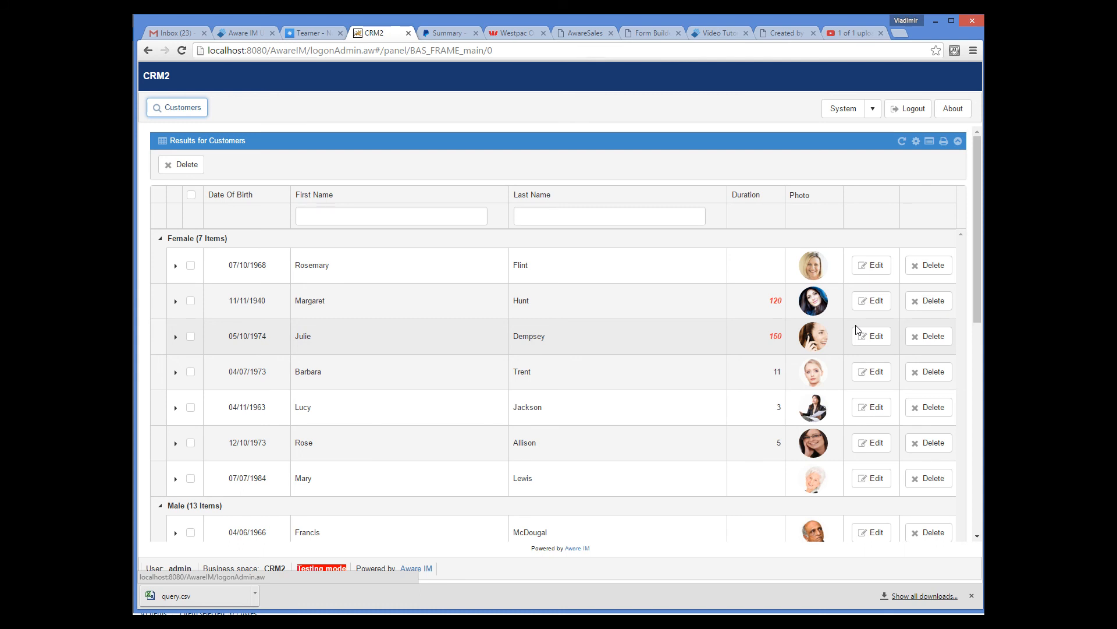
pyautogui.moveTo(977, 317)
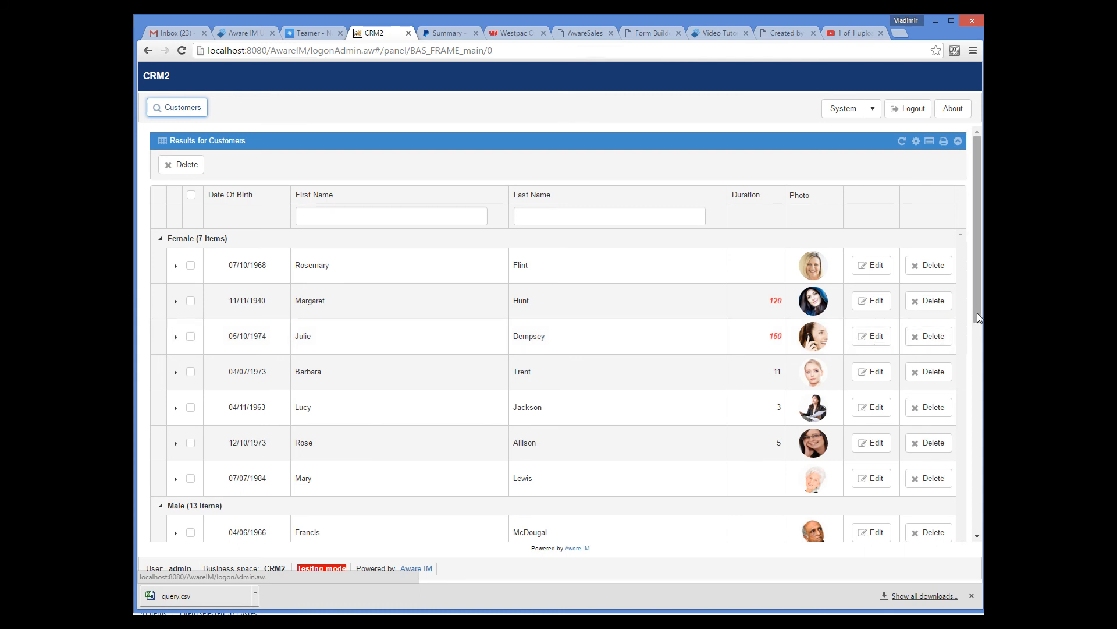
pyautogui.scroll(-3)
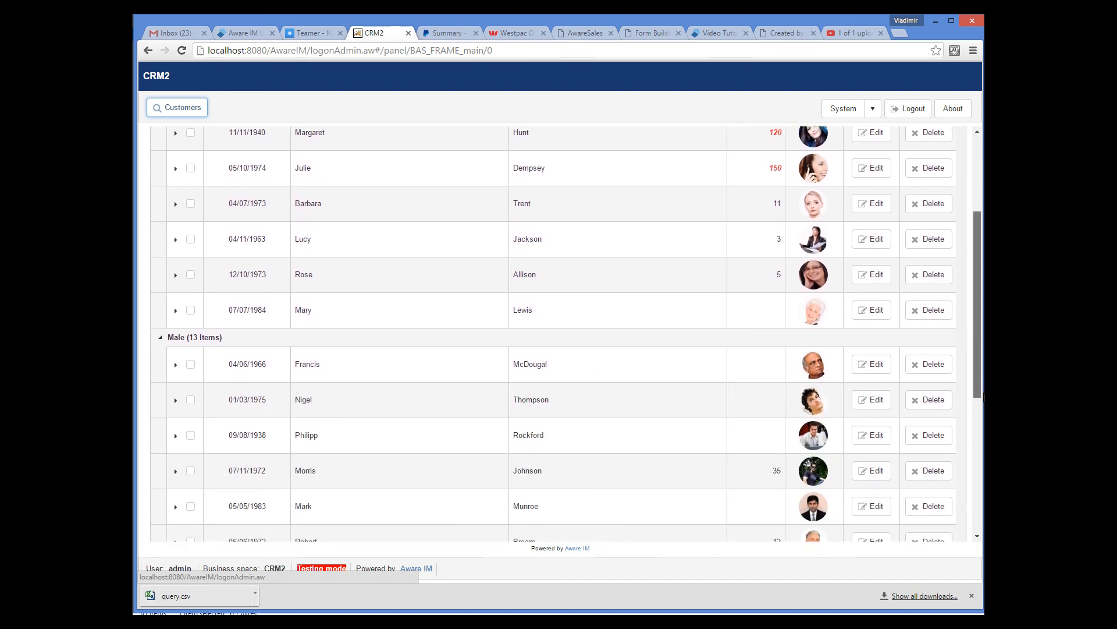
pyautogui.scroll(3)
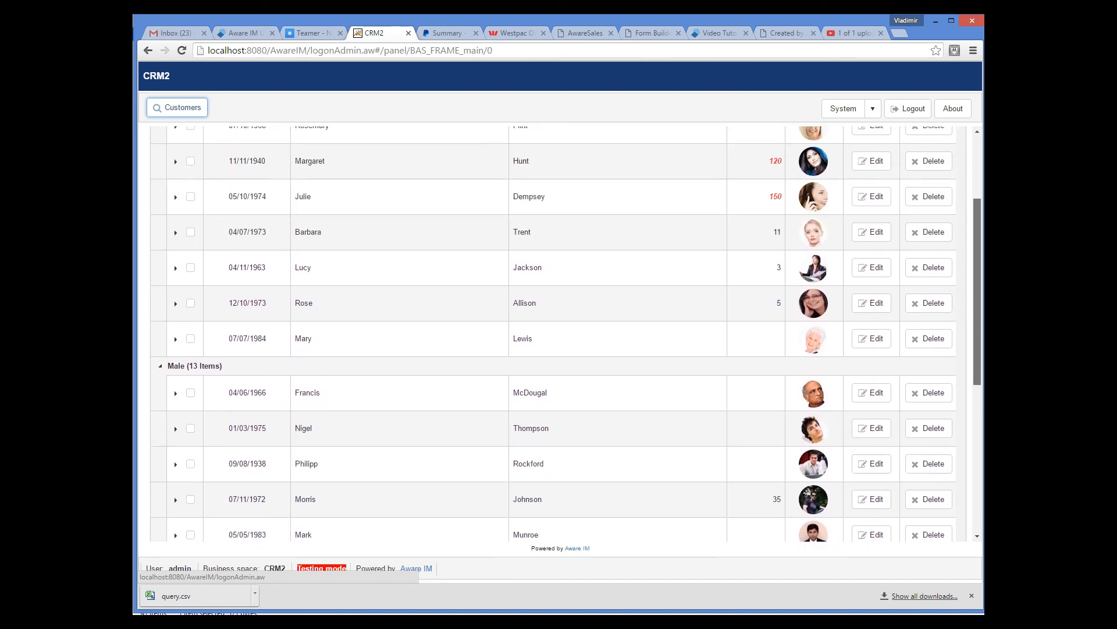
pyautogui.scroll(3)
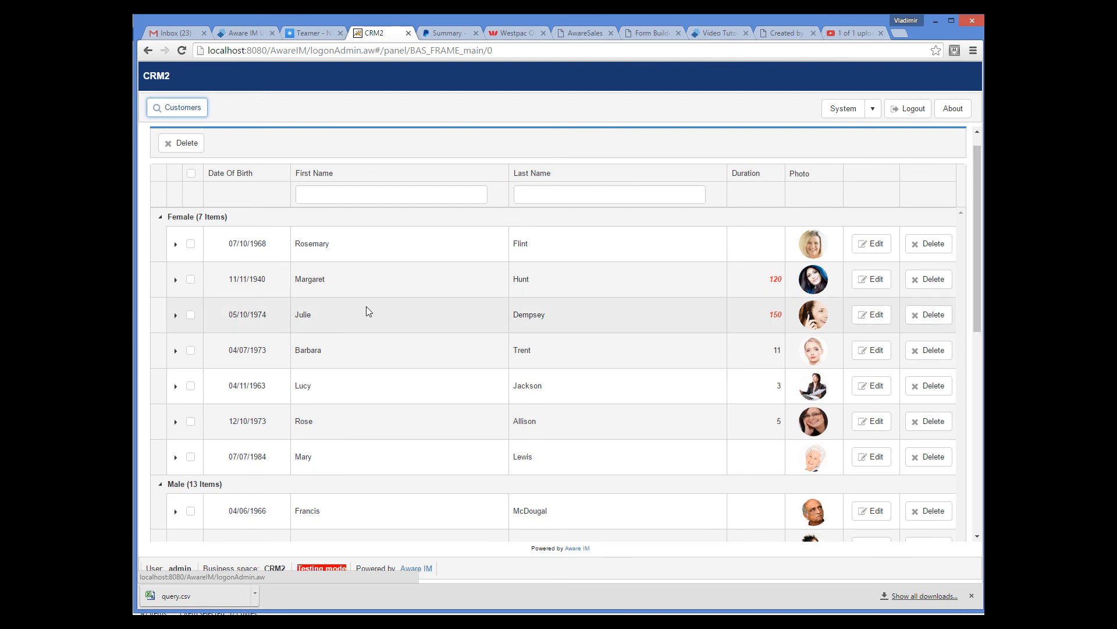
# - Collapse and re-expand the Female and Male group rows to test grouping
pyautogui.click(161, 217)
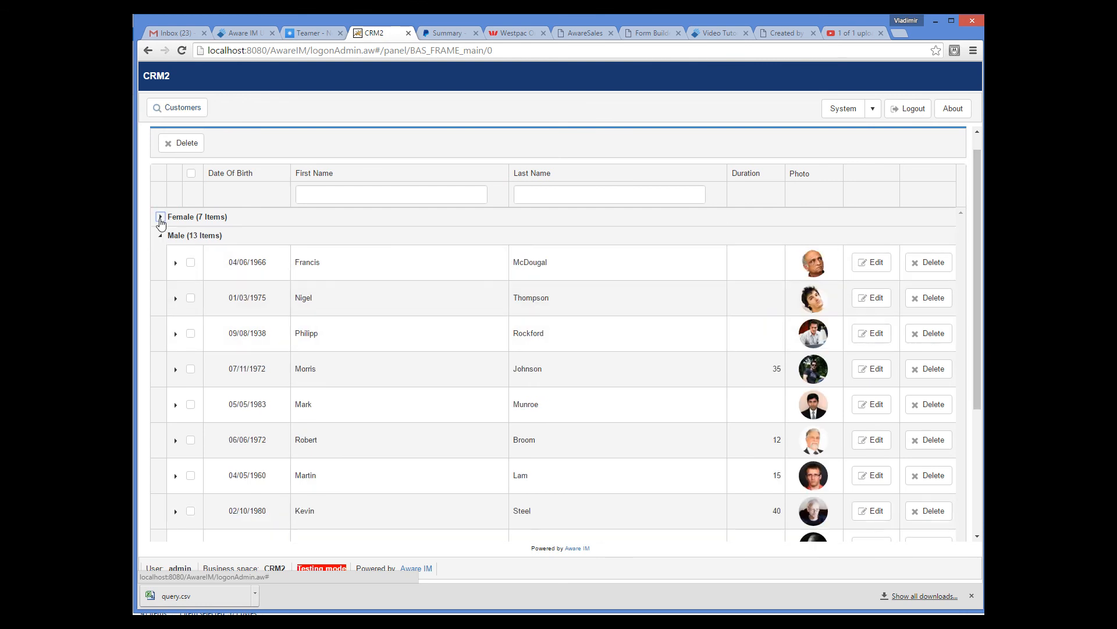
pyautogui.click(161, 236)
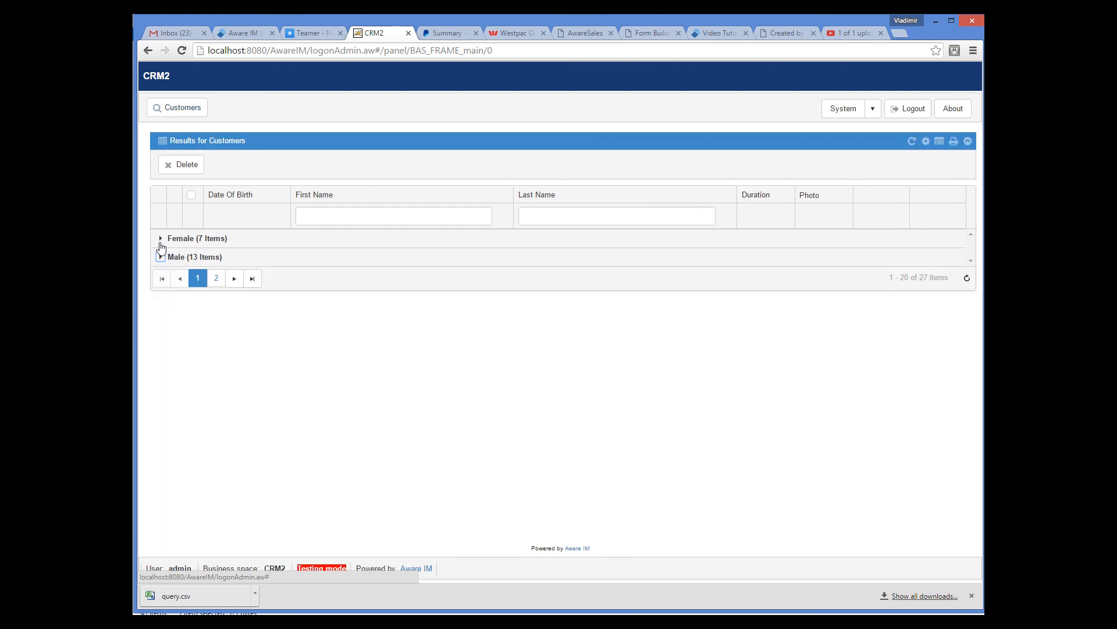
pyautogui.click(160, 256)
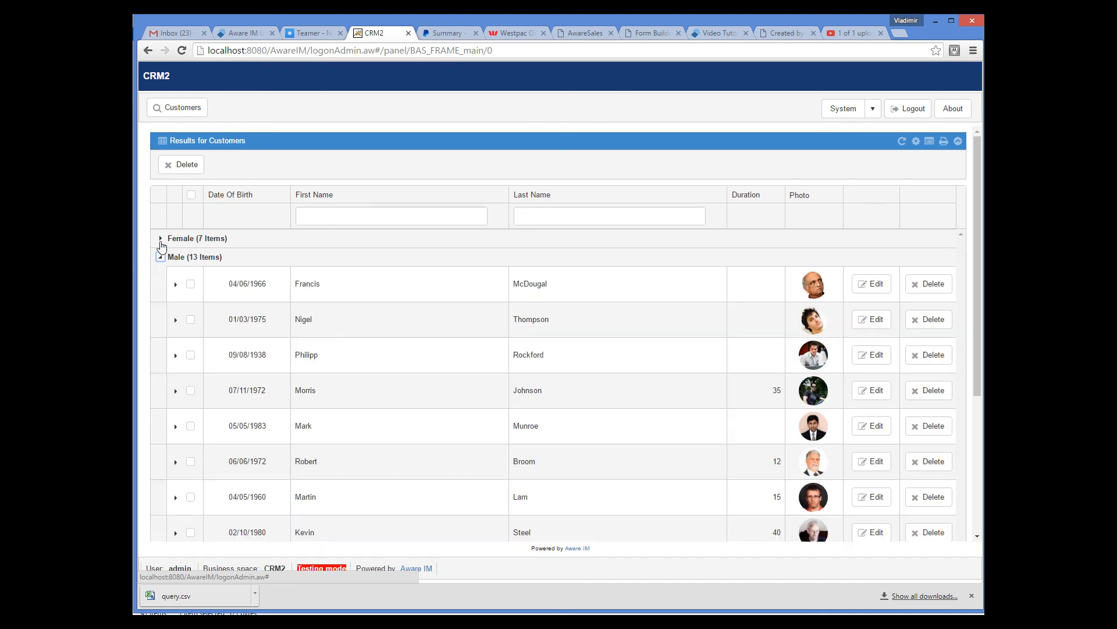
pyautogui.click(161, 237)
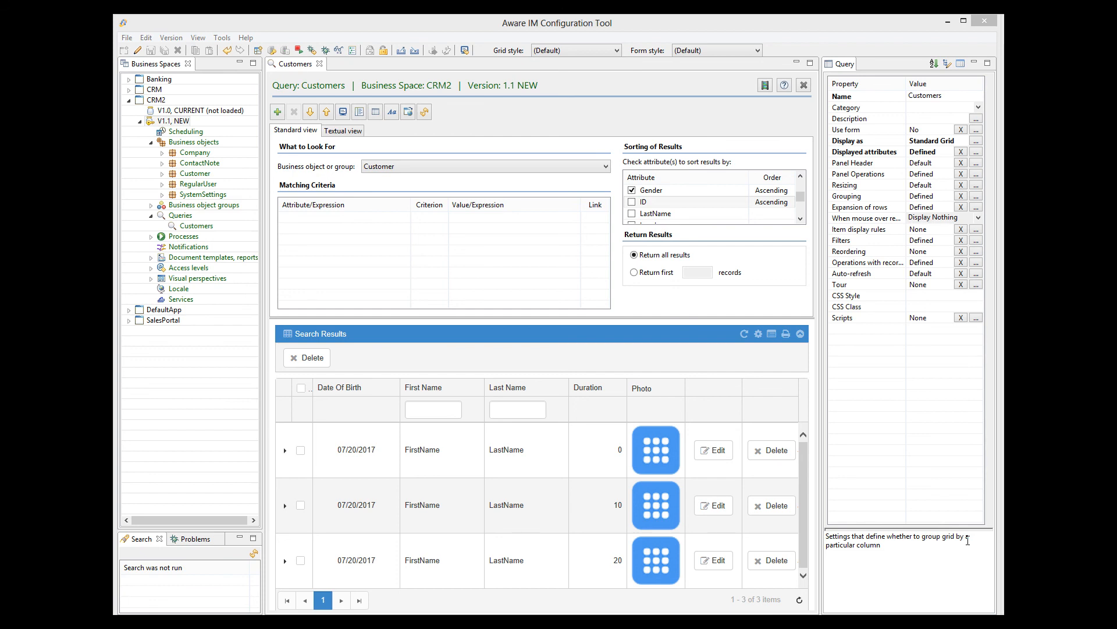
pyautogui.moveTo(920, 440)
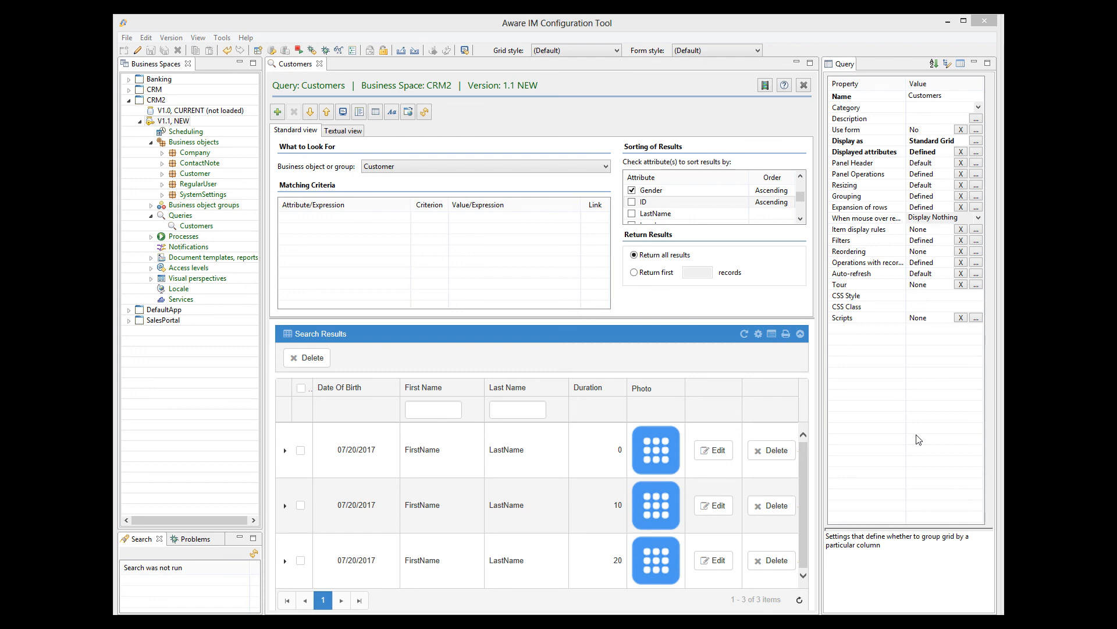
# - Make the FirstName column start a new column group named 'Name'
pyautogui.click(975, 141)
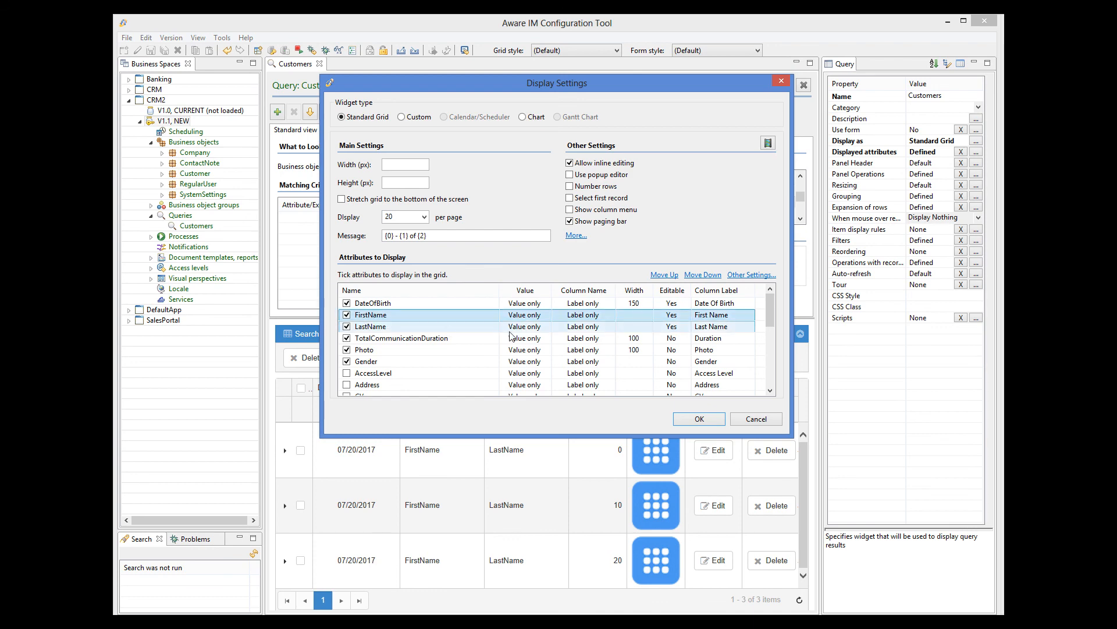
pyautogui.moveTo(752, 274)
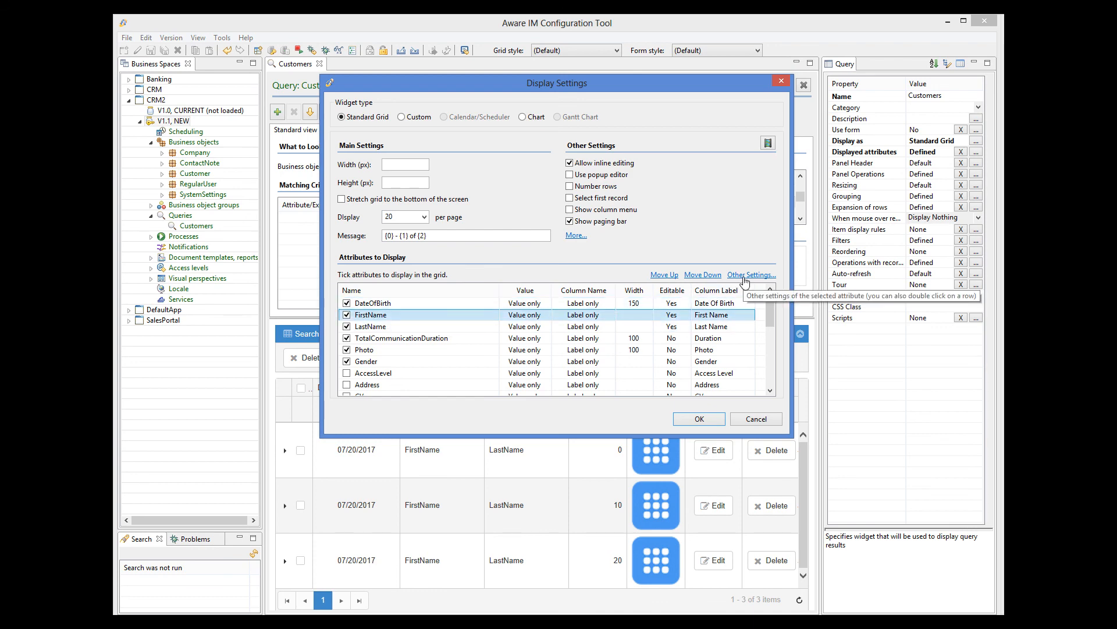
pyautogui.click(751, 275)
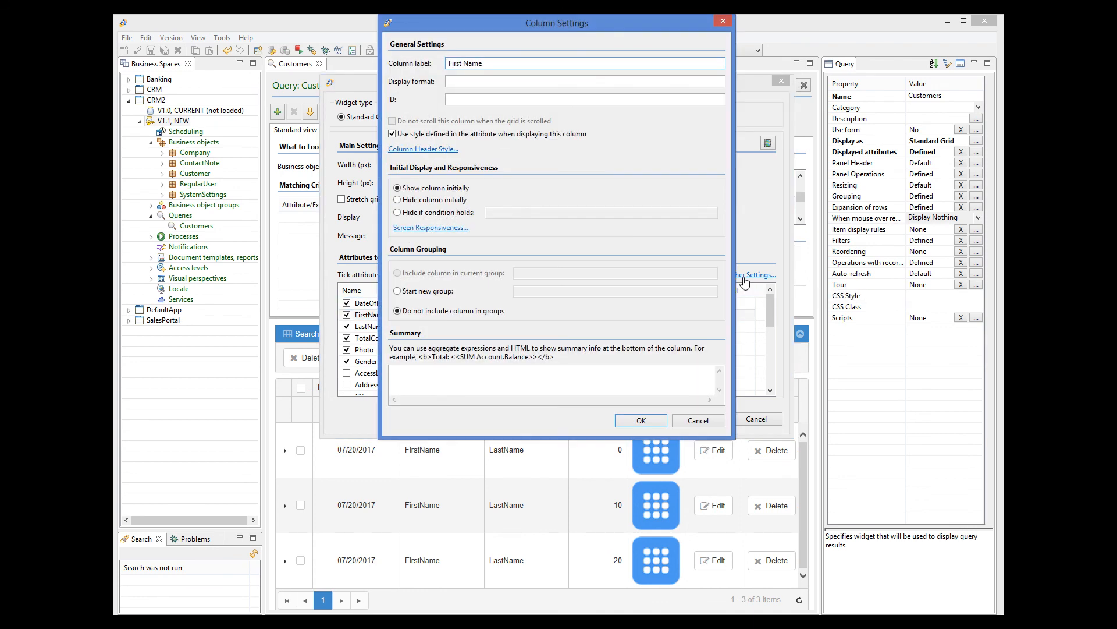
pyautogui.click(399, 291)
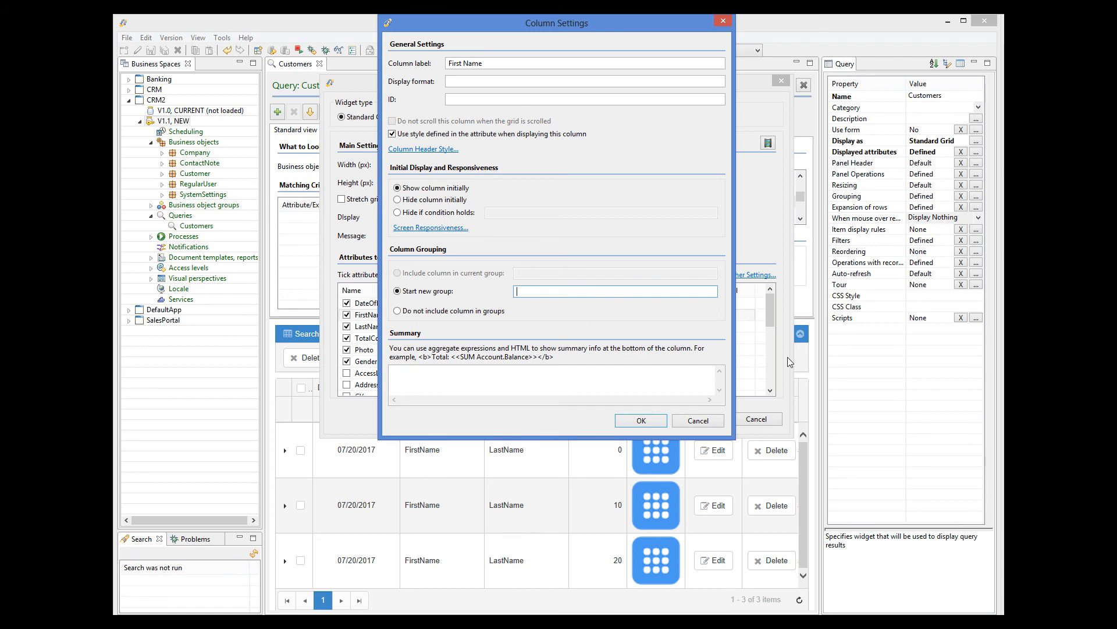
pyautogui.write('Name')
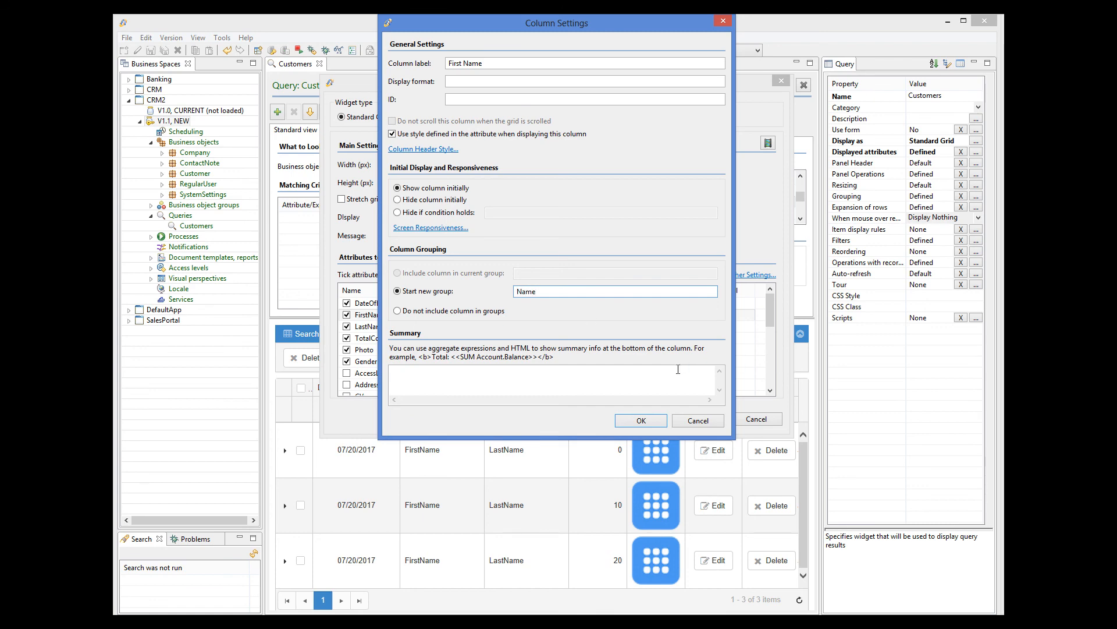
pyautogui.click(639, 421)
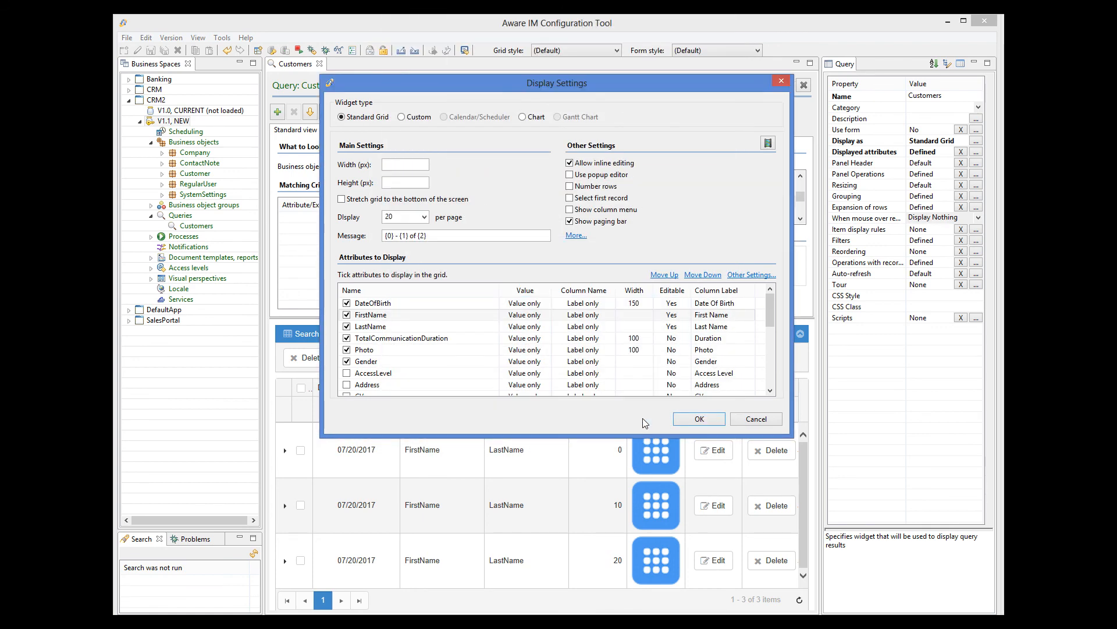
# - Include the LastName column in the current Name column group
pyautogui.click(524, 326)
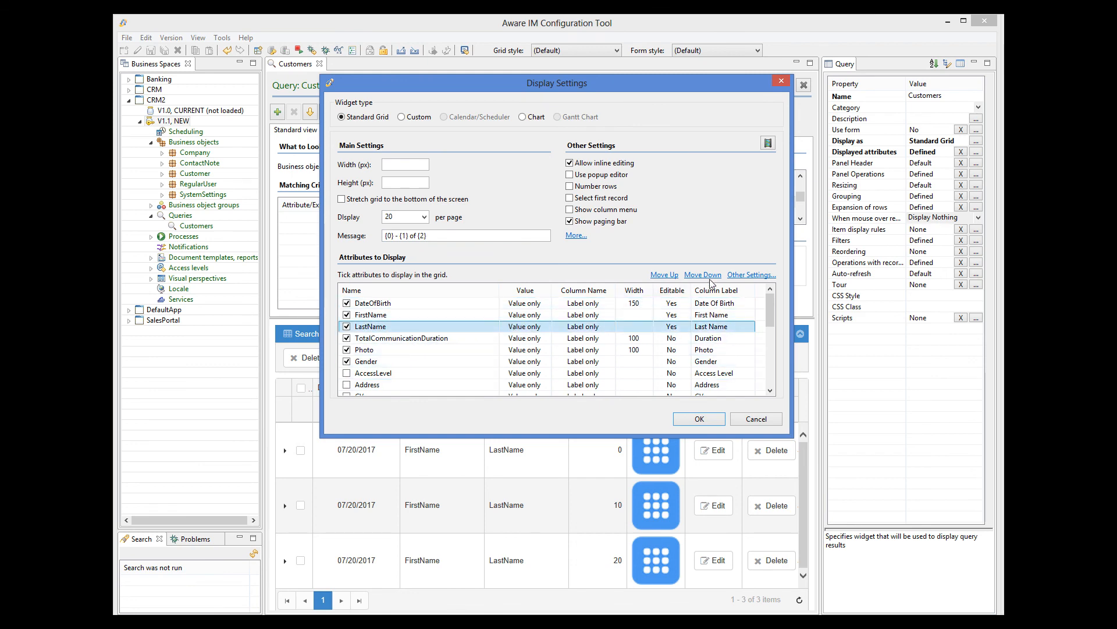
pyautogui.click(750, 275)
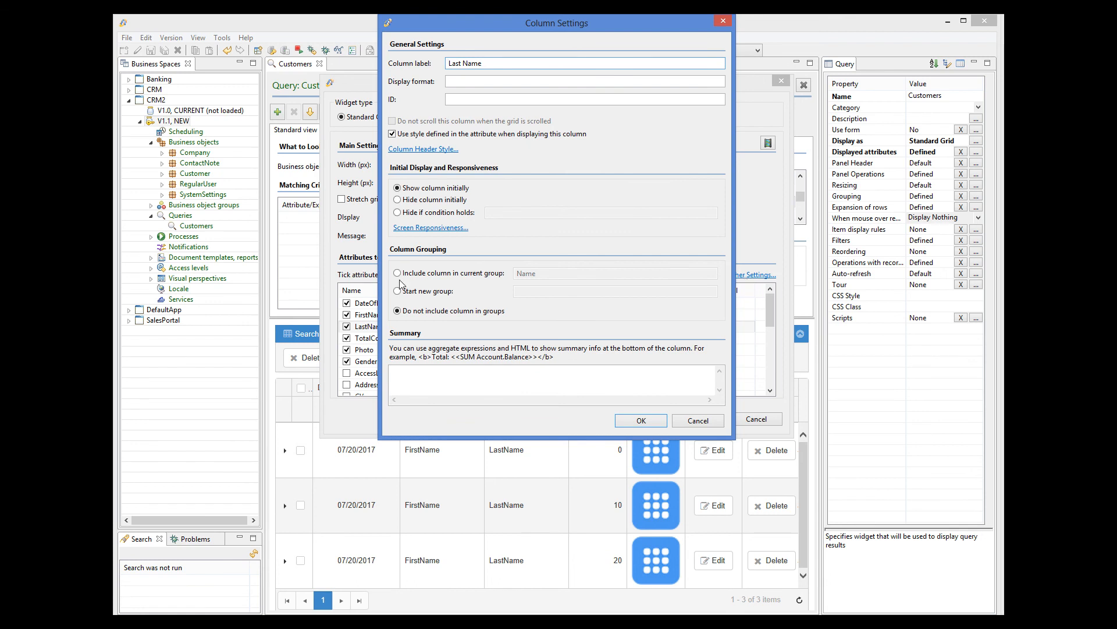
pyautogui.click(398, 272)
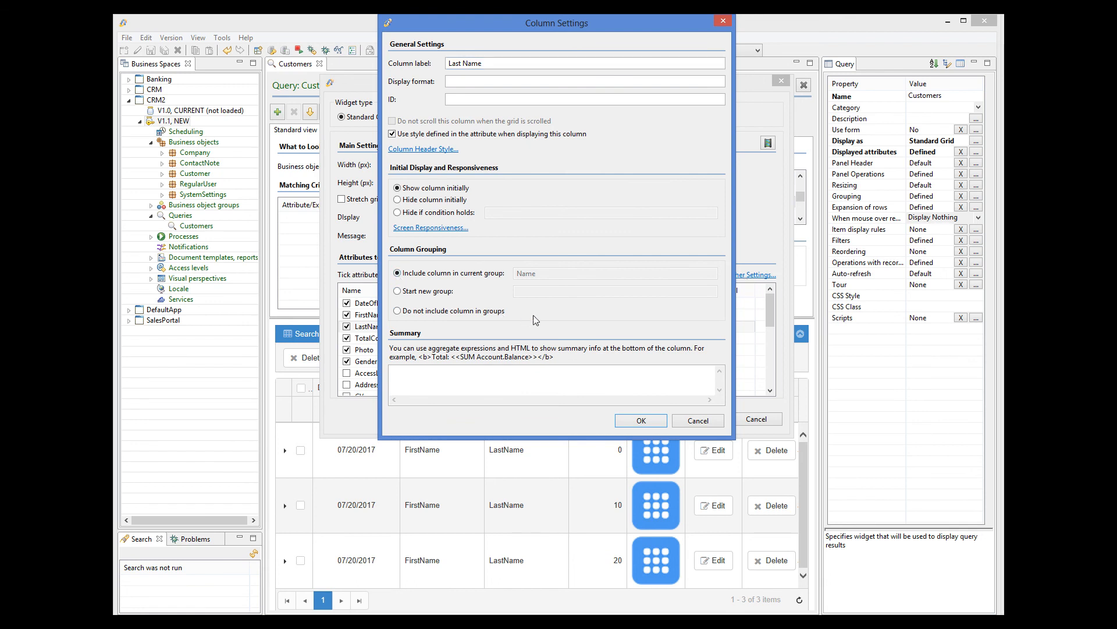
pyautogui.moveTo(639, 420)
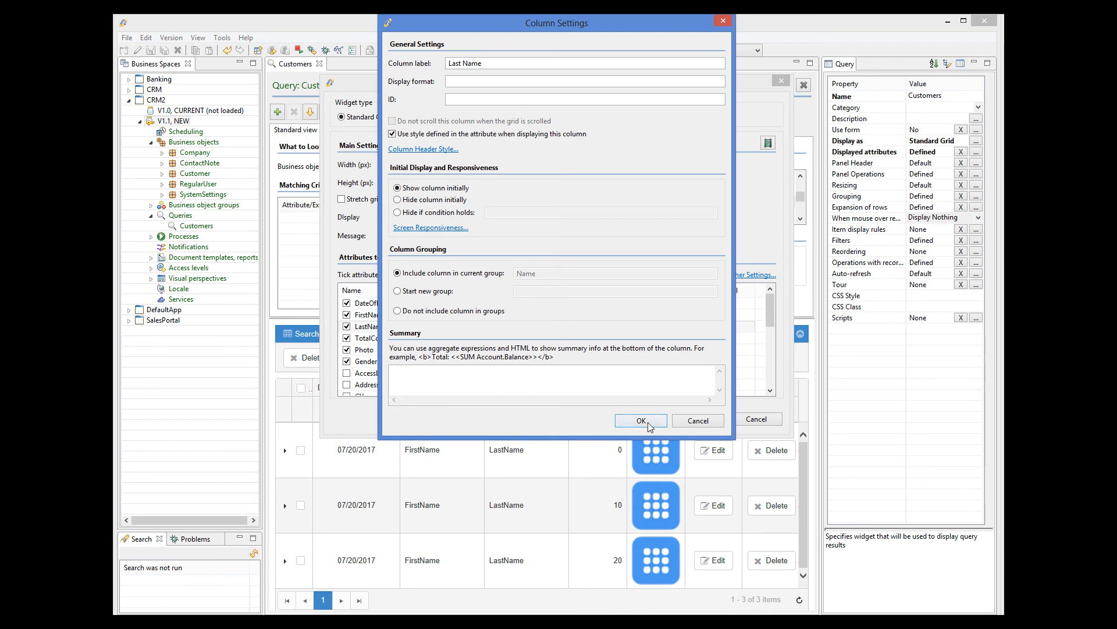
pyautogui.click(639, 420)
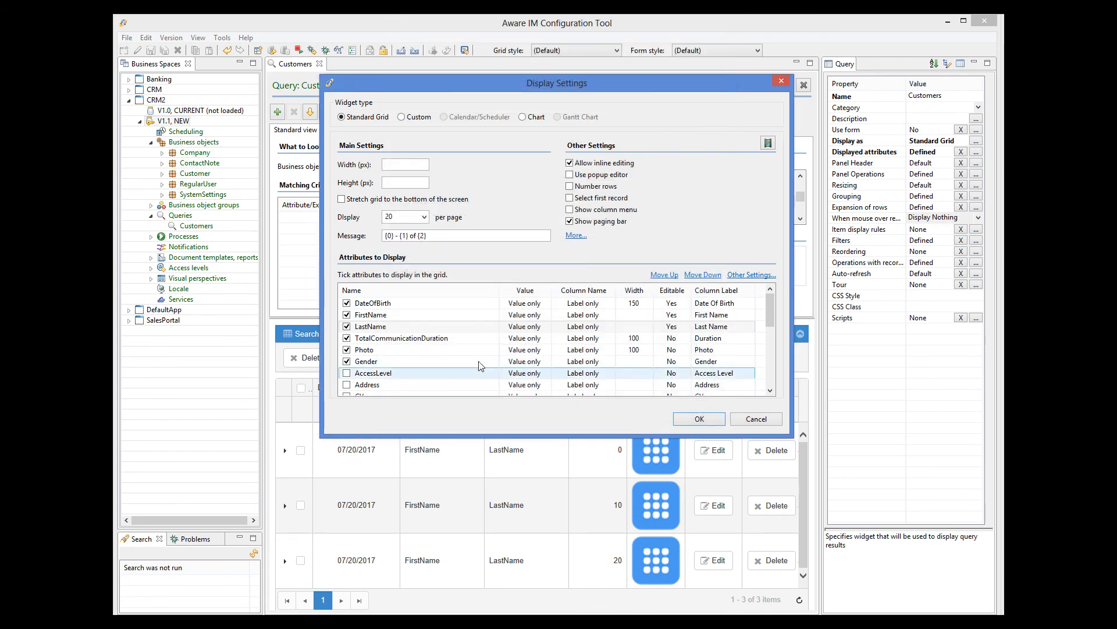
# - Leave TotalCommunicationDuration unchanged and apply the displayed attributes changes
pyautogui.click(401, 338)
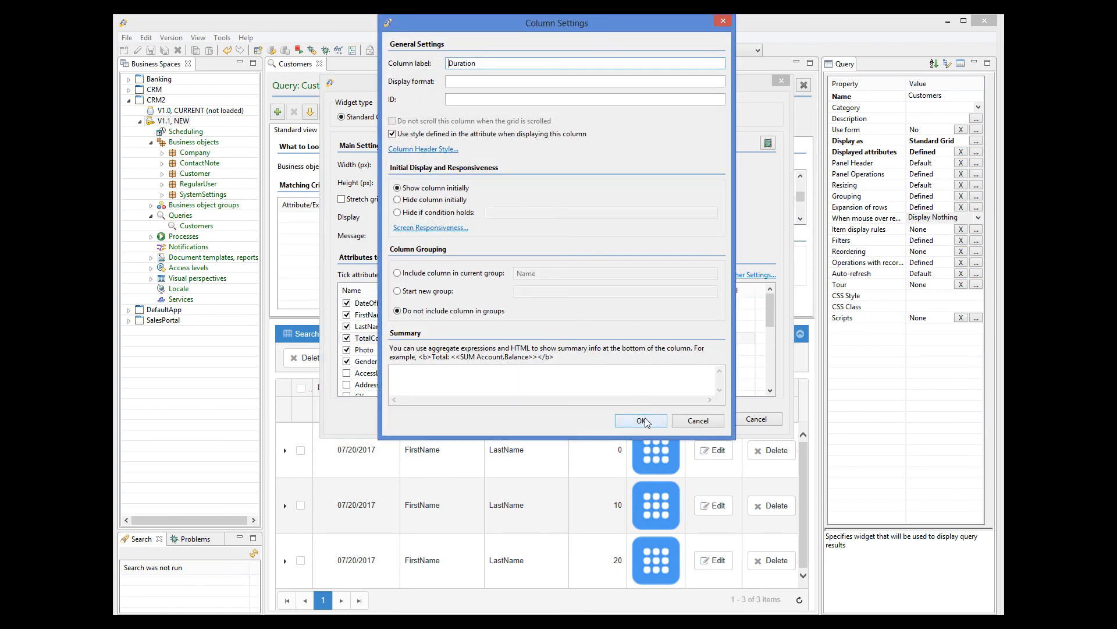
pyautogui.click(640, 420)
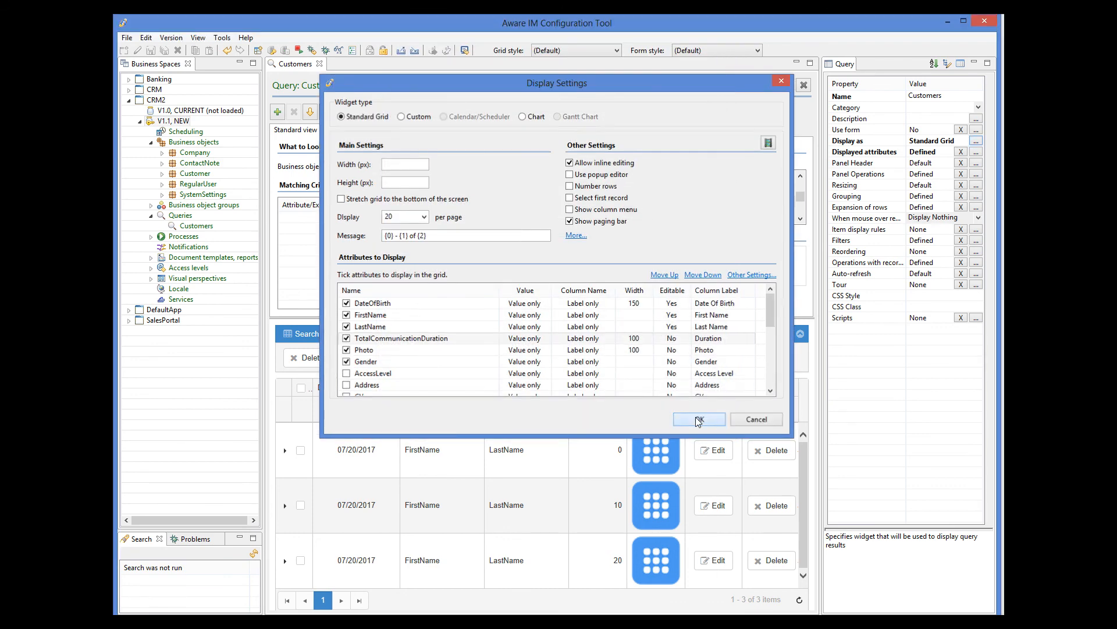
pyautogui.click(698, 419)
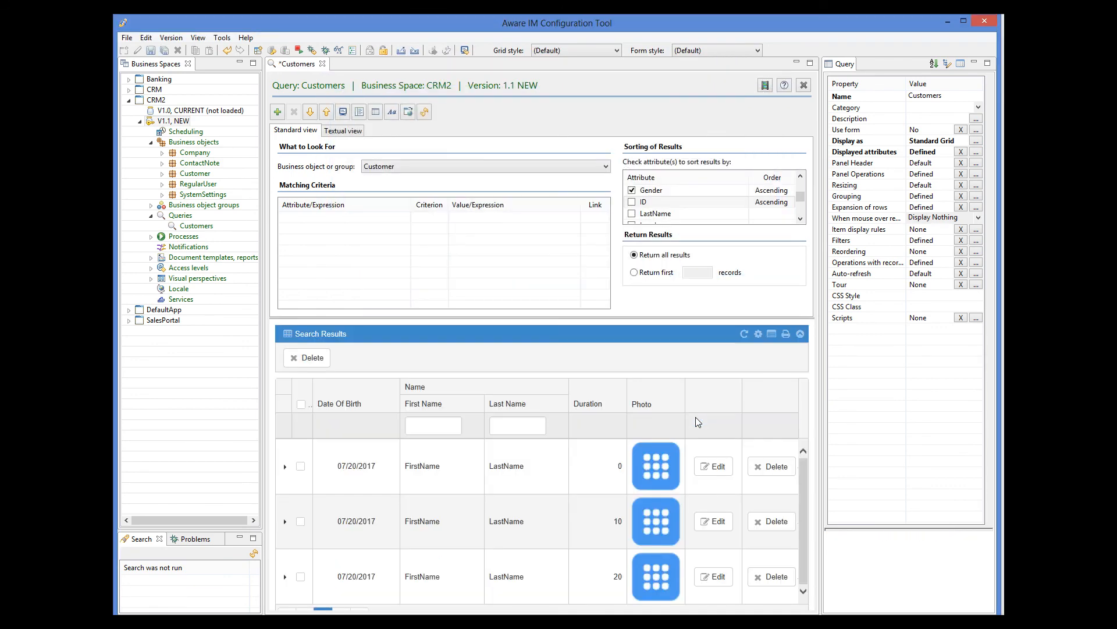